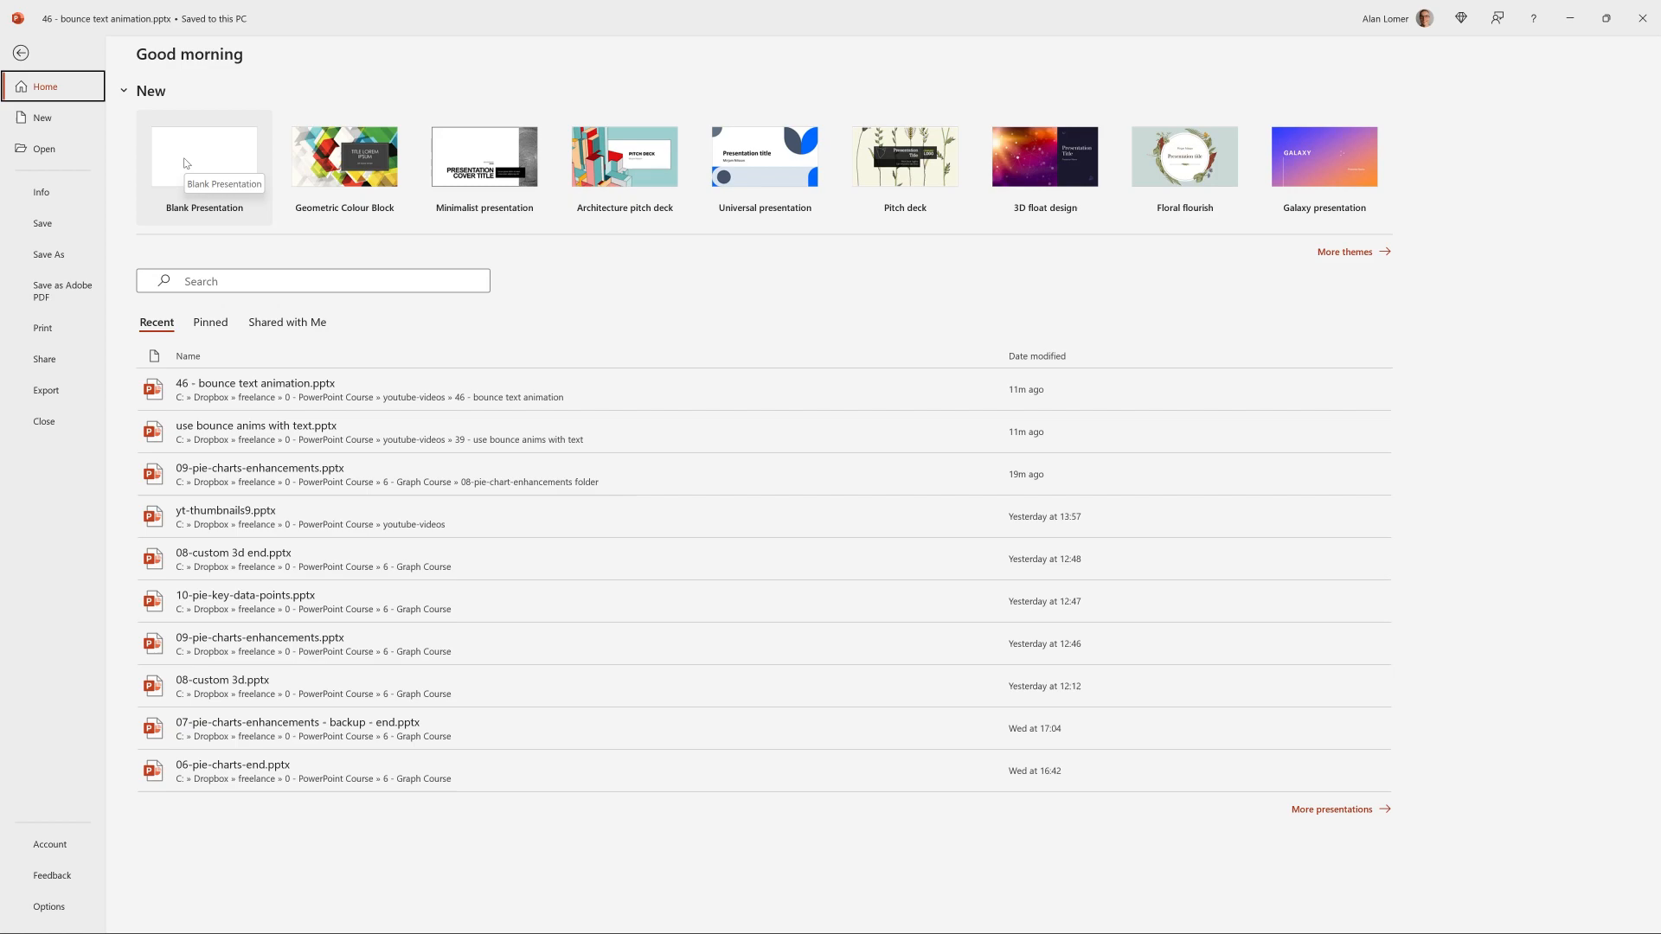
# Start a new blank presentation and switch its slide to the Blank layout.
pyautogui.click(204, 159)
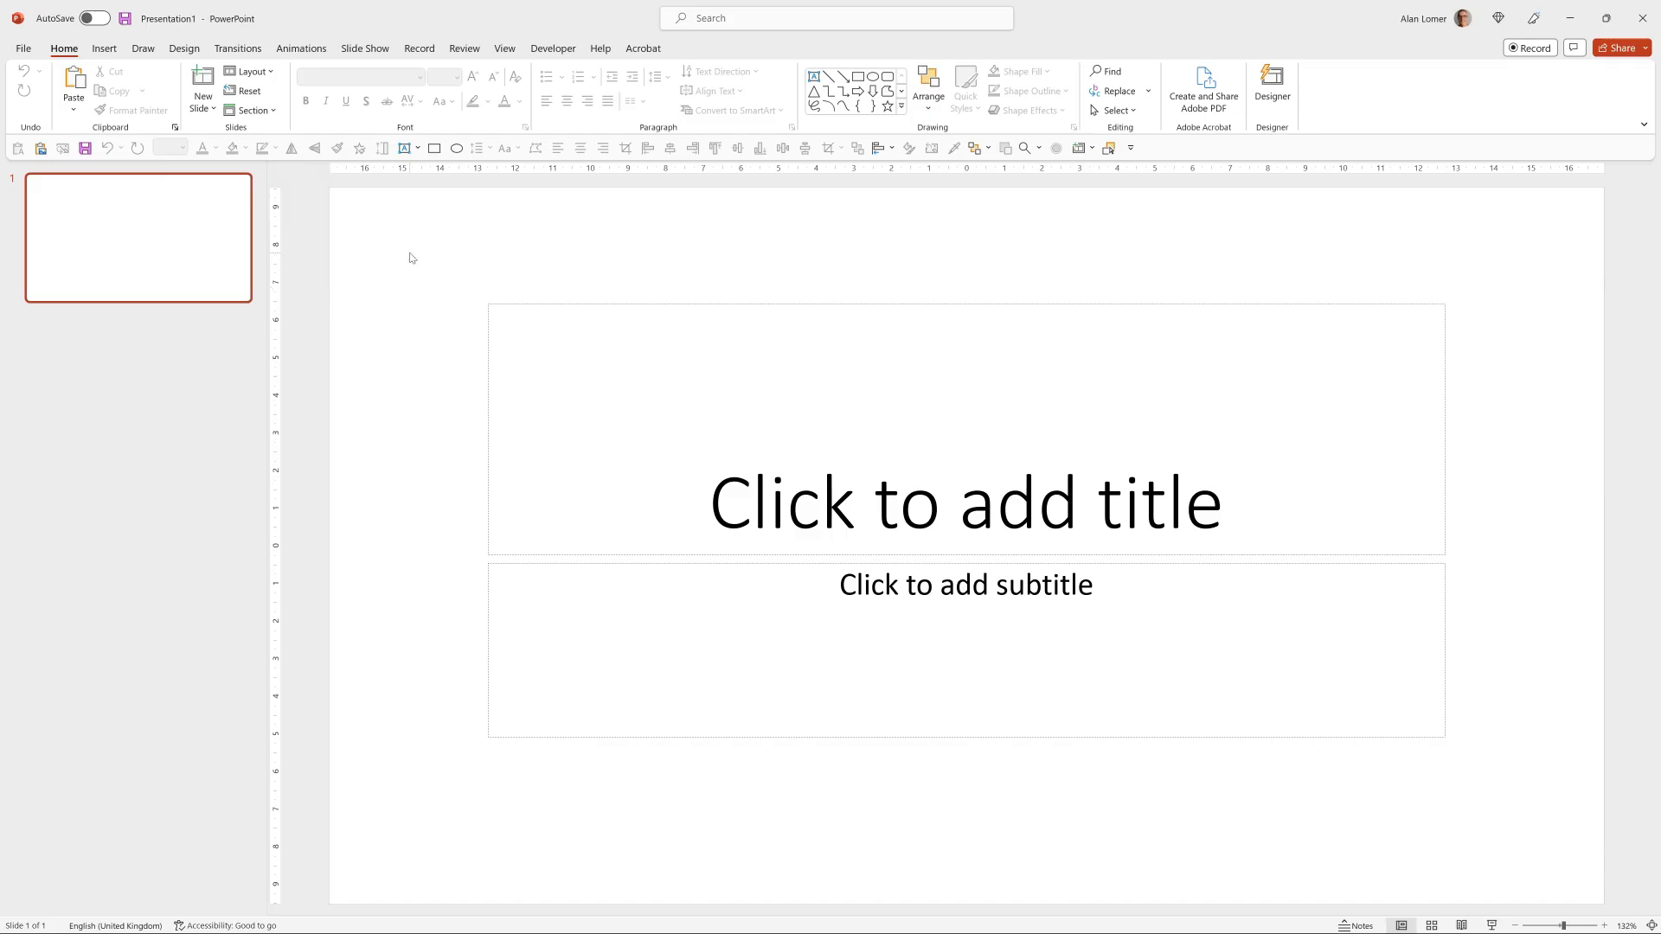
pyautogui.rightClick(412, 258)
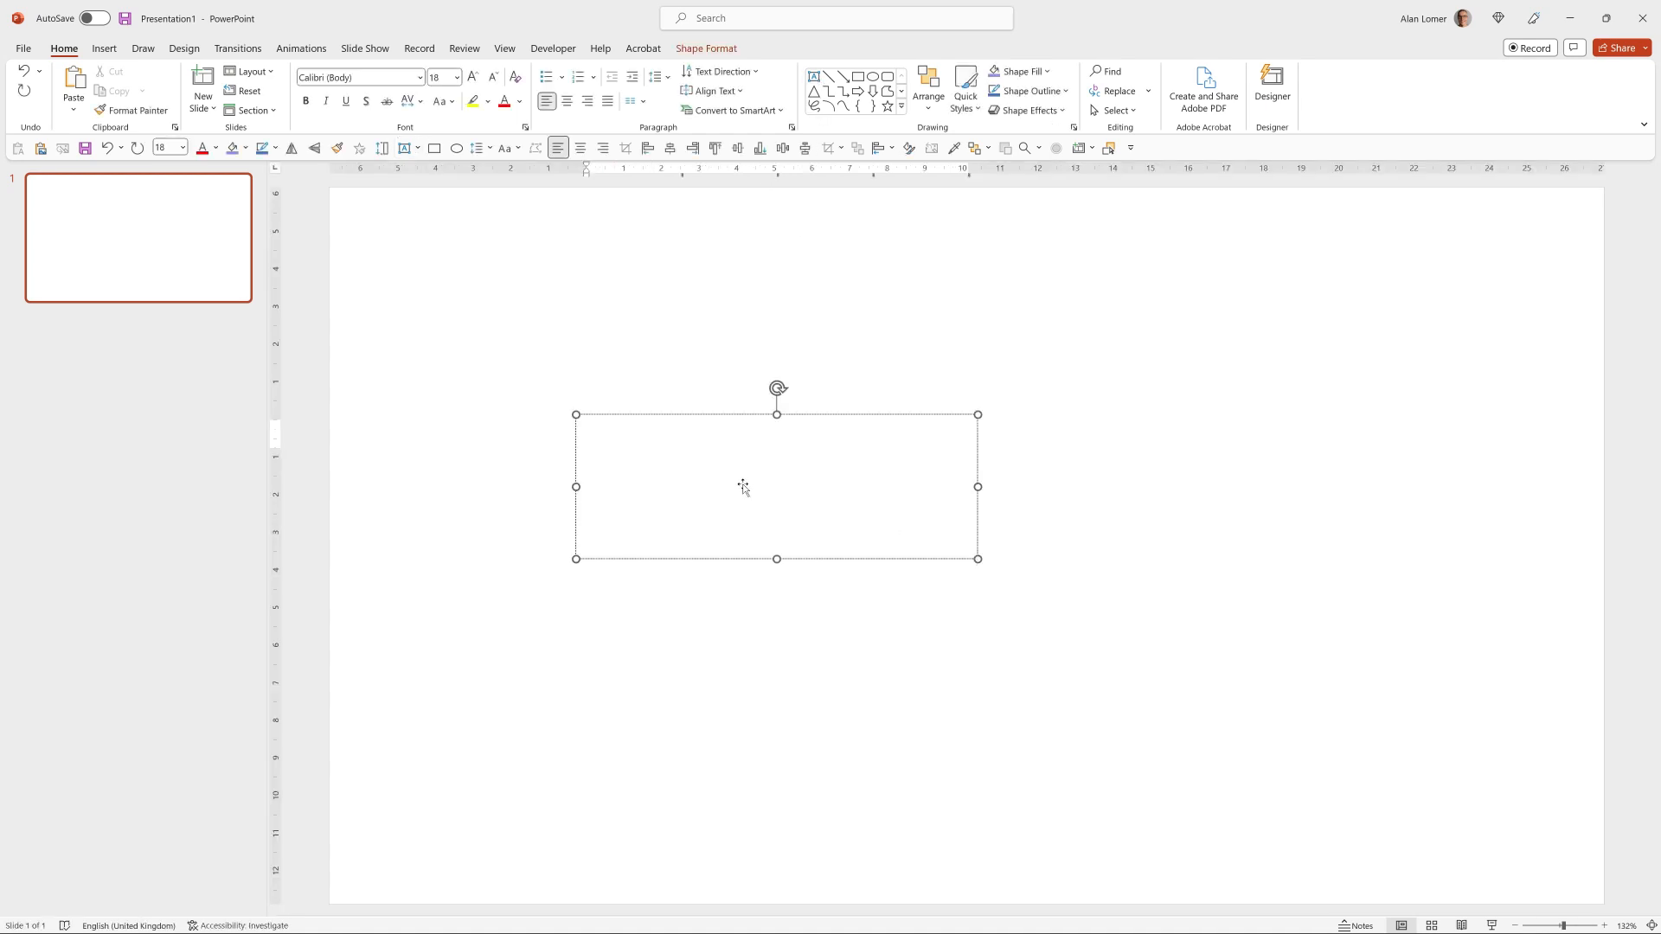
# Add a text box reading BOUNCE TEXT in bold Poppins.
pyautogui.write('BOU')
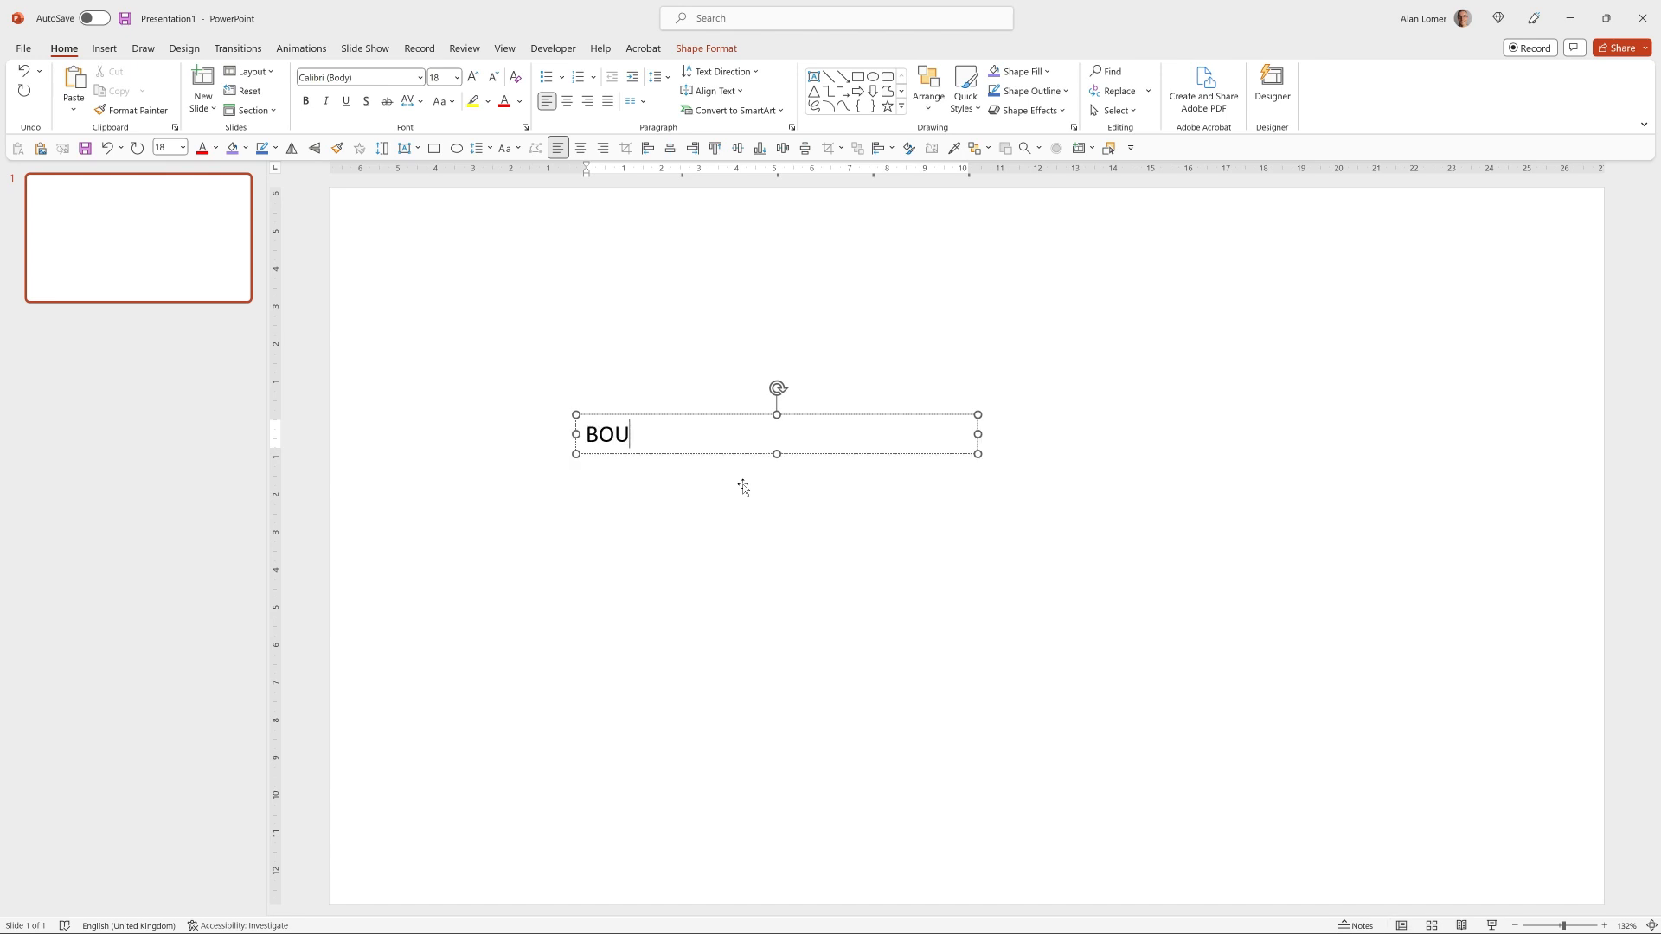
pyautogui.write('NCE TEXT')
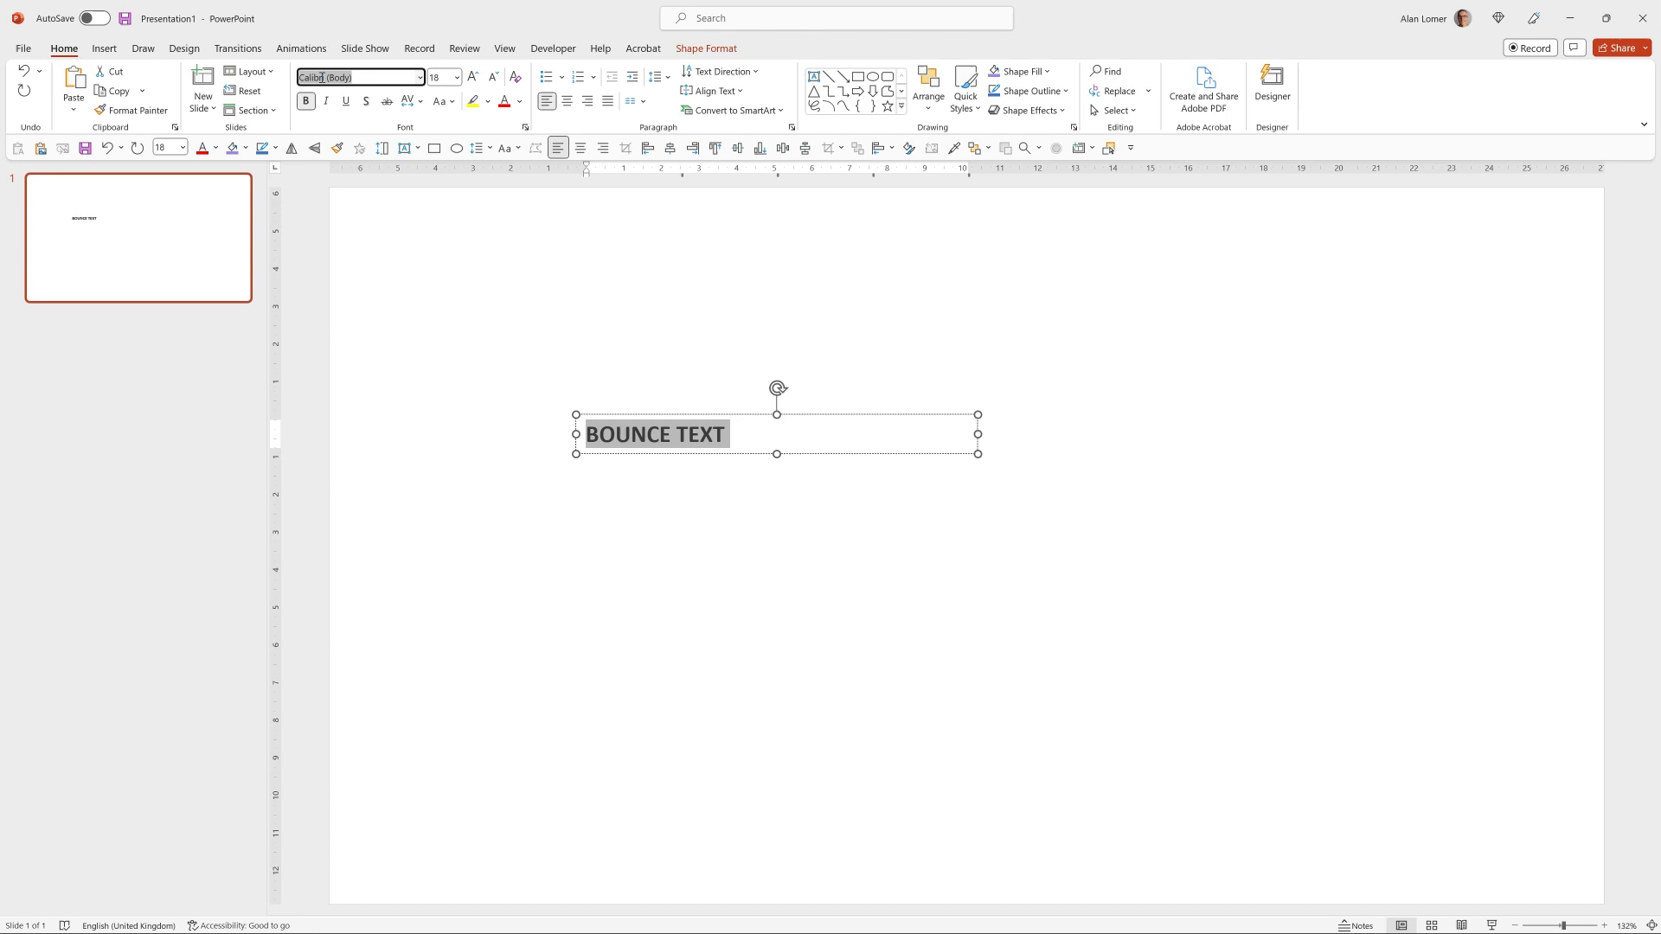
pyautogui.write('Poppins')
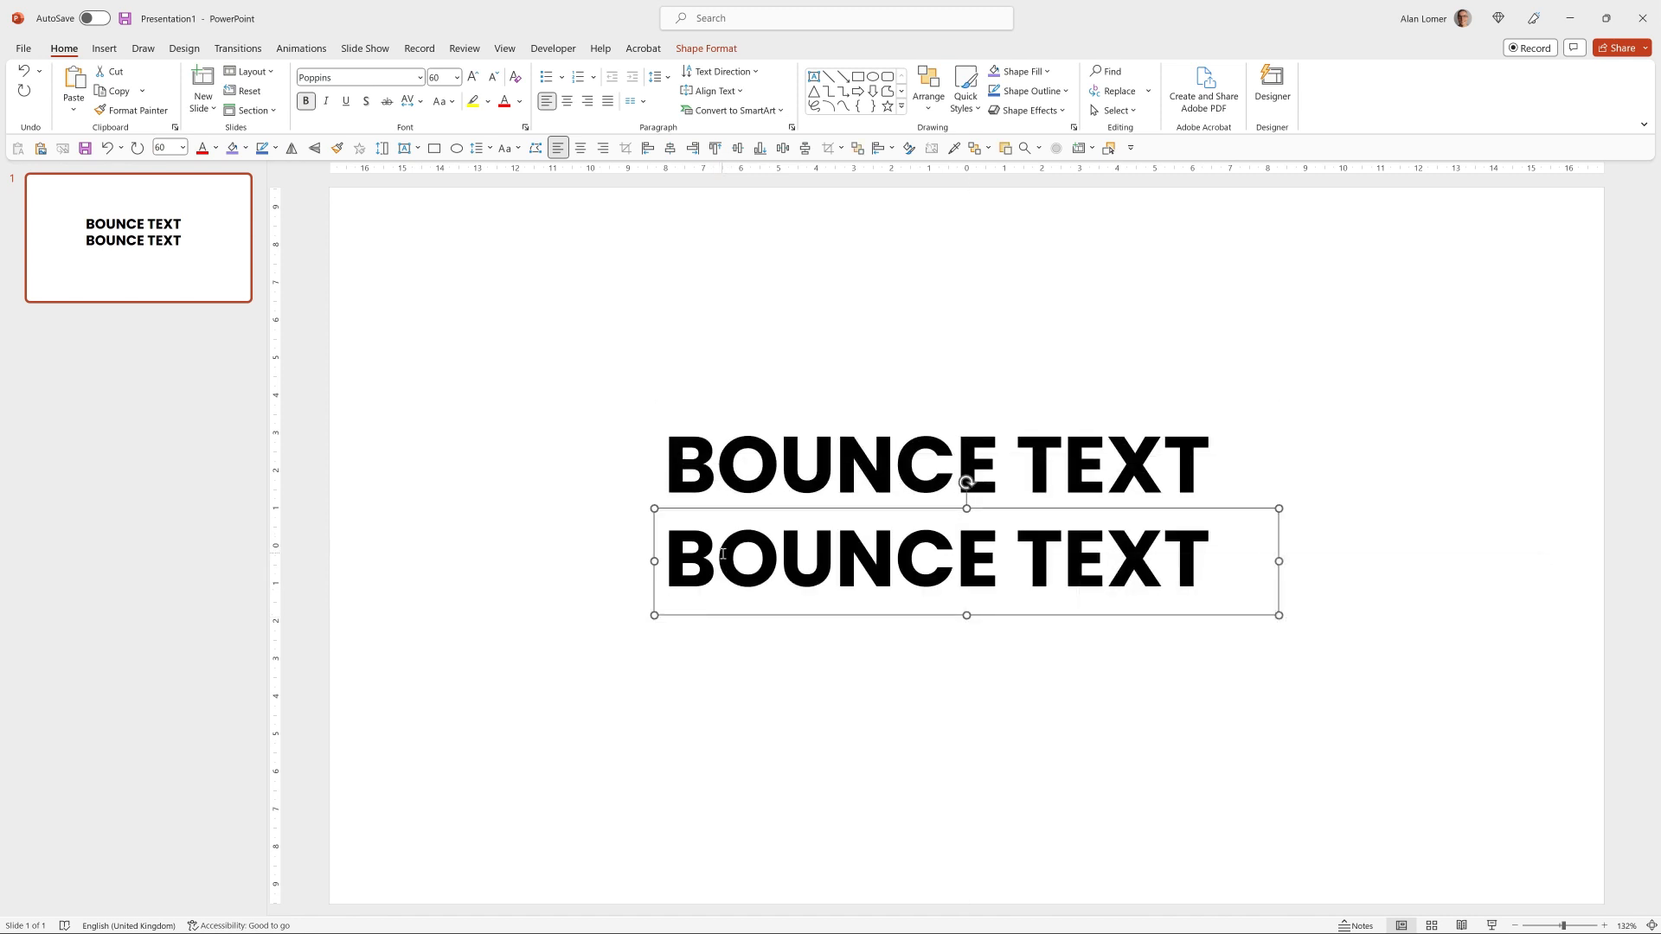
# Duplicate it as a larger COLLISION line and centre both stacked on the slide.
pyautogui.write('COLLI')
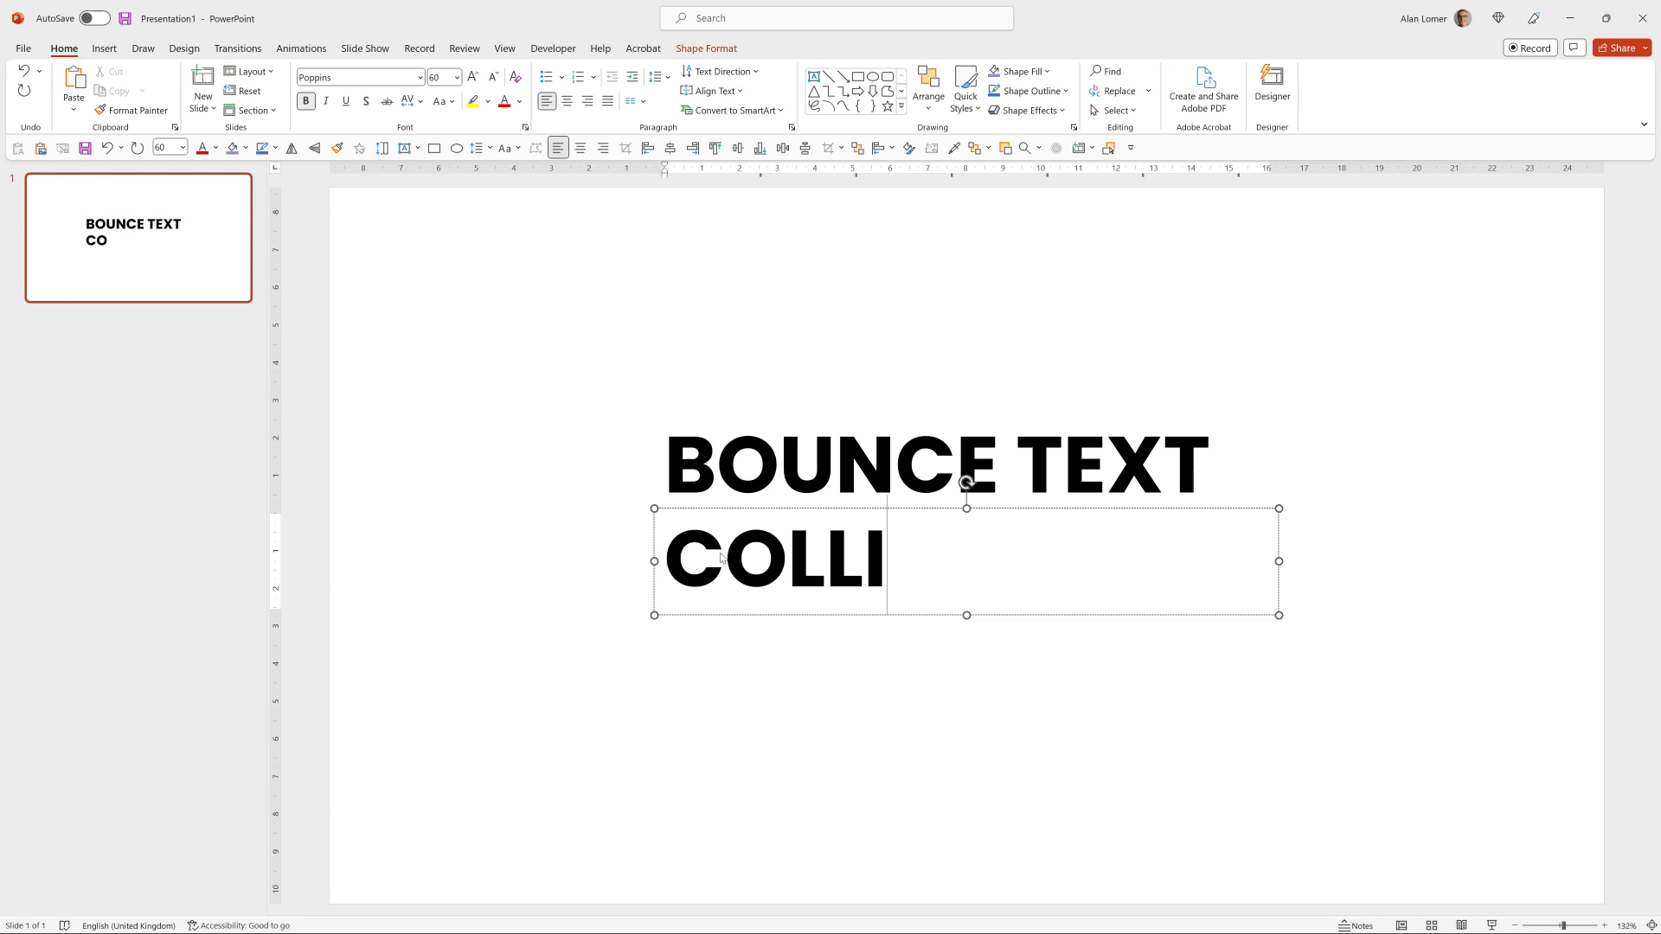
pyautogui.write('SION')
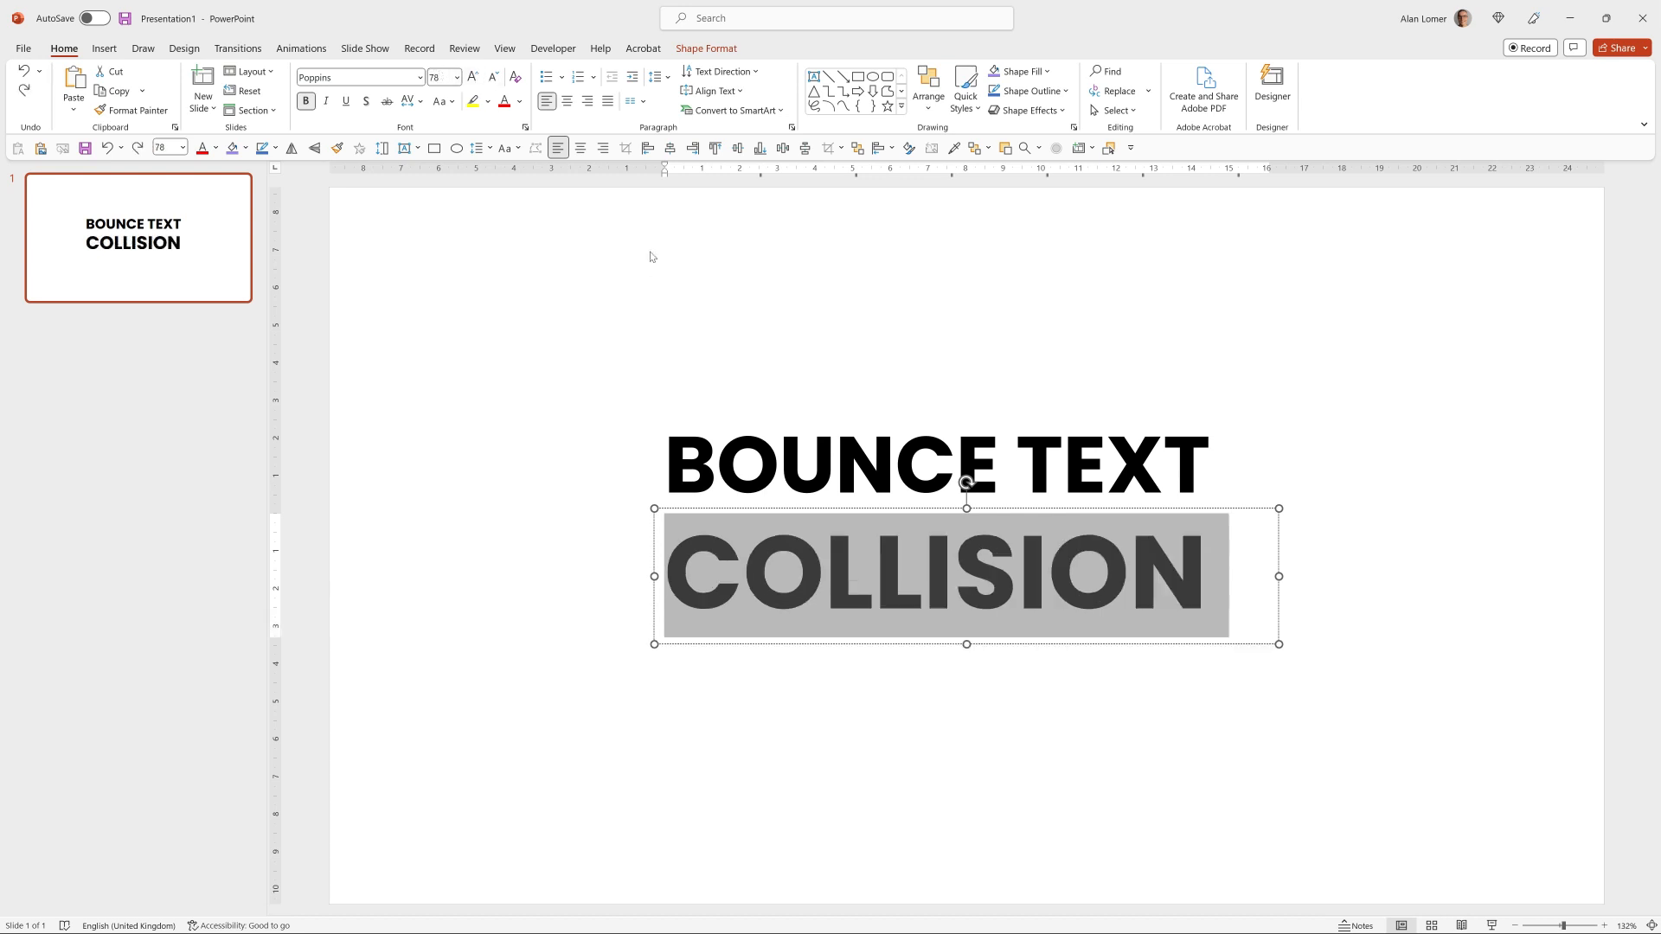
pyautogui.click(568, 147)
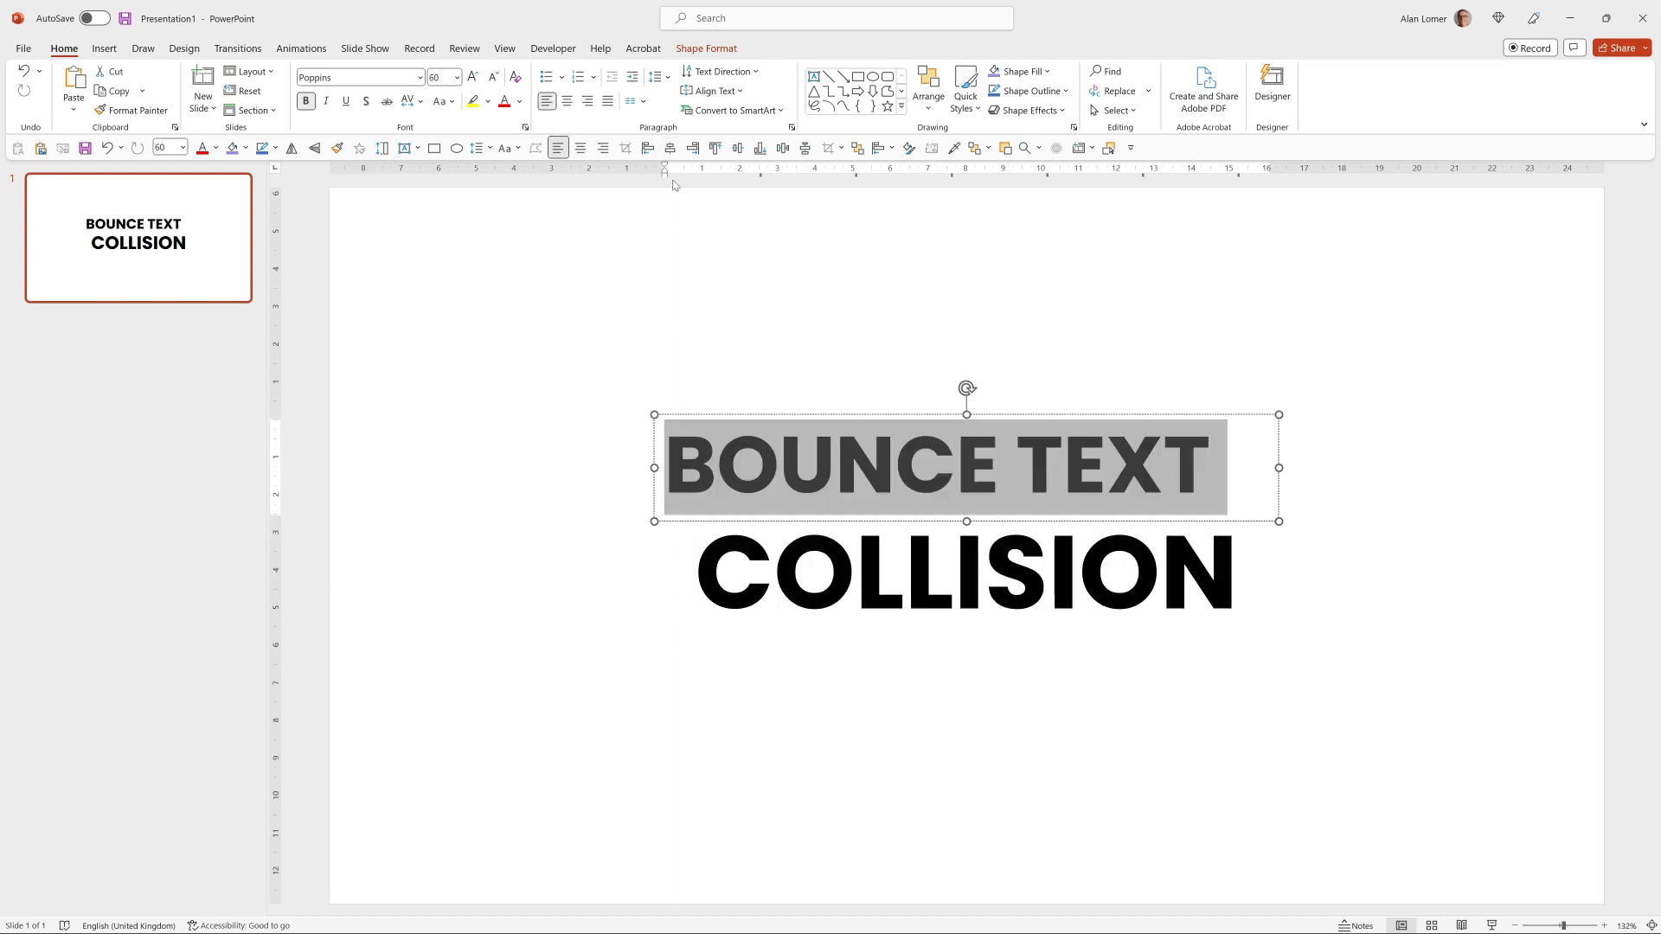
pyautogui.click(600, 455)
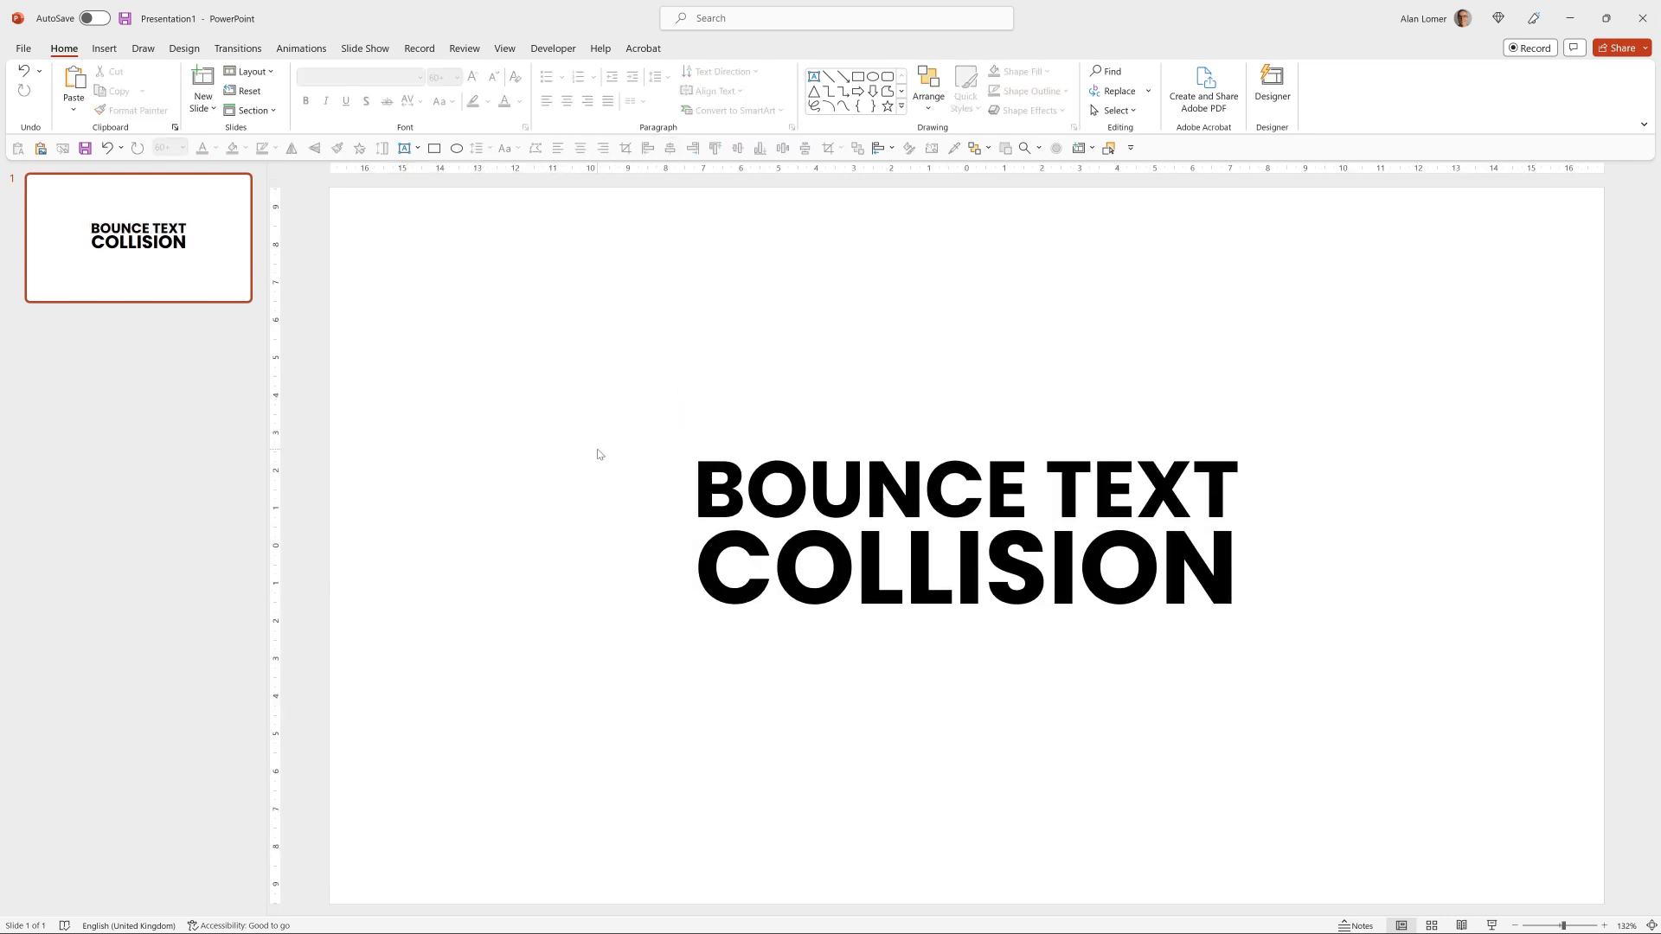
# Give BOUNCE TEXT a Zoom entrance followed by a Grow/Shrink emphasis animation.
pyautogui.click(964, 488)
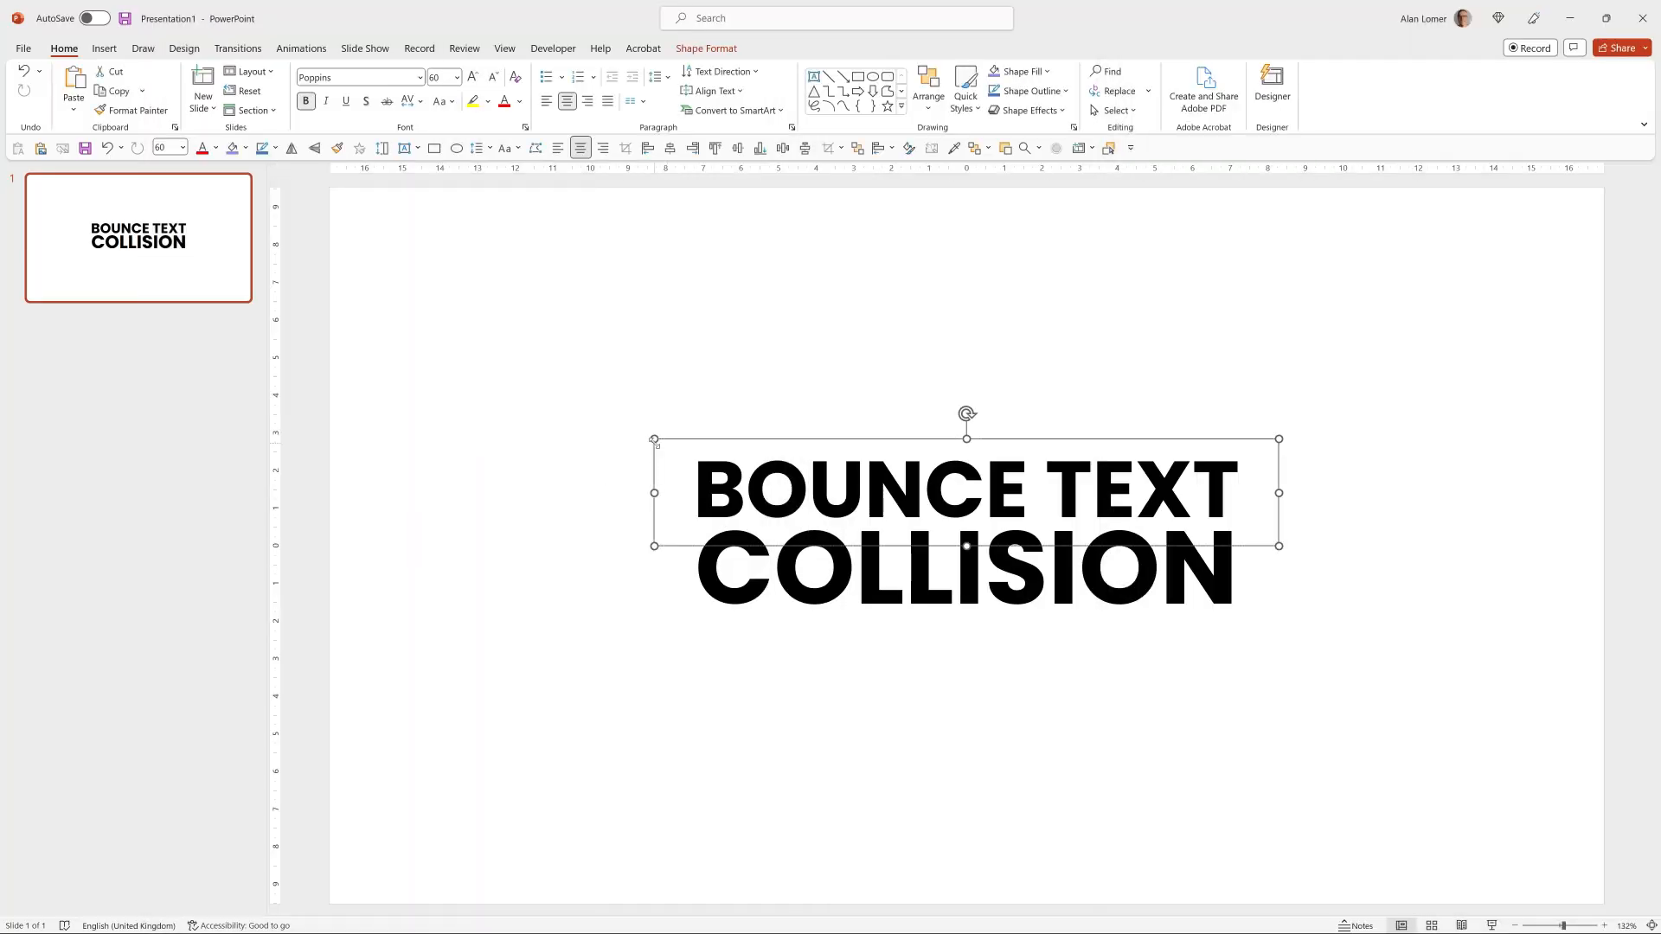
pyautogui.click(301, 49)
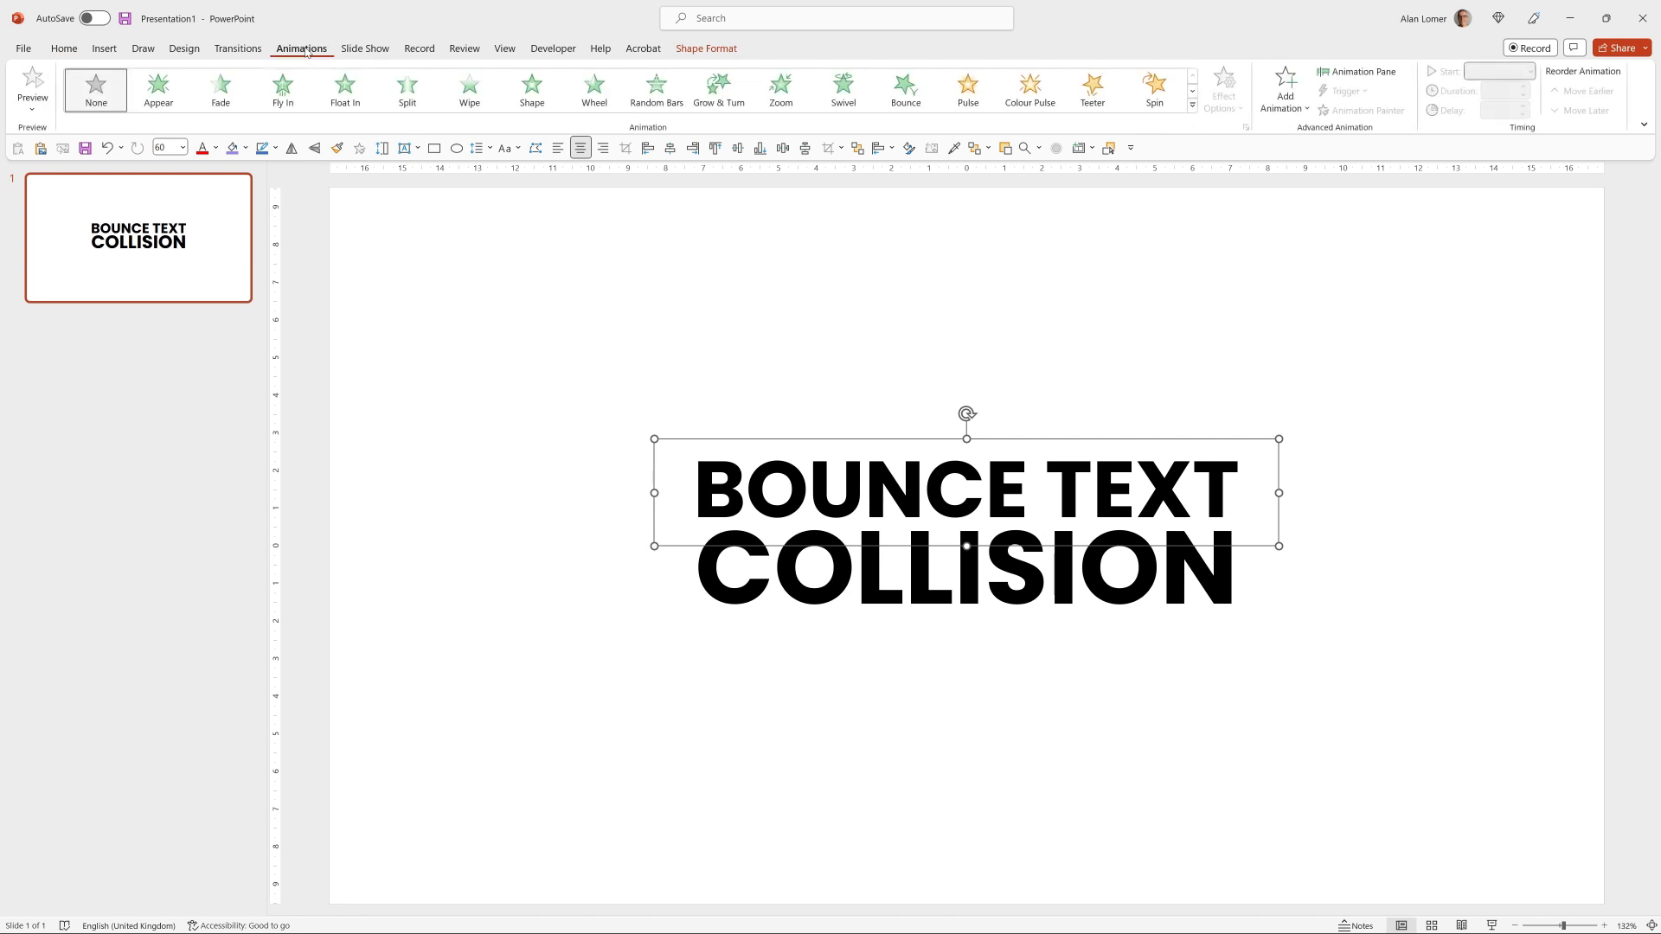
pyautogui.click(780, 88)
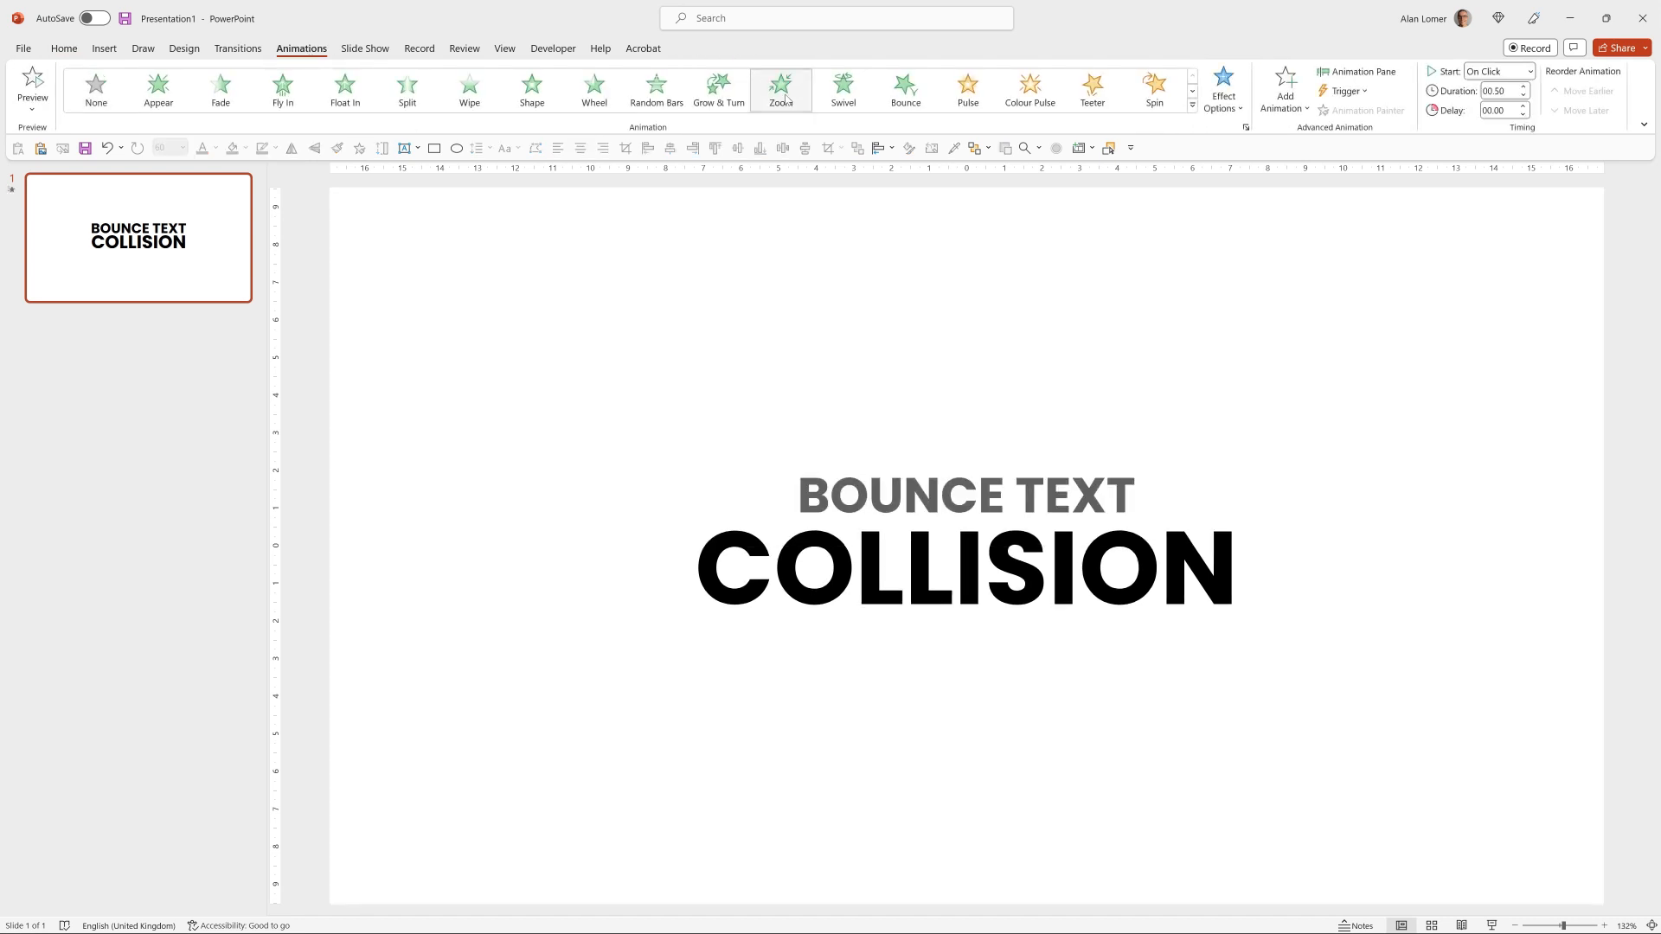
pyautogui.click(781, 87)
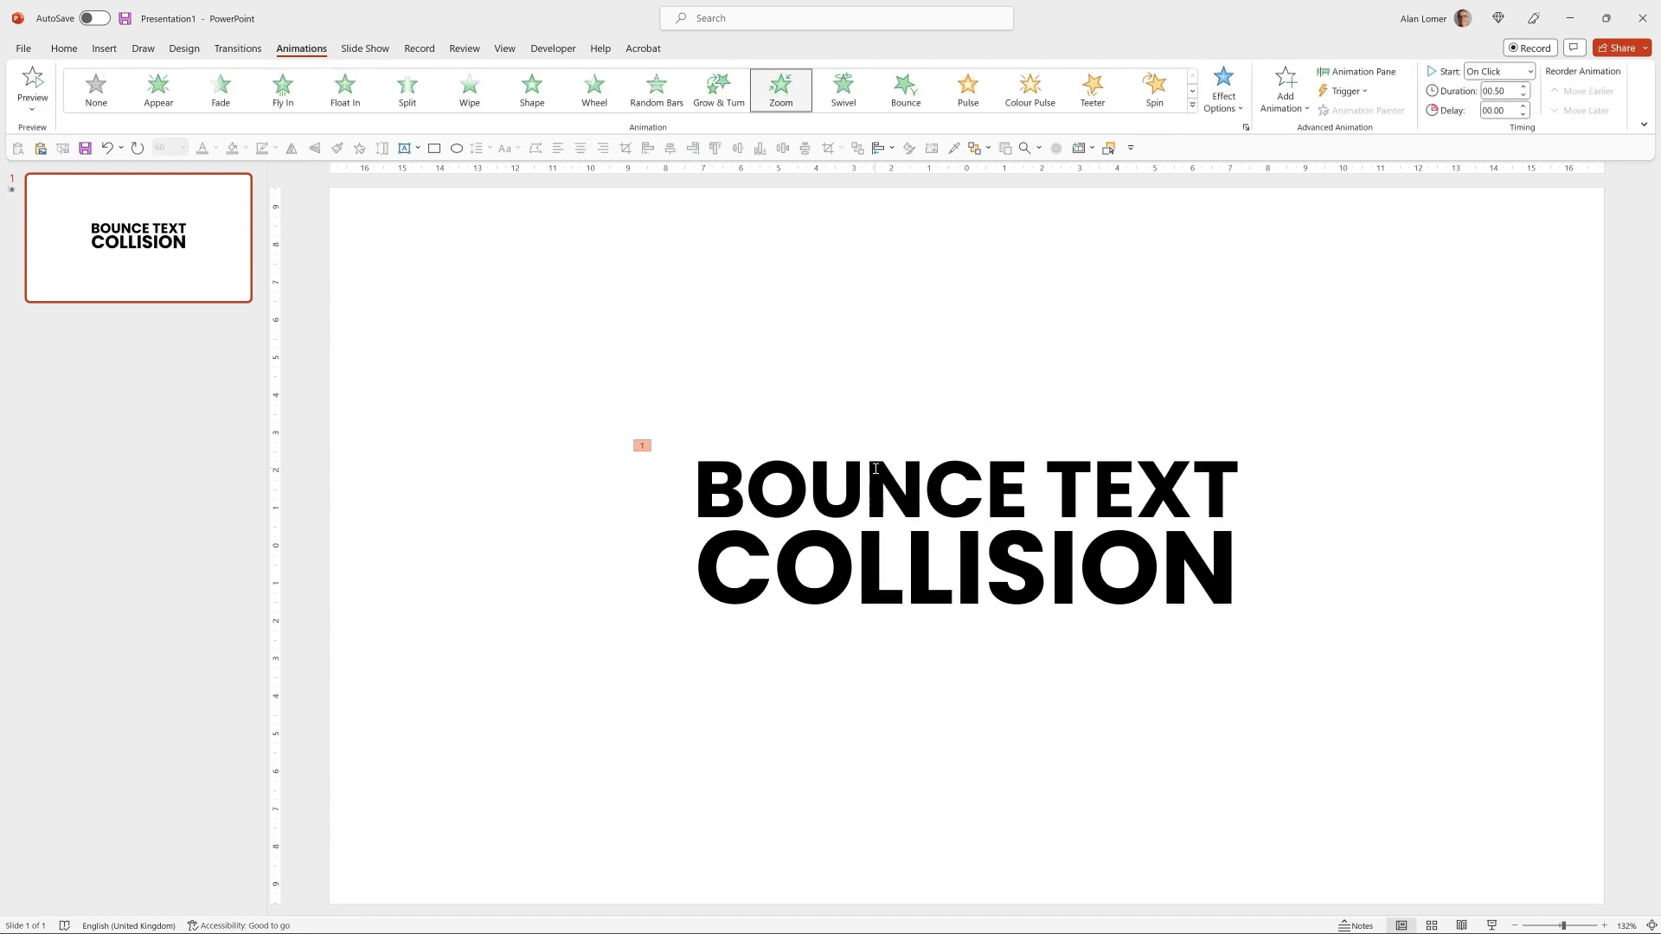
pyautogui.click(964, 488)
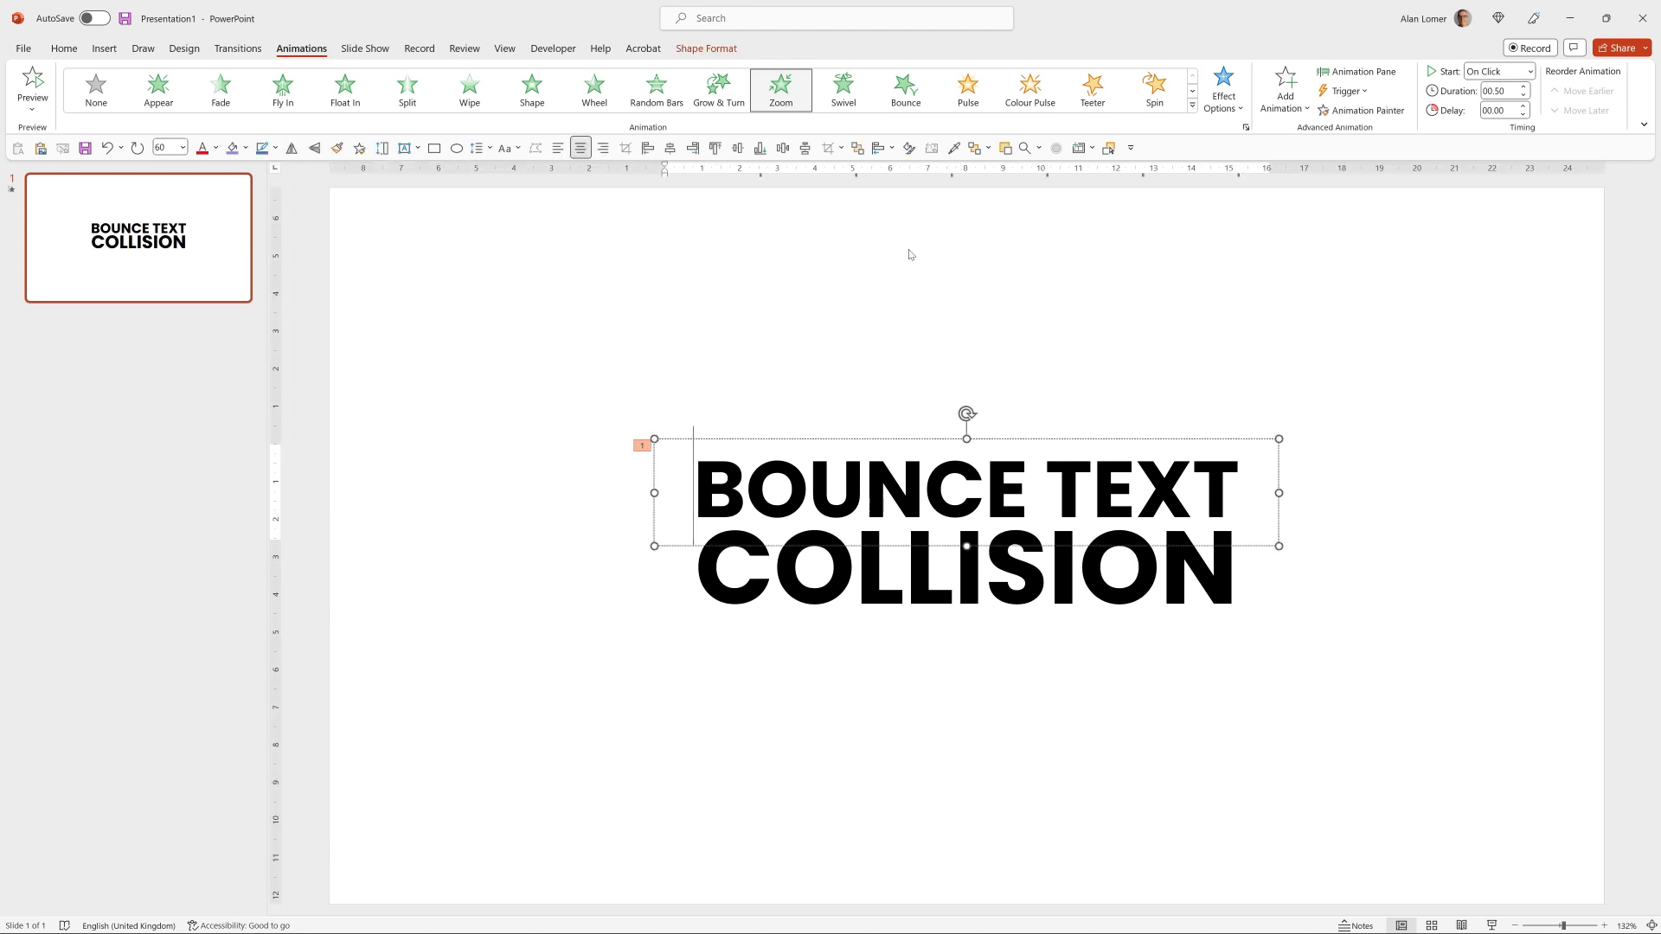
pyautogui.click(1283, 87)
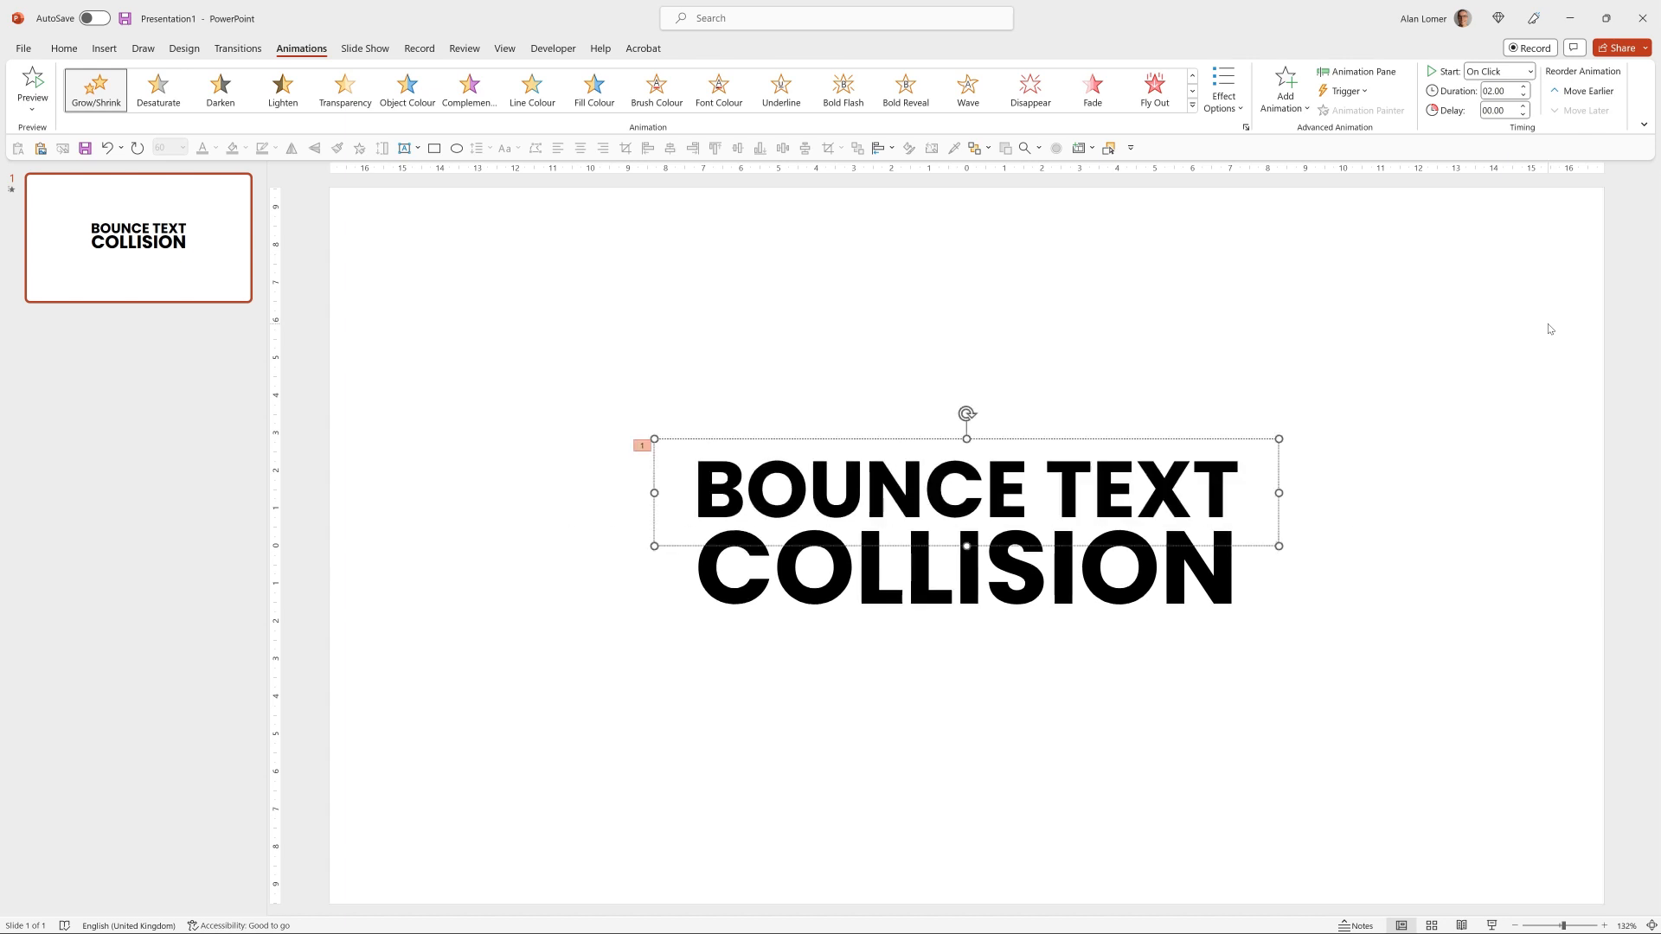
# In the Animation Pane, set Grow/Shrink to 110% size with Auto-reverse.
pyautogui.click(1360, 71)
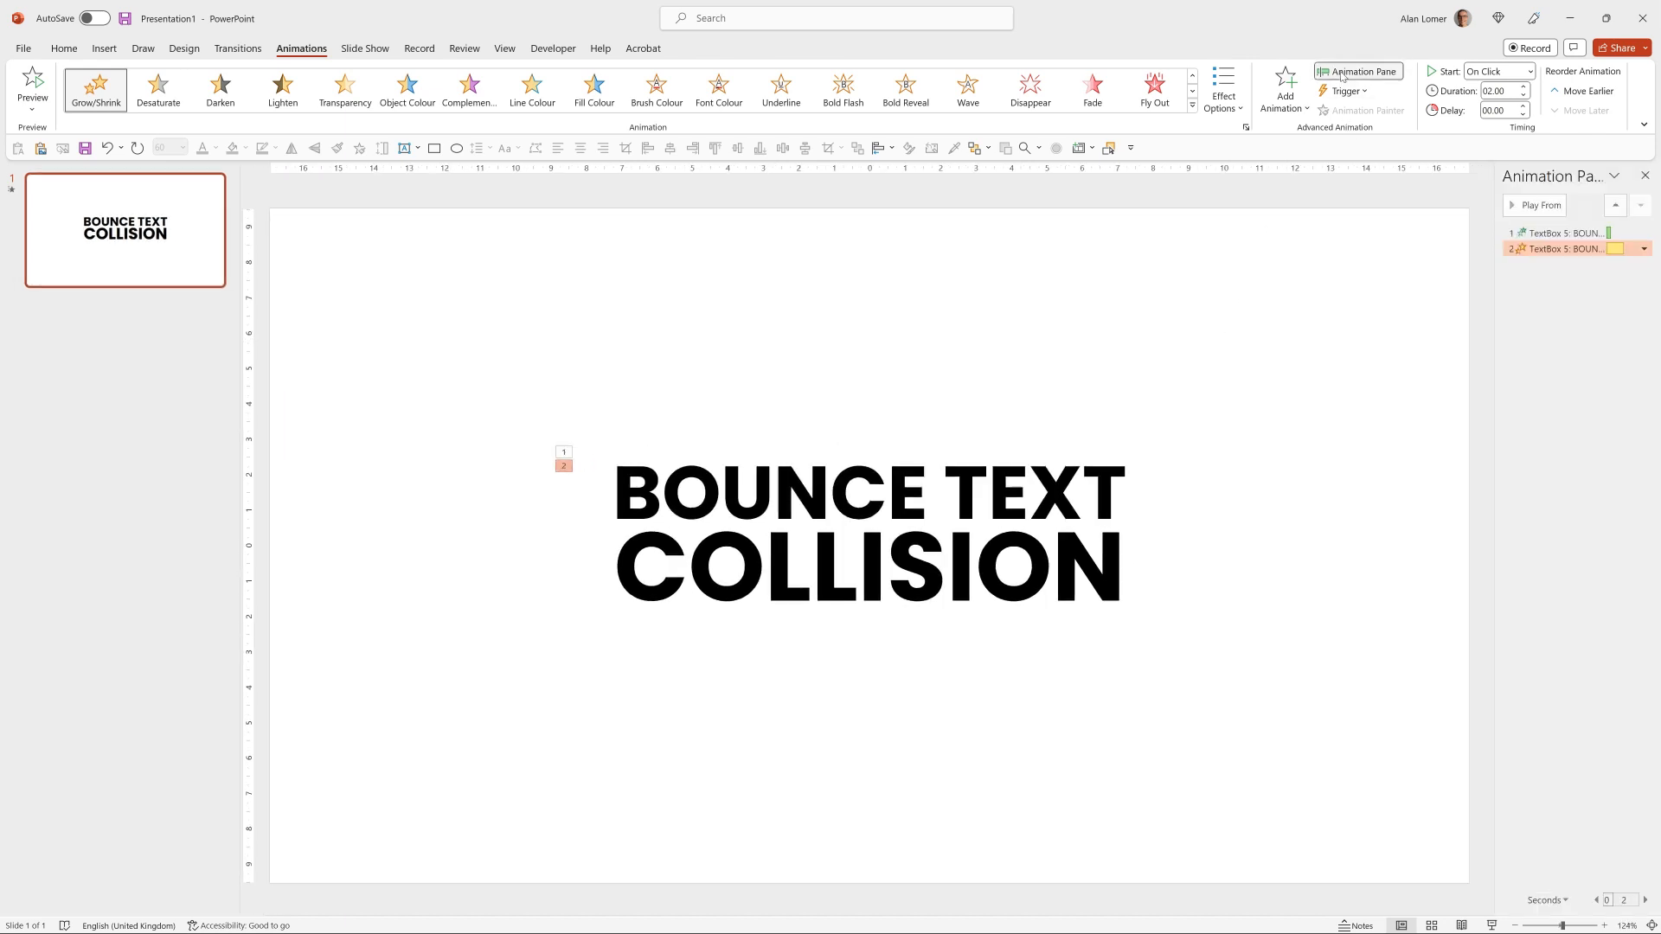
pyautogui.click(1557, 247)
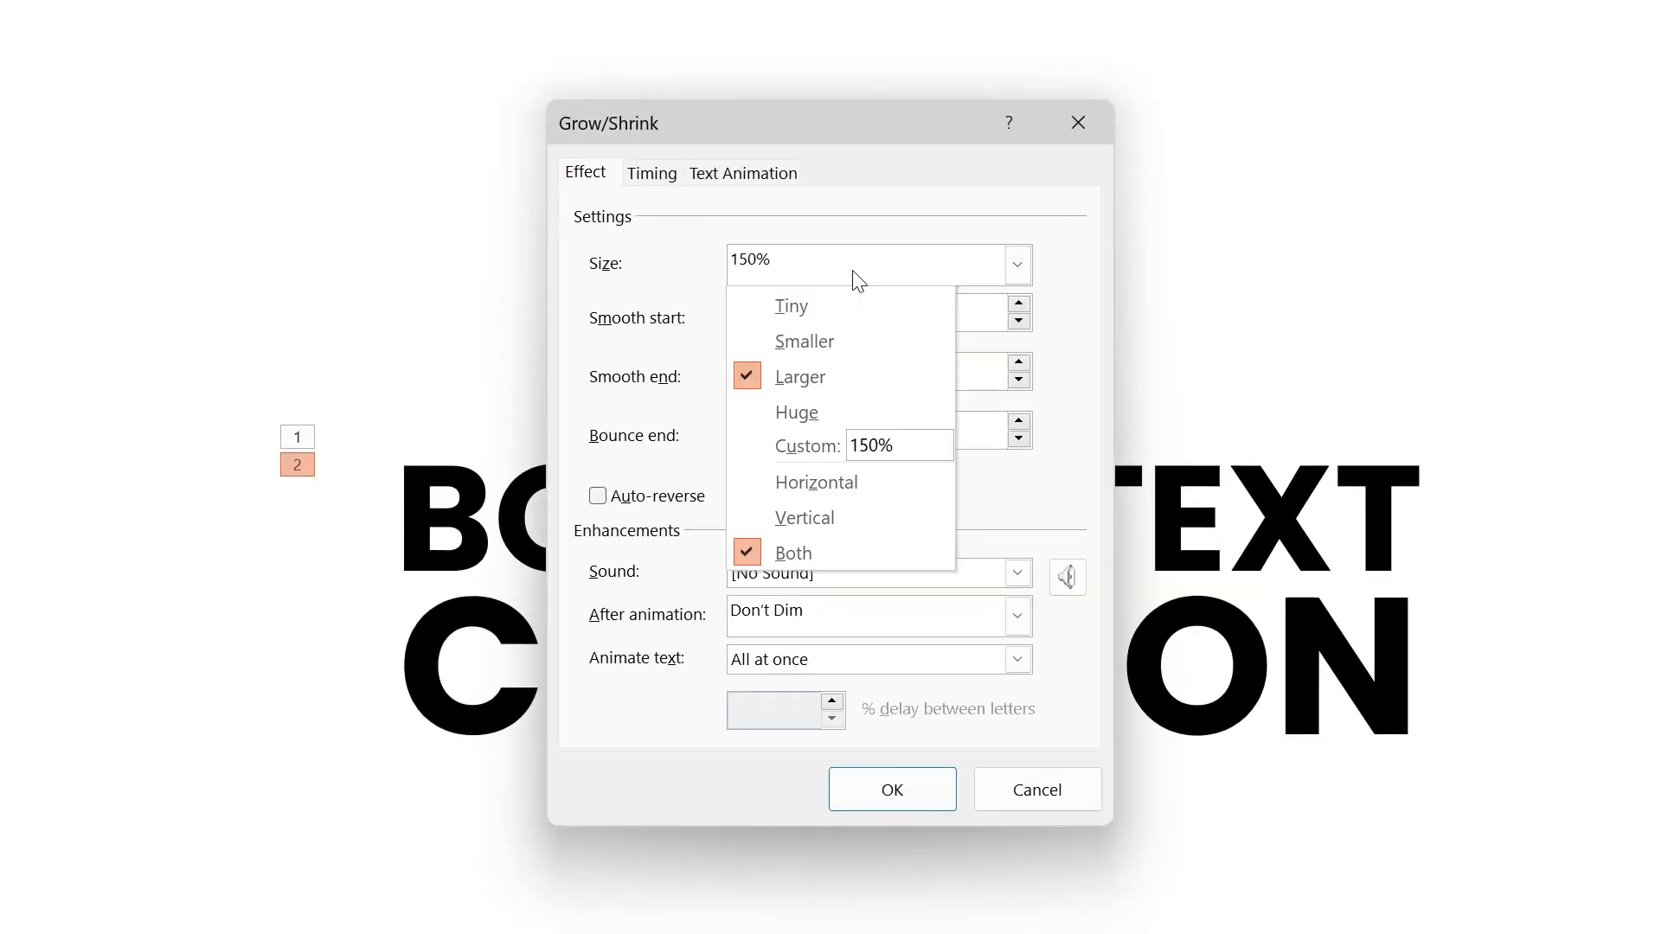
pyautogui.write('11')
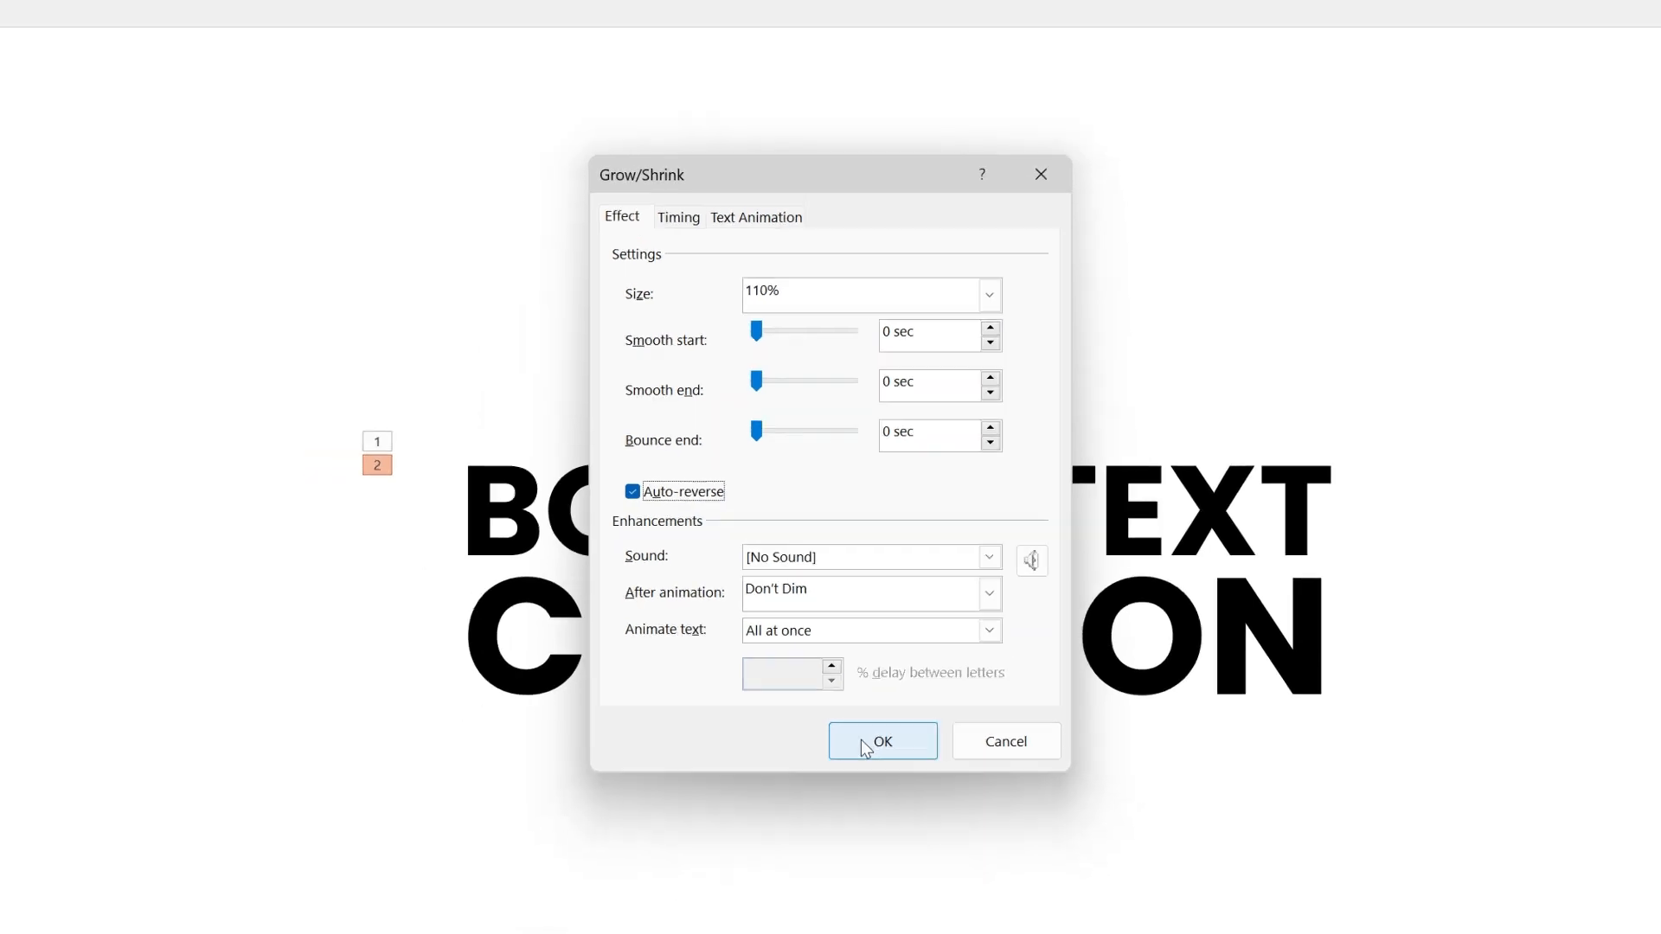
pyautogui.click(882, 741)
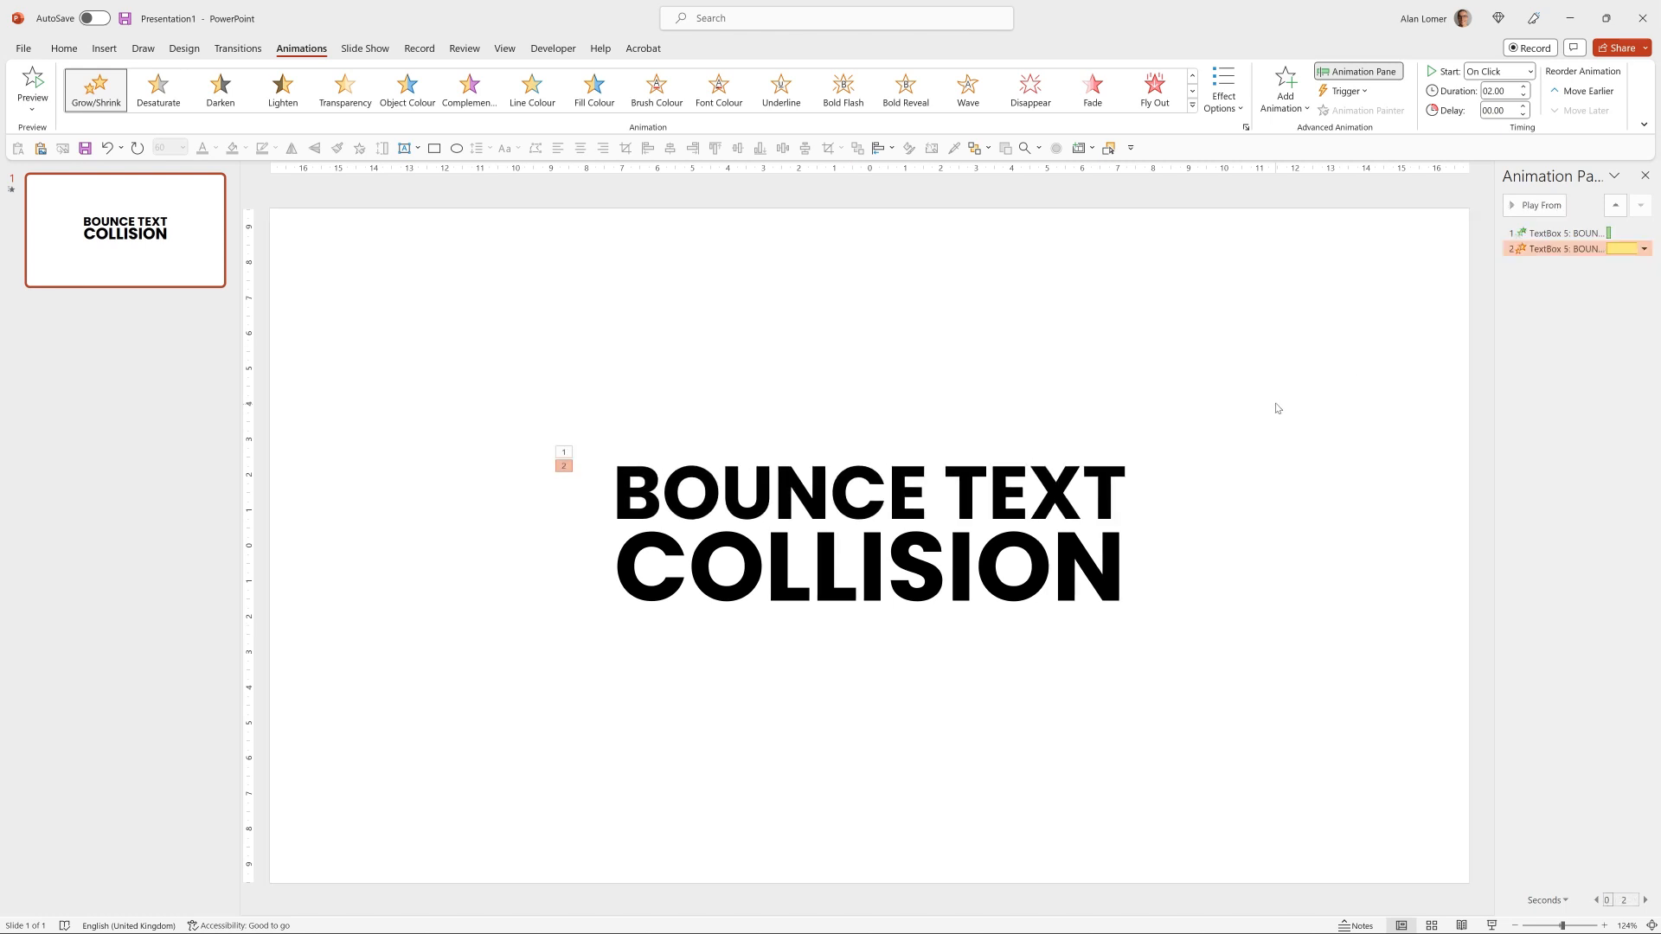
# Shorten the Grow/Shrink duration and give it a 00.50-second delay starting with the previous effect.
pyautogui.click(1500, 90)
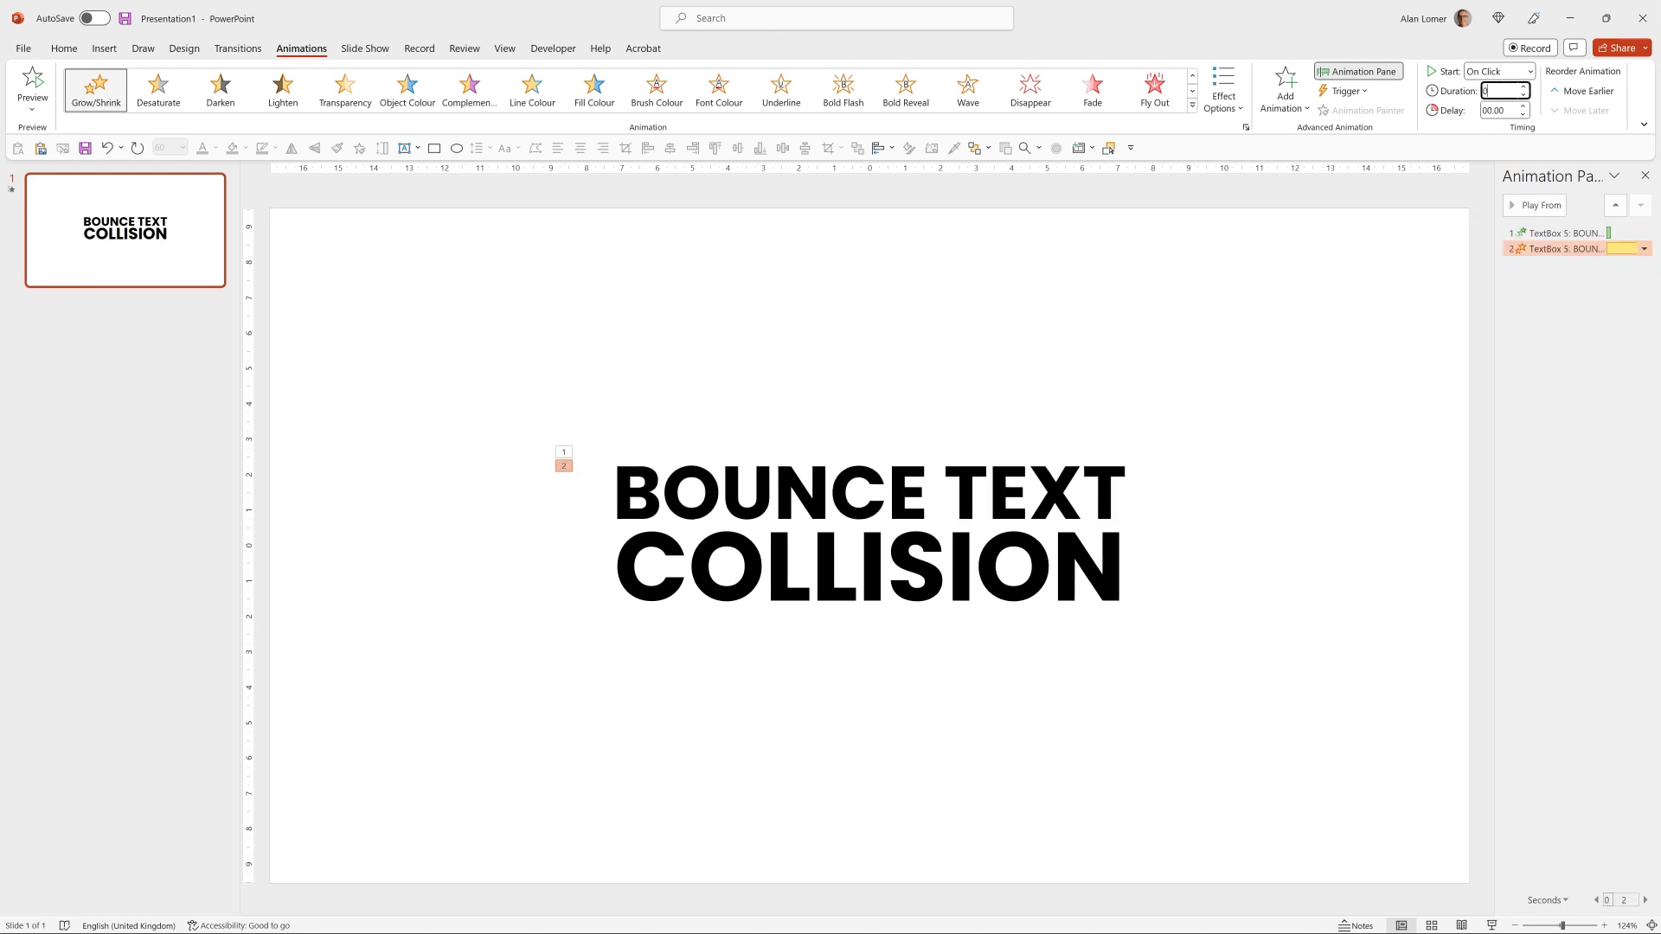
pyautogui.write('00.02')
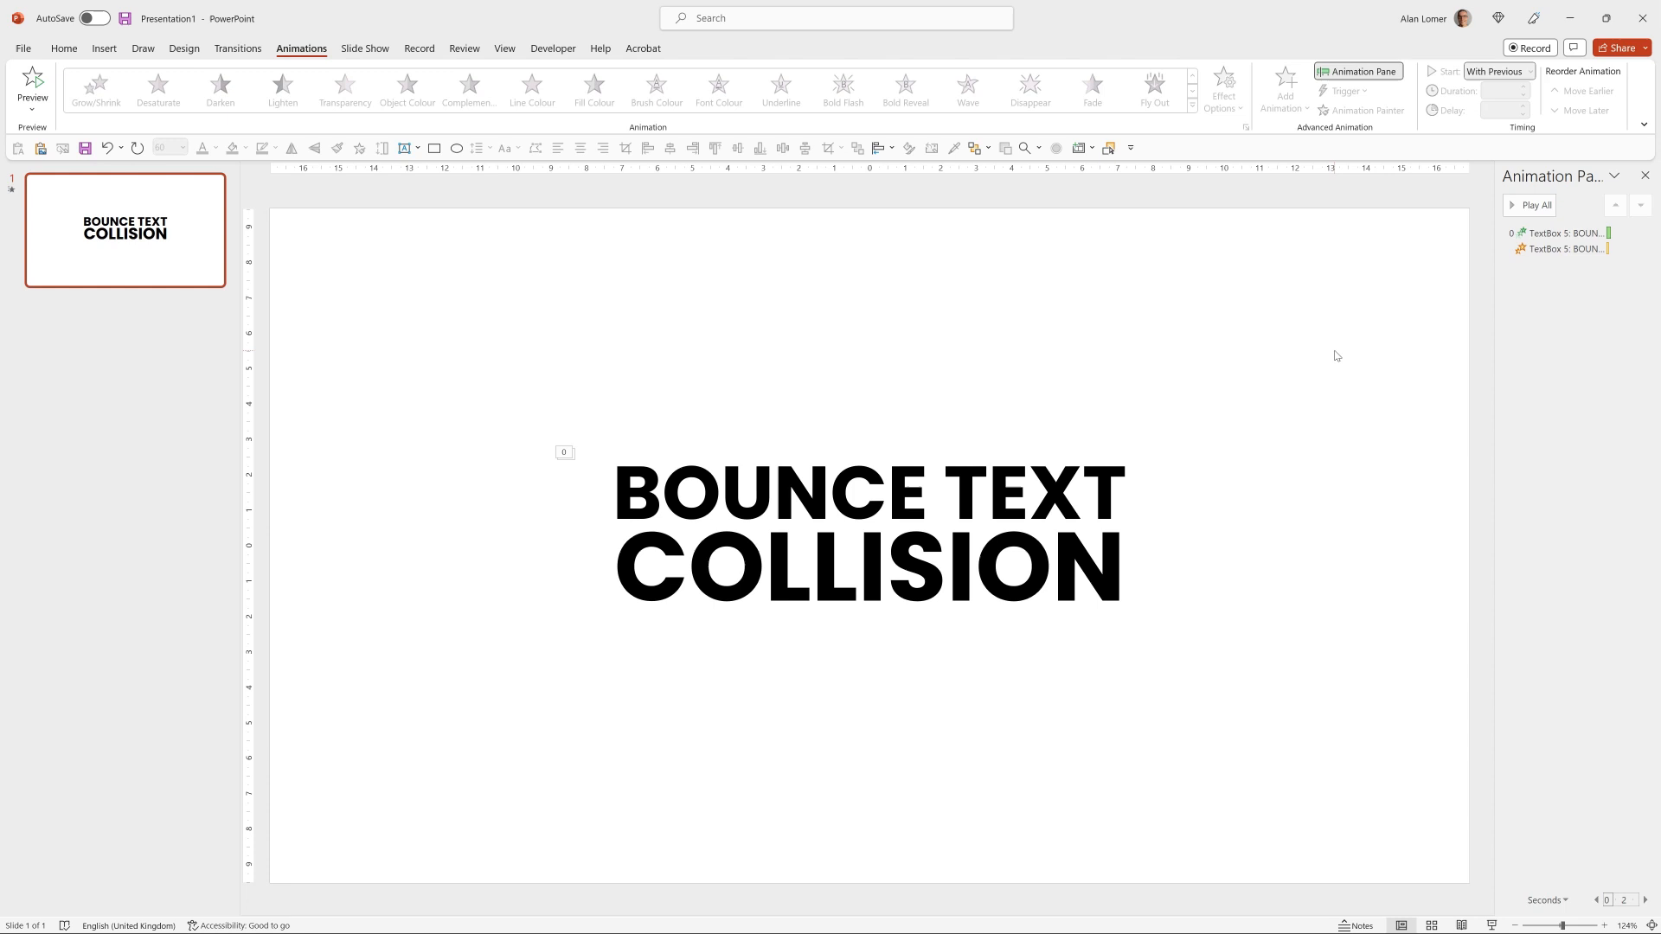
pyautogui.click(1566, 247)
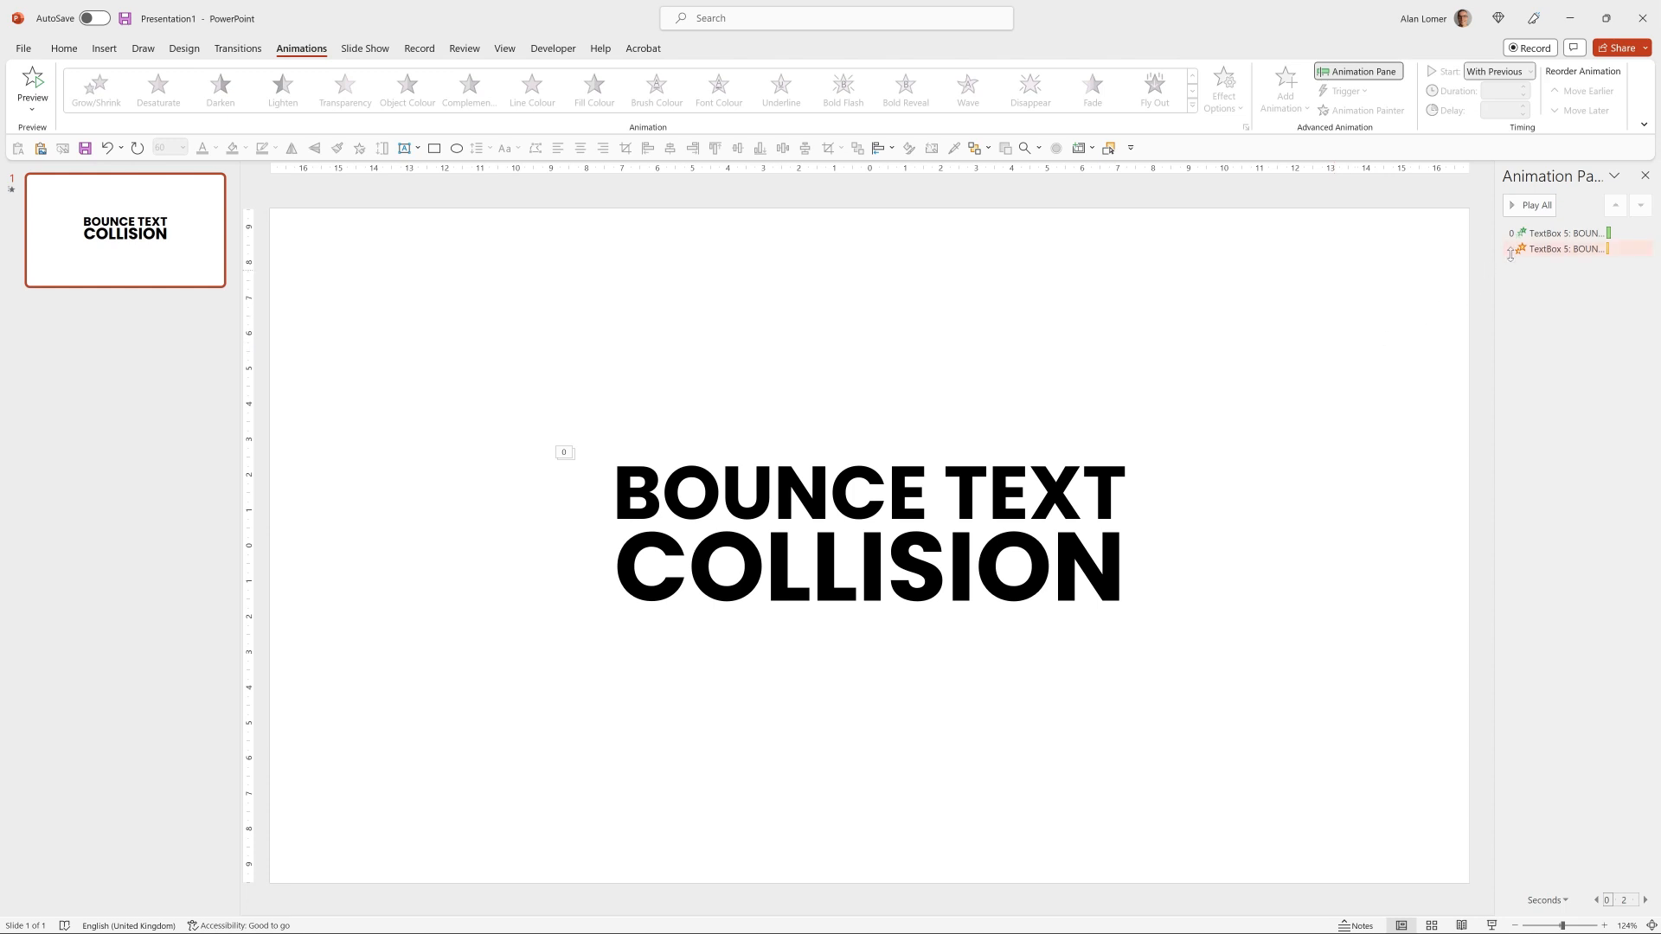
pyautogui.click(1562, 248)
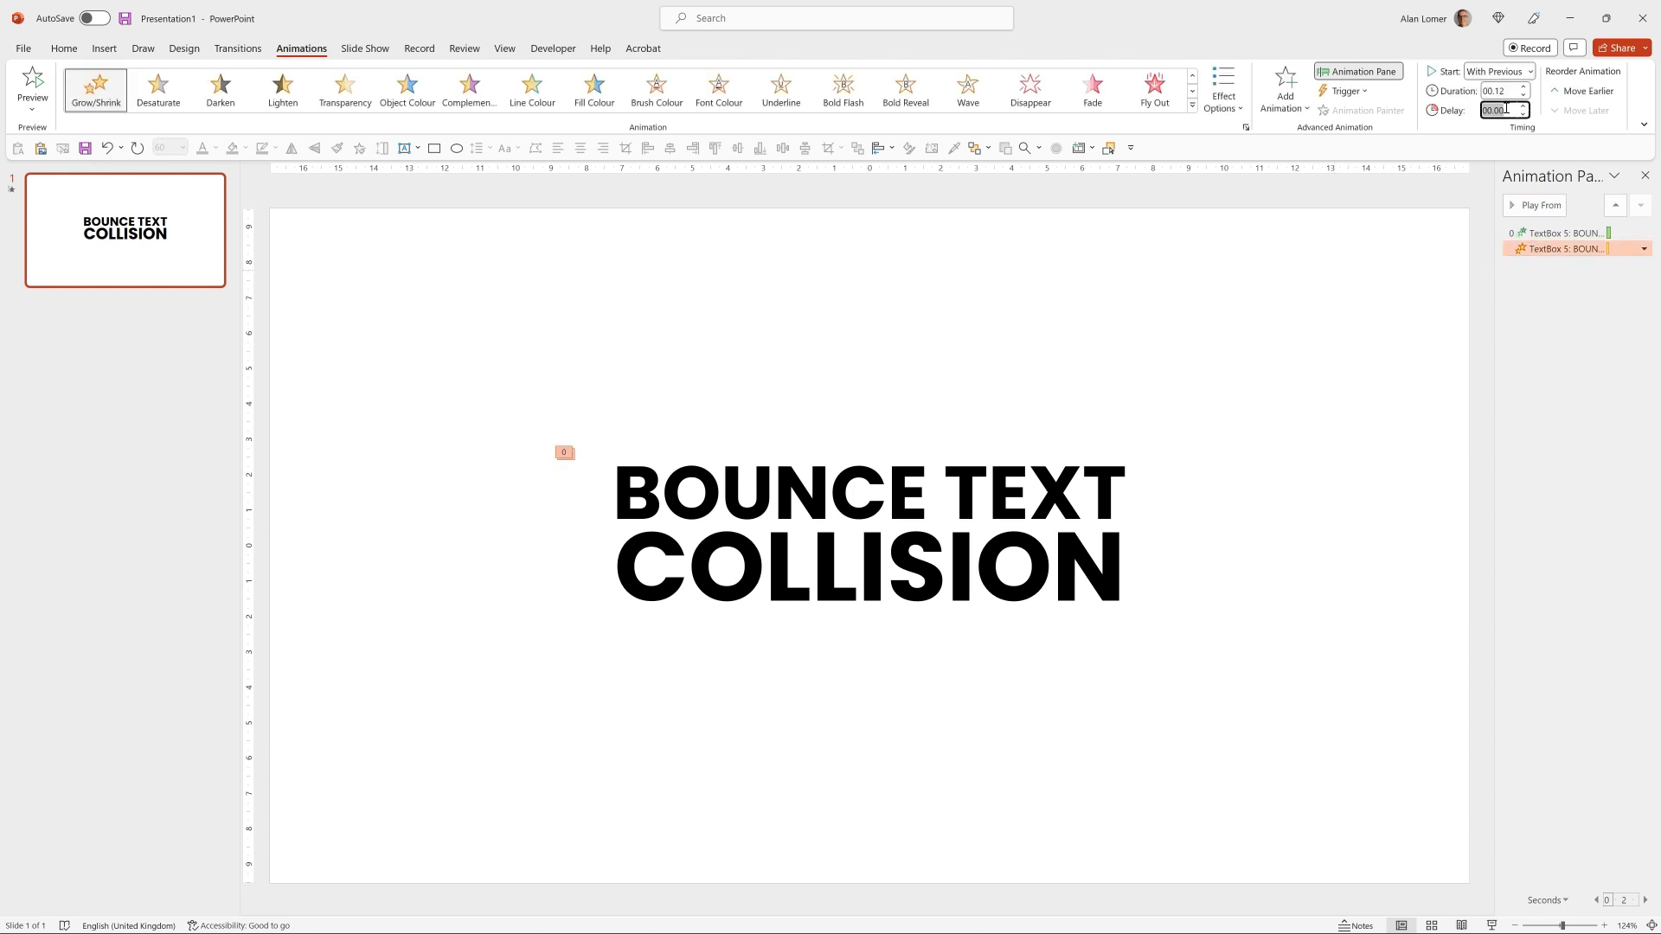
pyautogui.write('00.50')
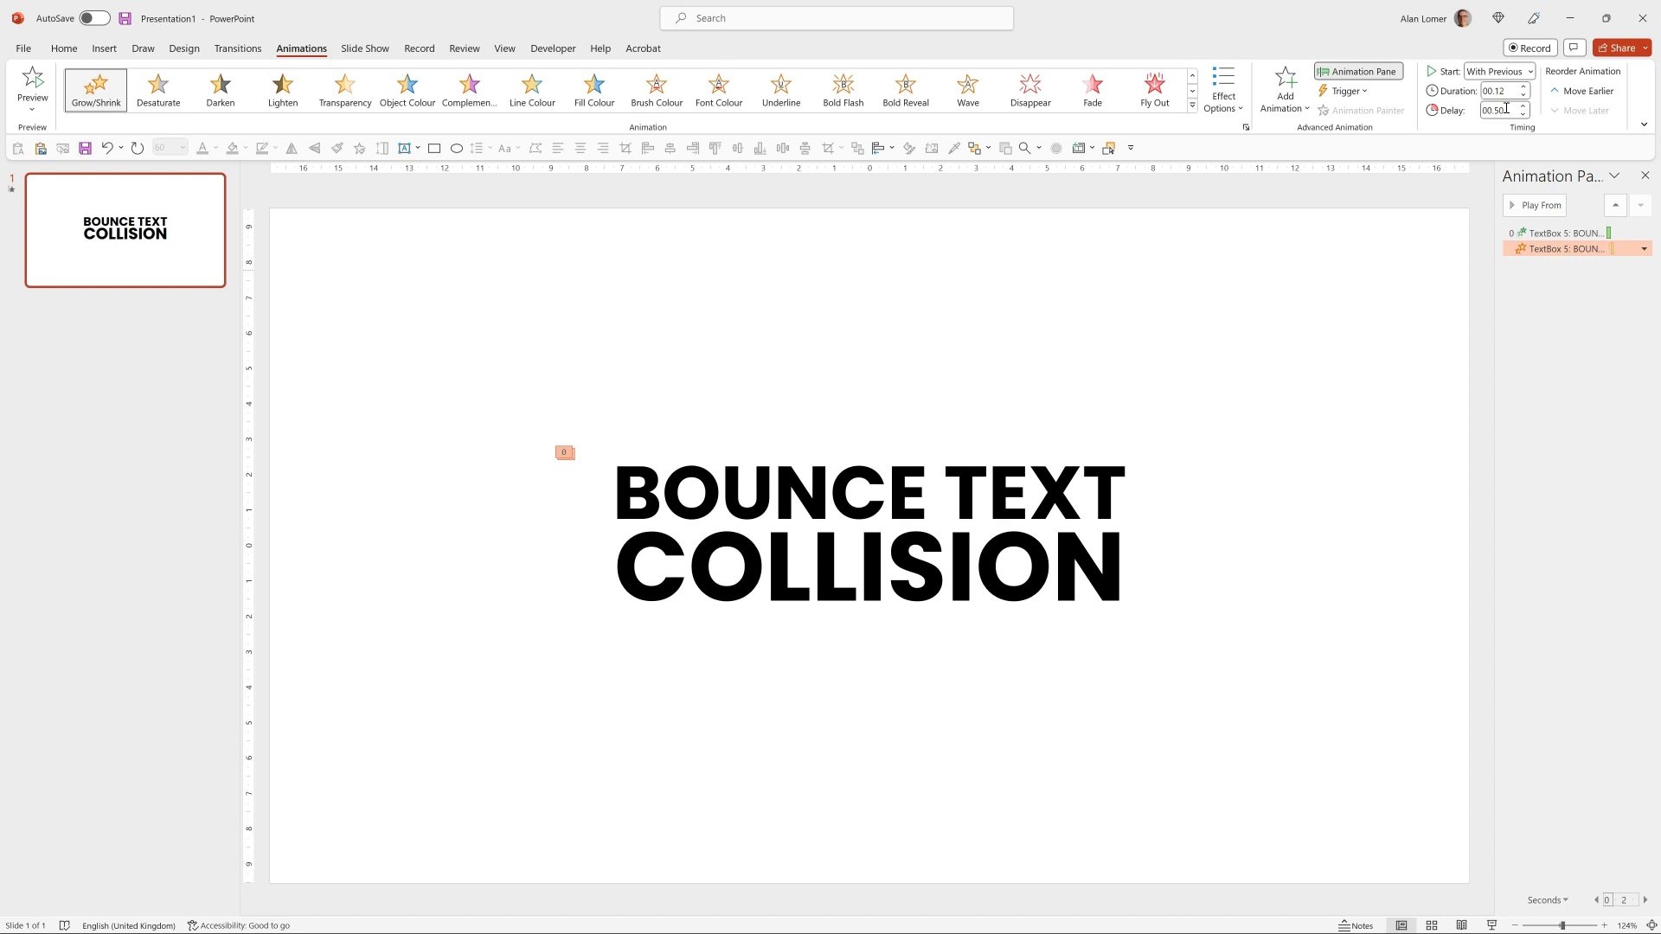
pyautogui.moveTo(1206, 308)
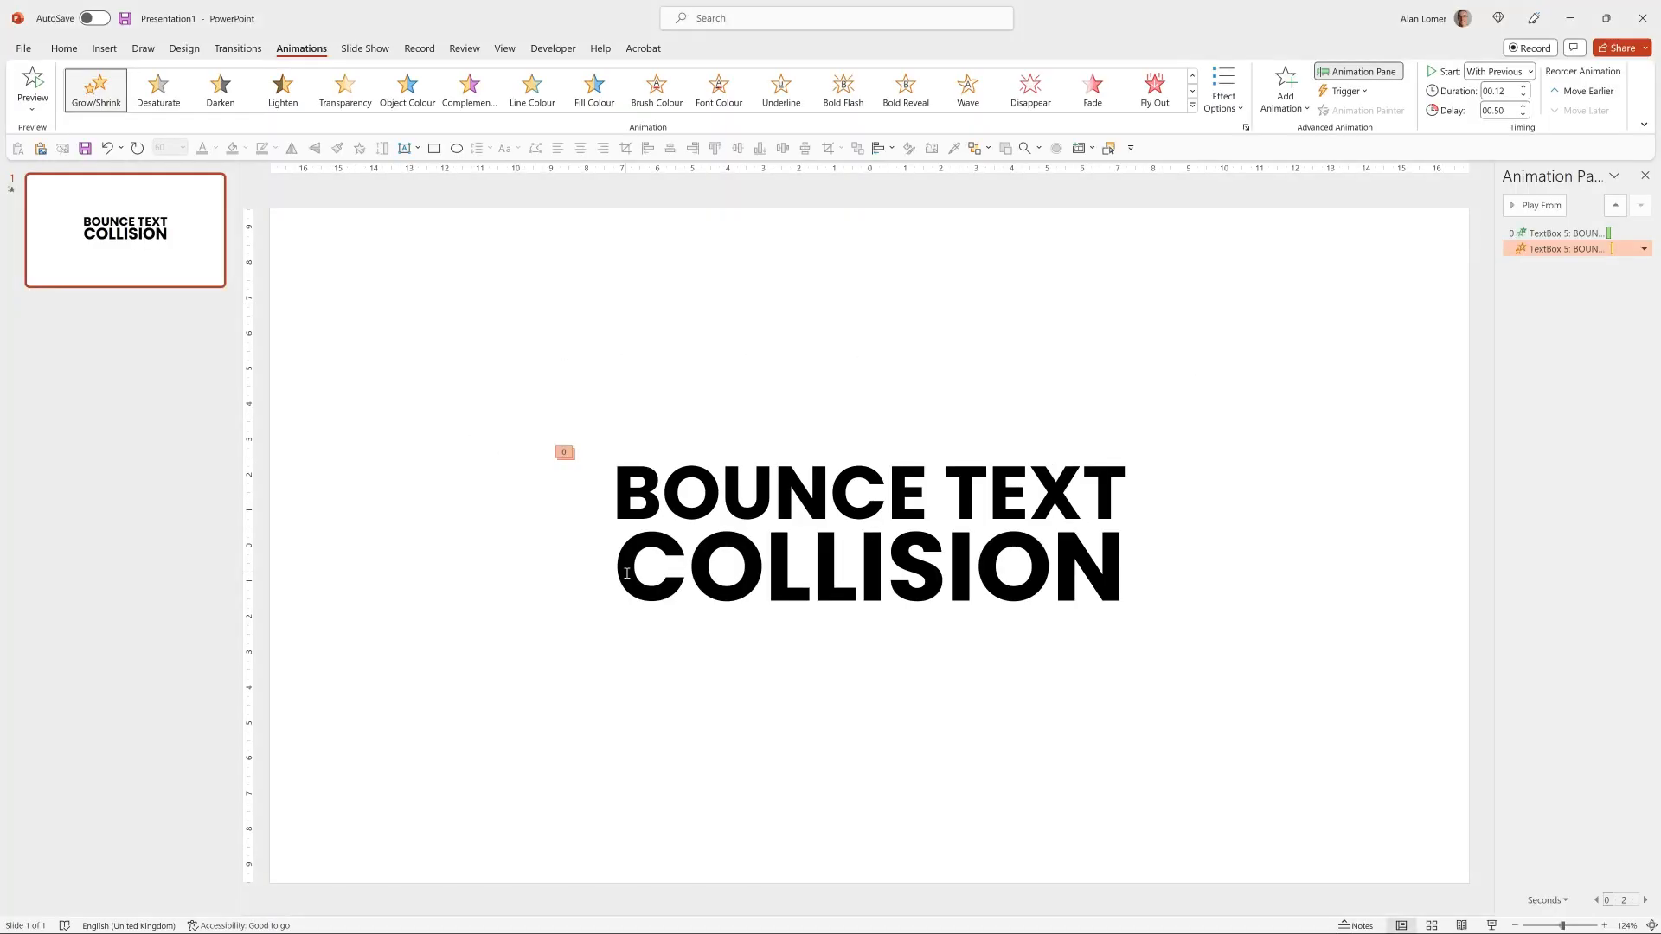
# Give COLLISION a Lines motion path starting After Previous with a 0.50-second duration.
pyautogui.click(868, 560)
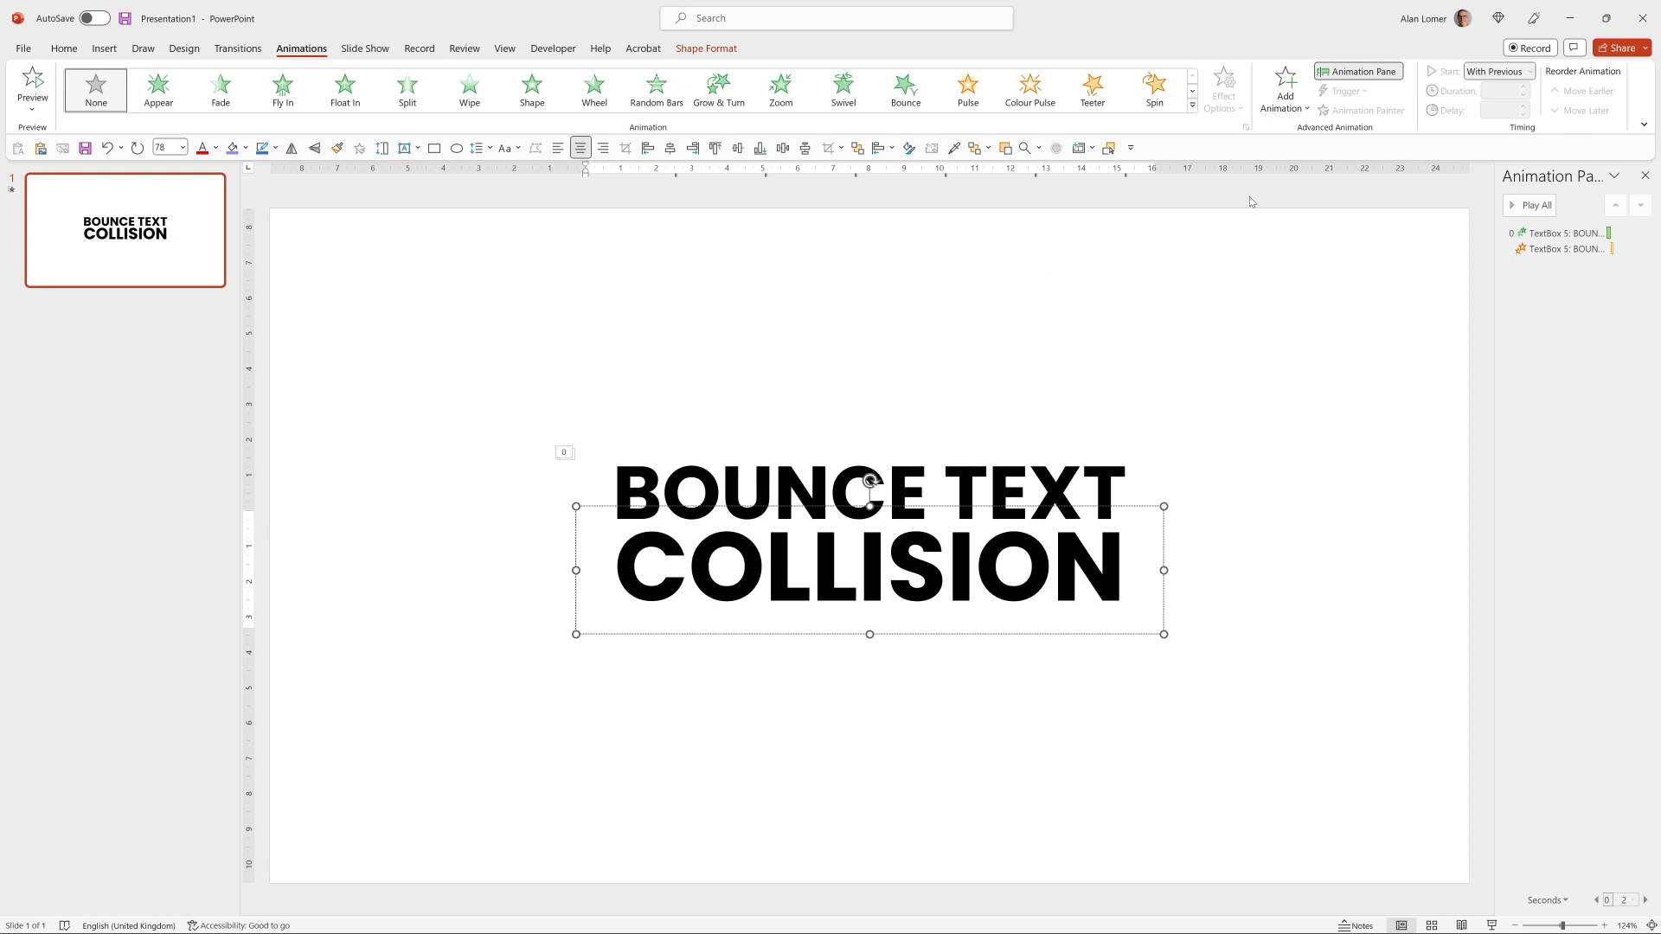
pyautogui.click(1283, 88)
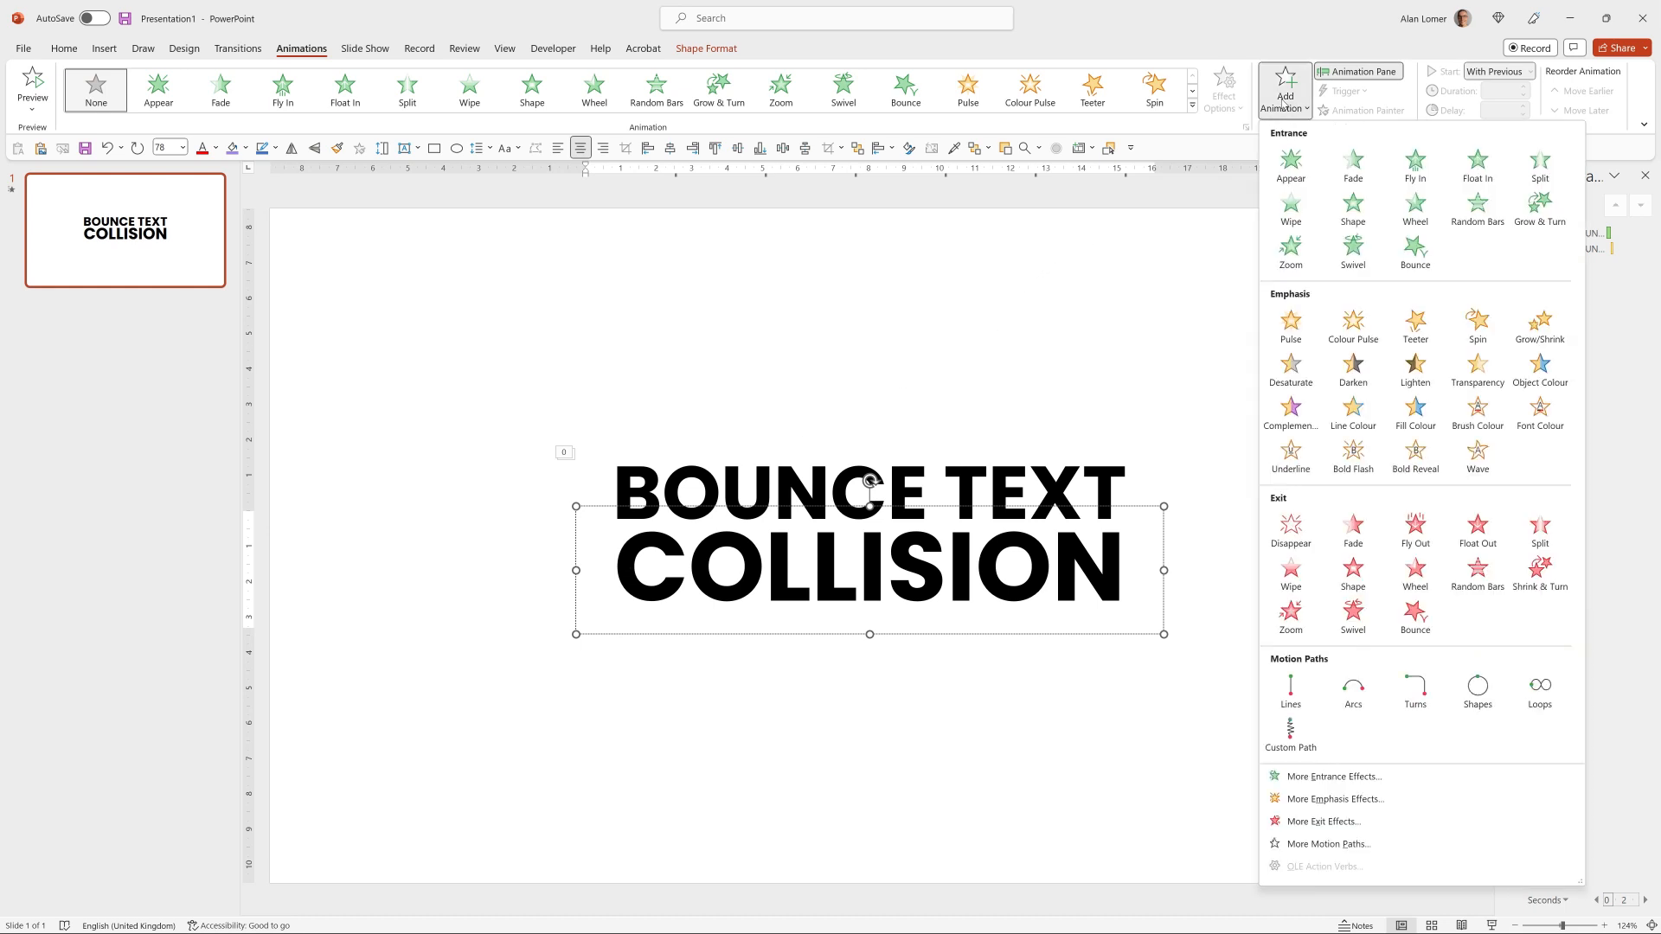
pyautogui.moveTo(1291, 689)
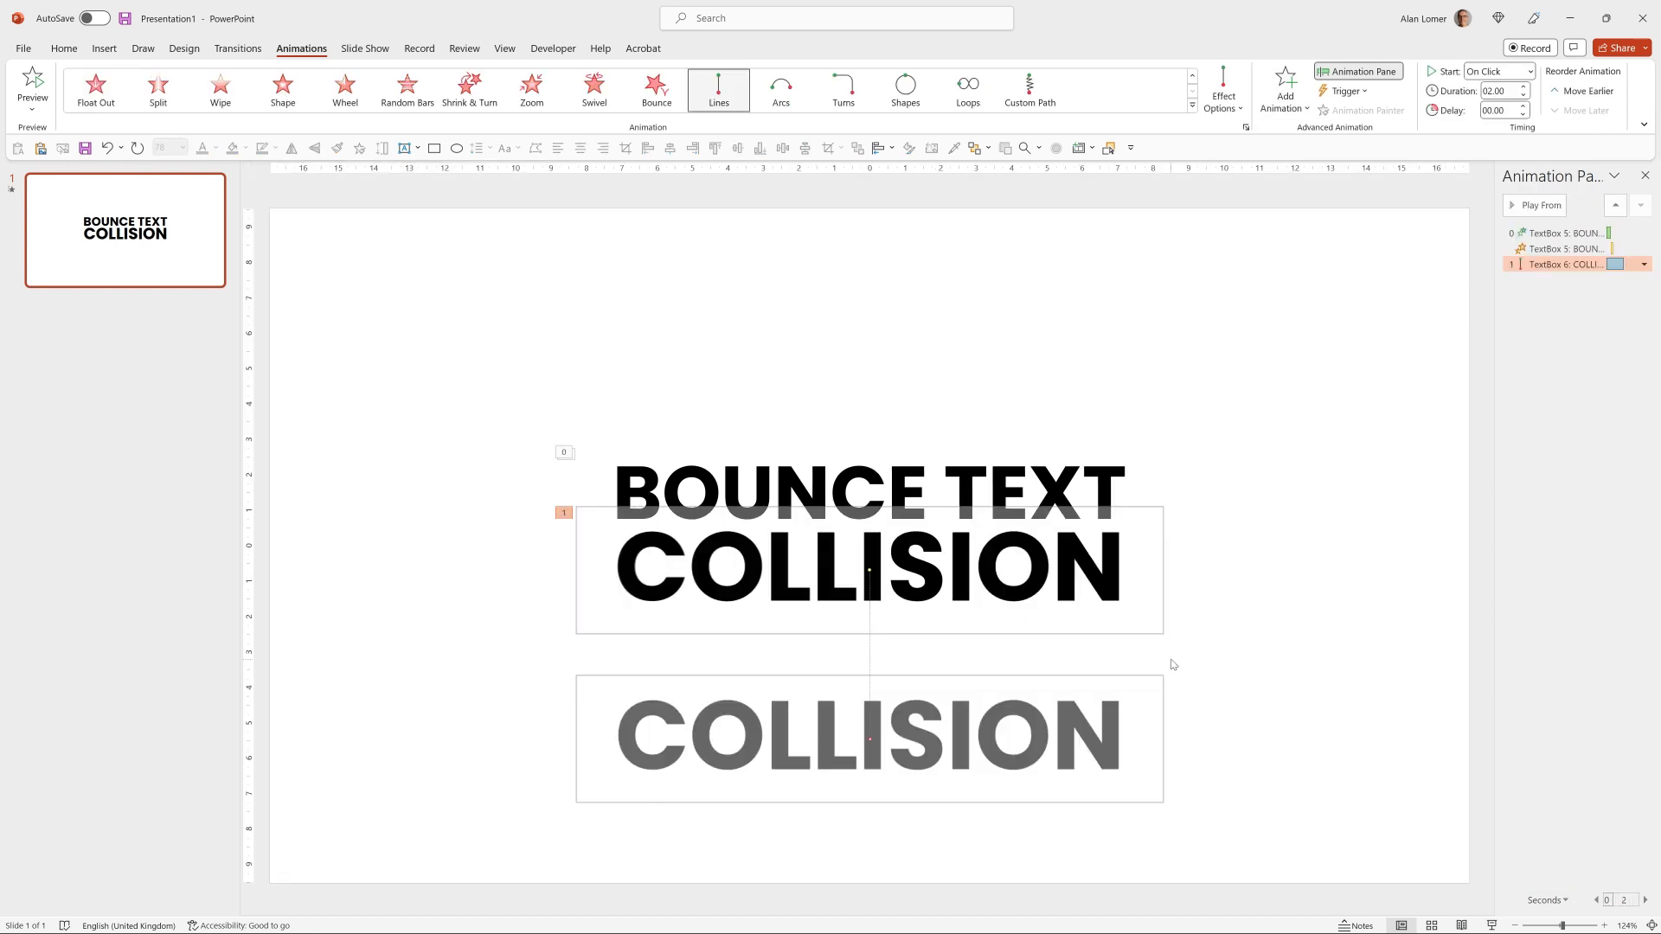
pyautogui.click(1222, 87)
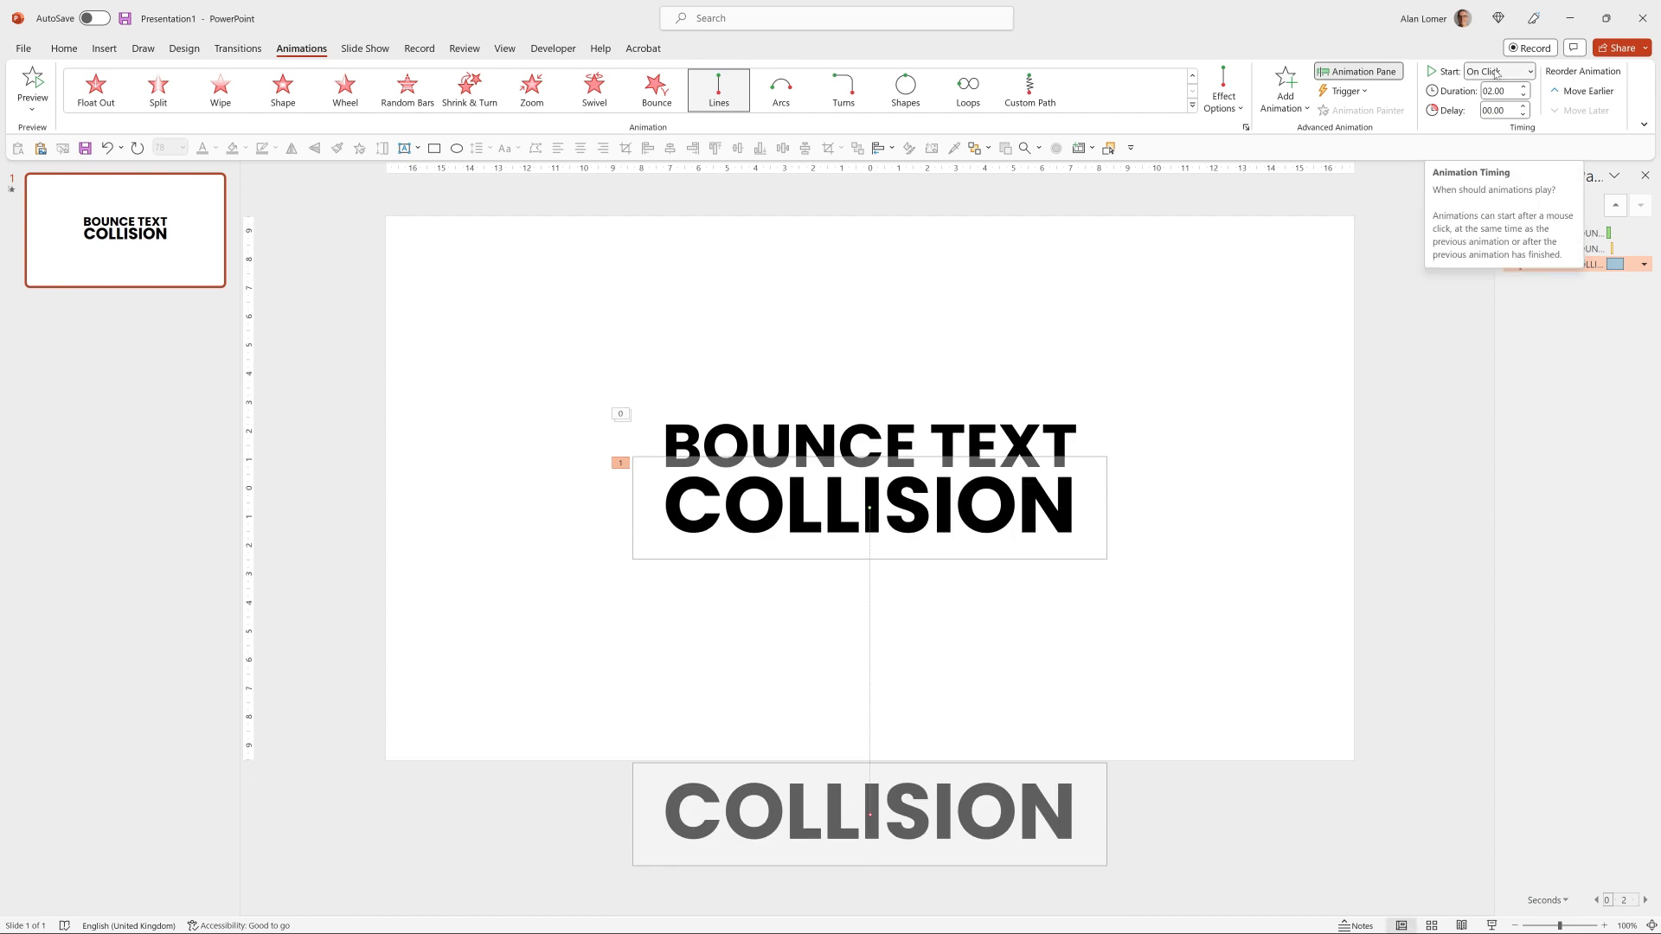
pyautogui.click(1496, 71)
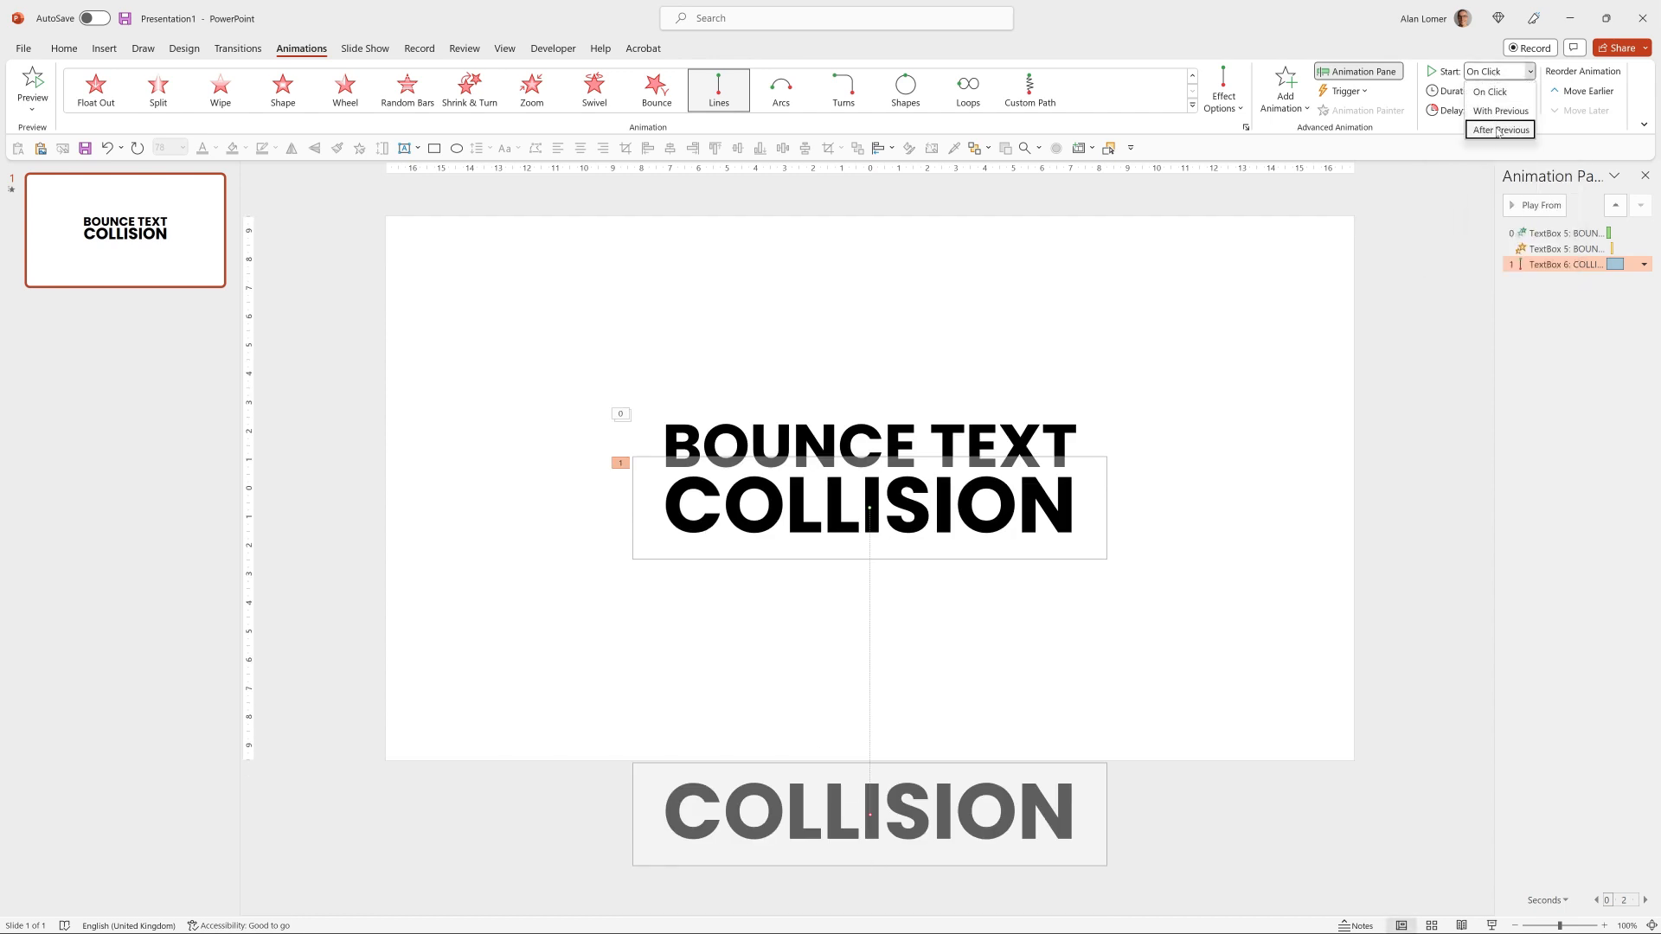
pyautogui.click(1500, 129)
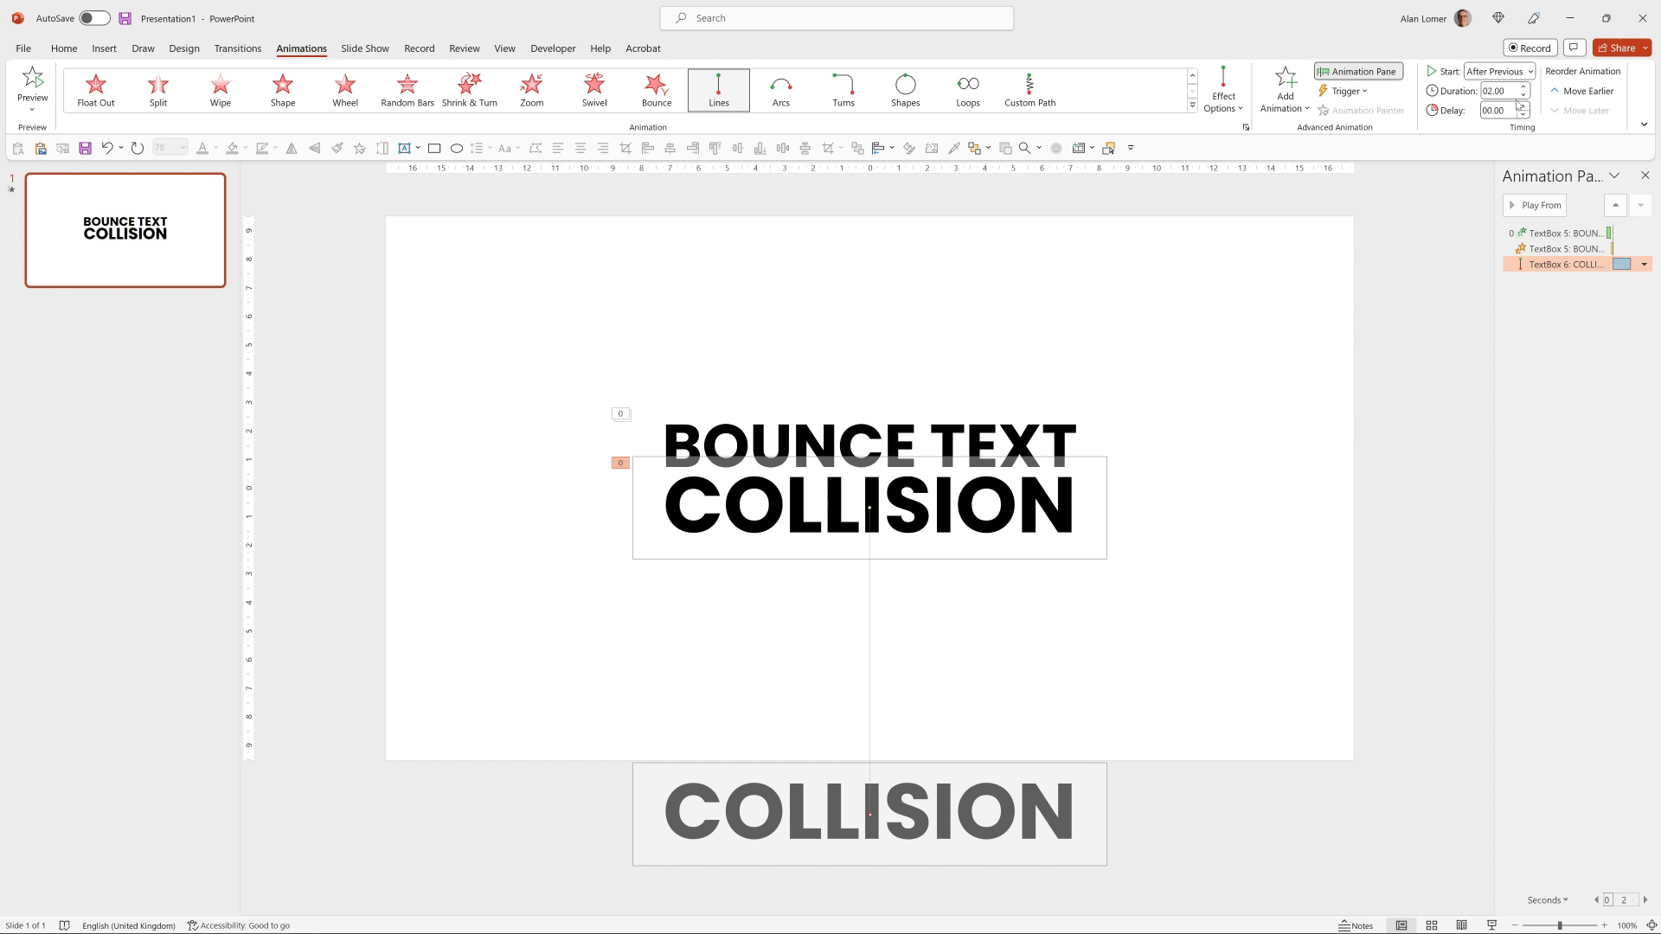
pyautogui.click(1522, 94)
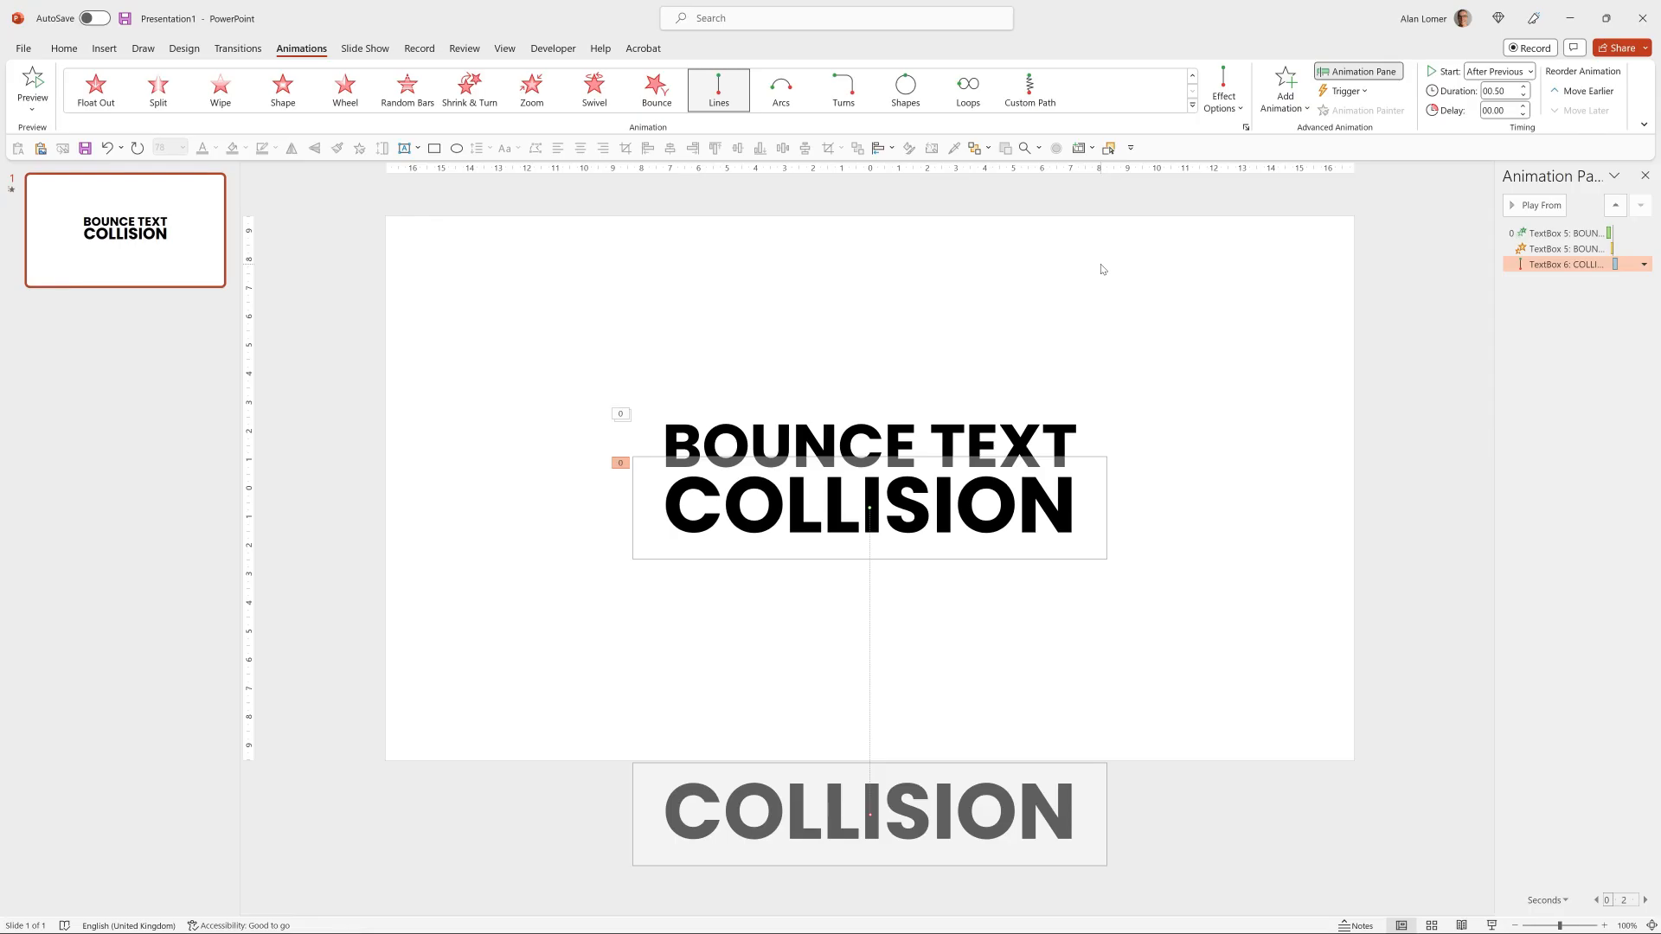
pyautogui.moveTo(1253, 149)
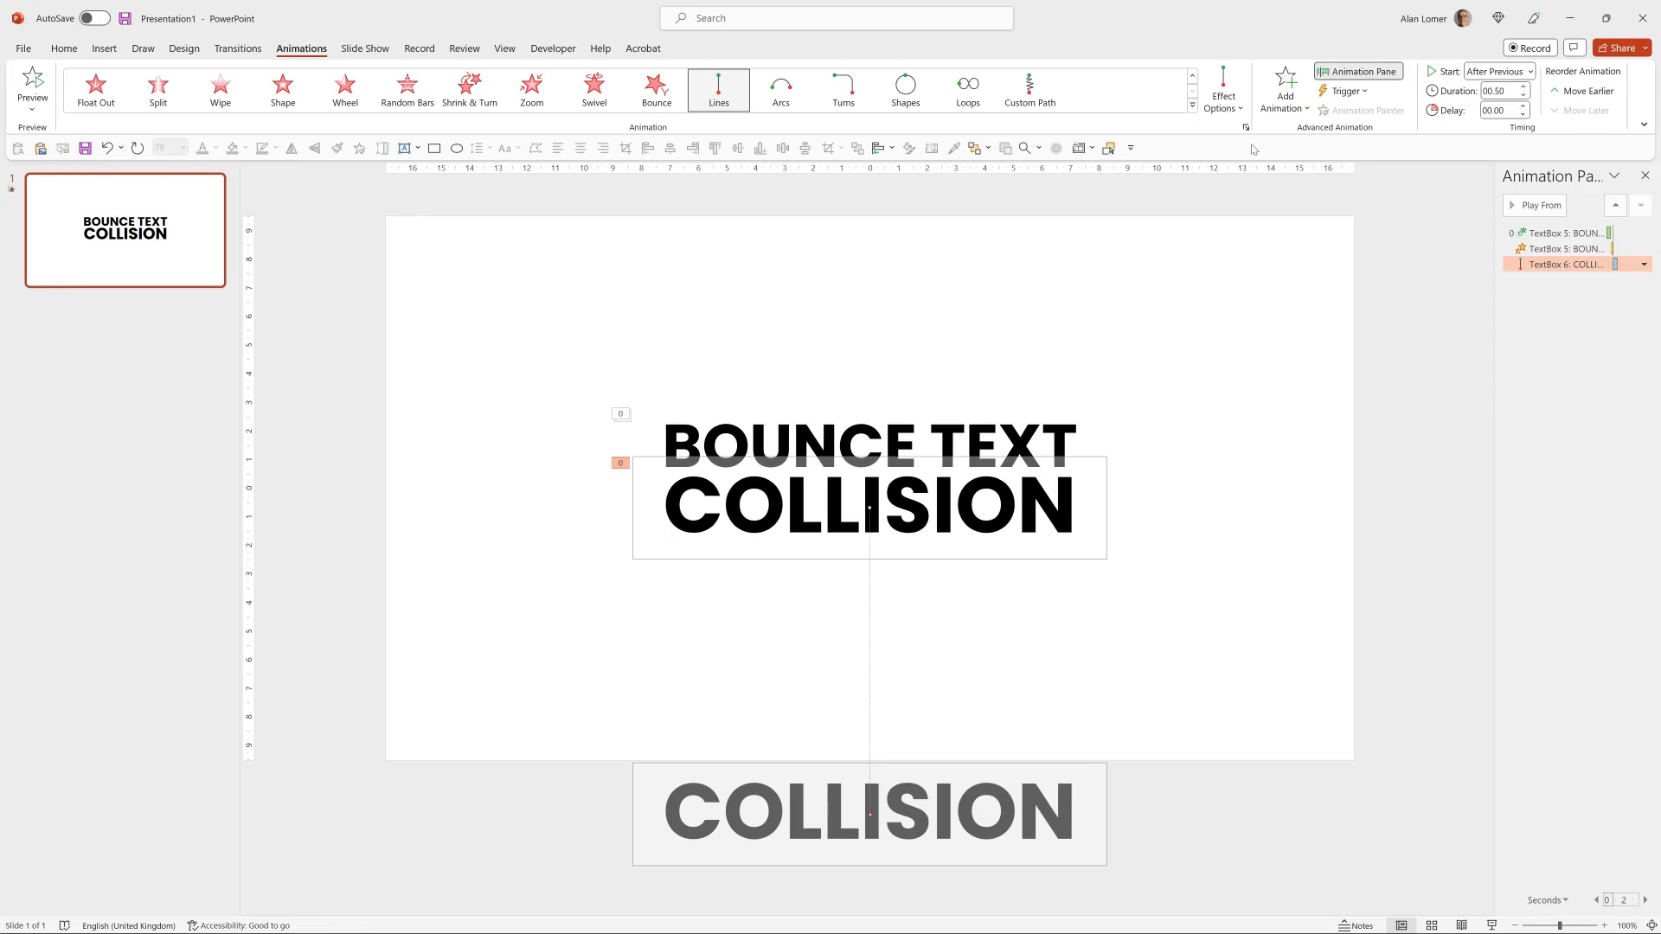
# Add an automatically starting Fade entrance to COLLISION ahead of its motion path.
pyautogui.click(1285, 86)
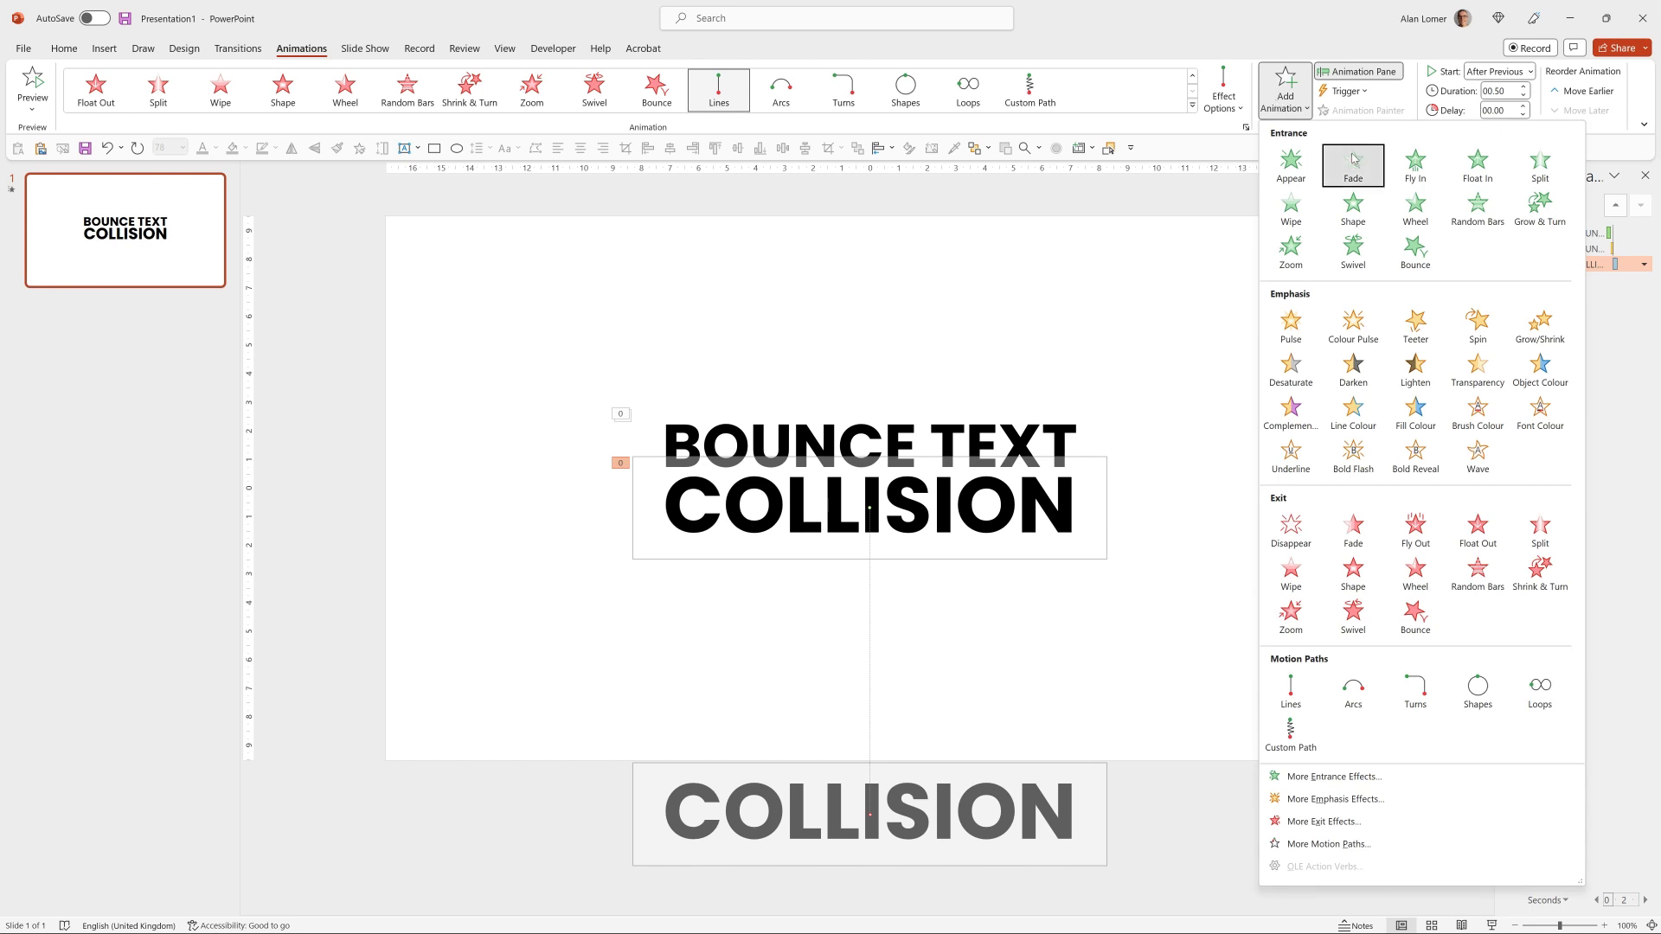
pyautogui.click(1353, 166)
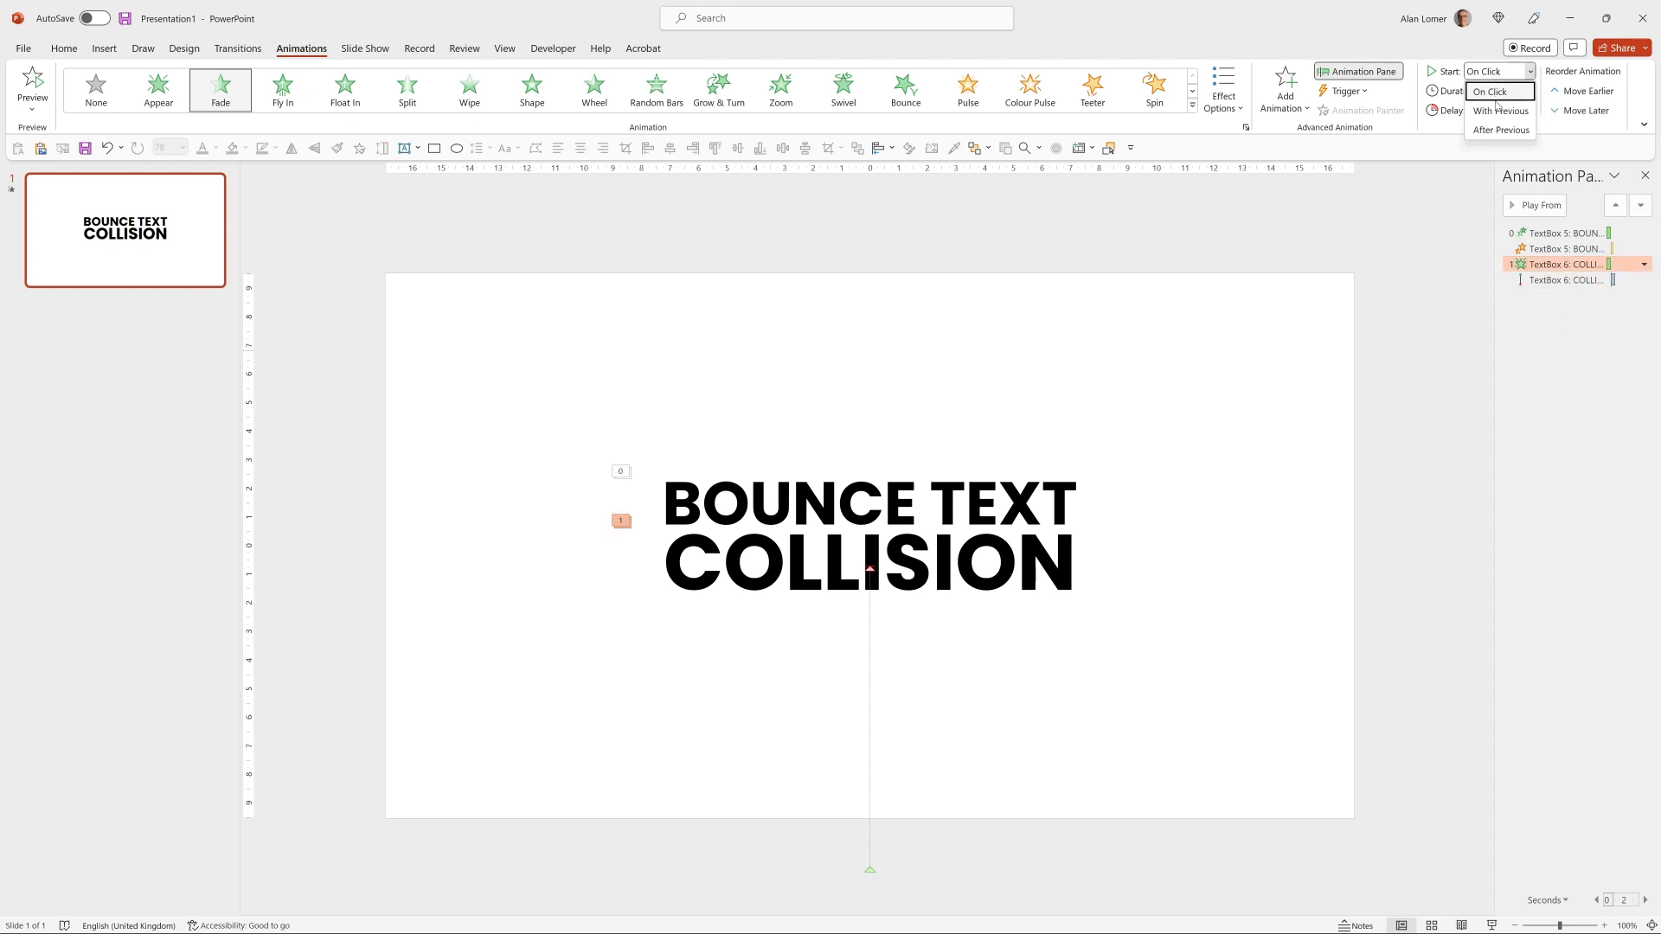
pyautogui.click(1500, 130)
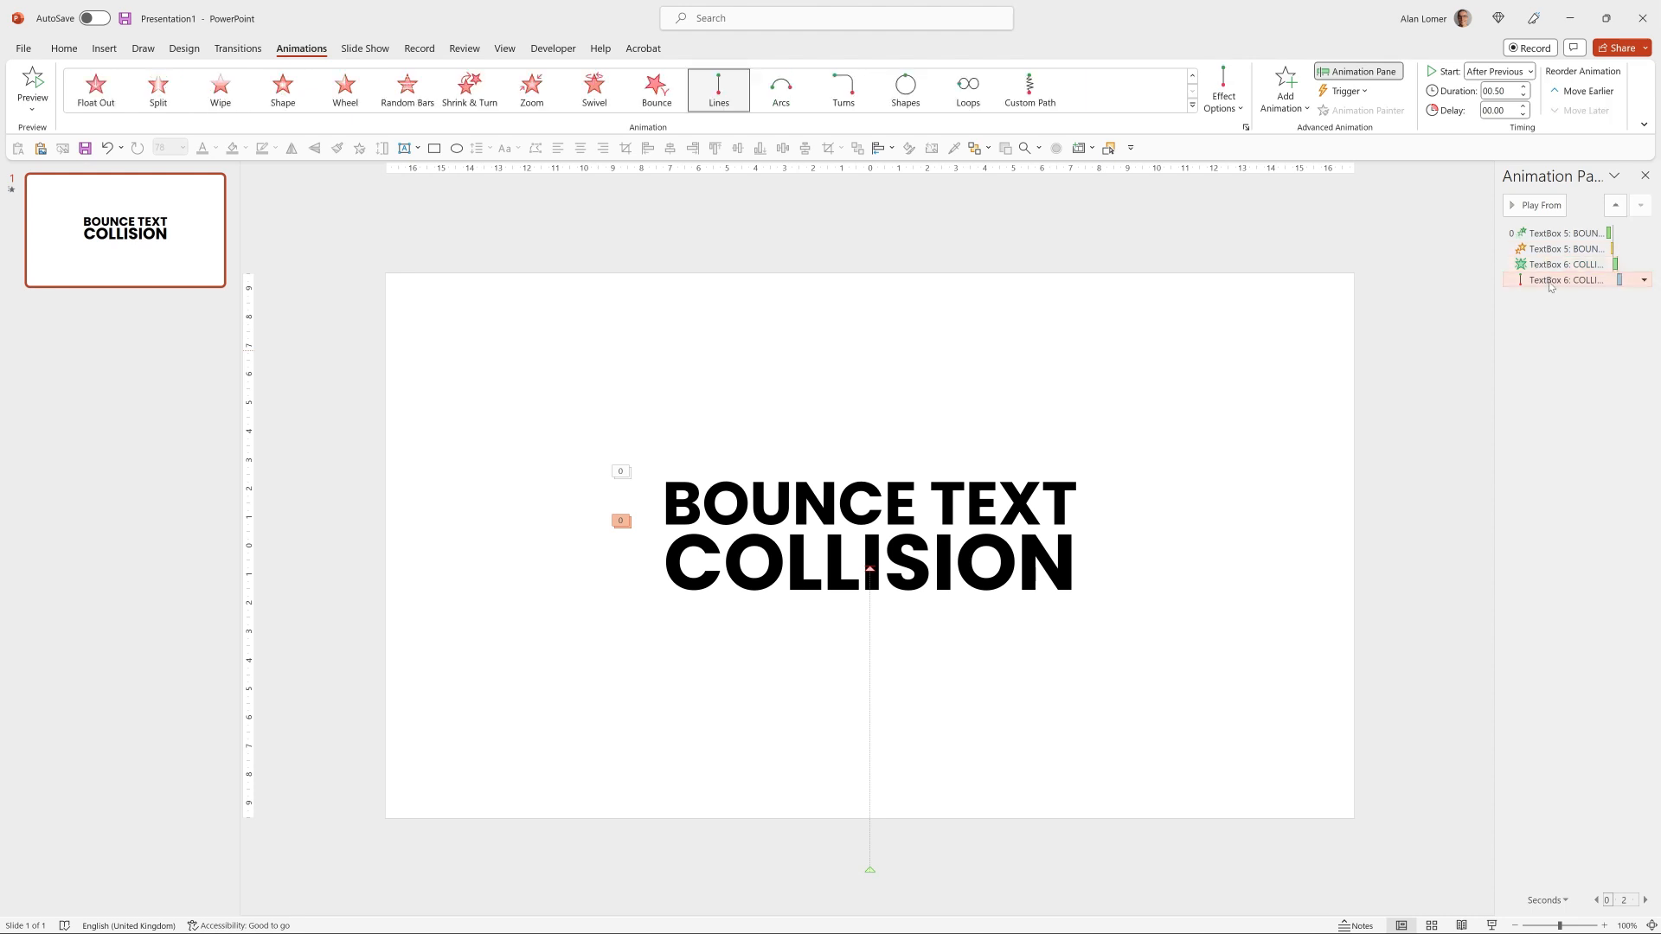
pyautogui.click(1497, 71)
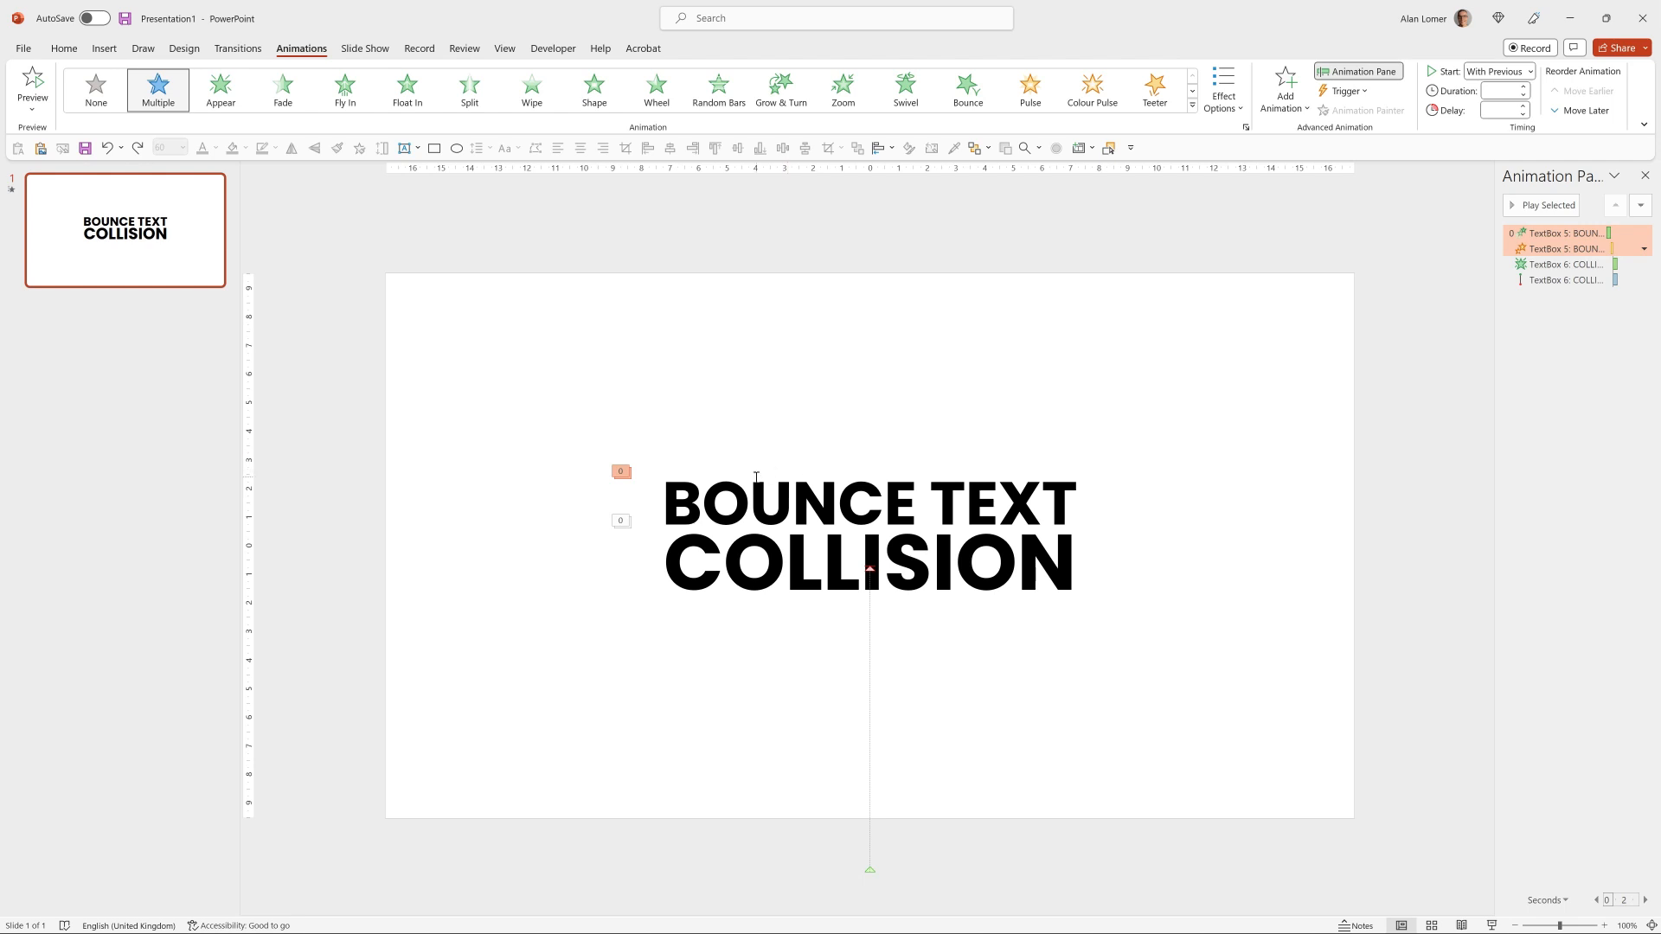
# Give BOUNCE TEXT an upward Lines motion path set to Auto-reverse.
pyautogui.click(867, 504)
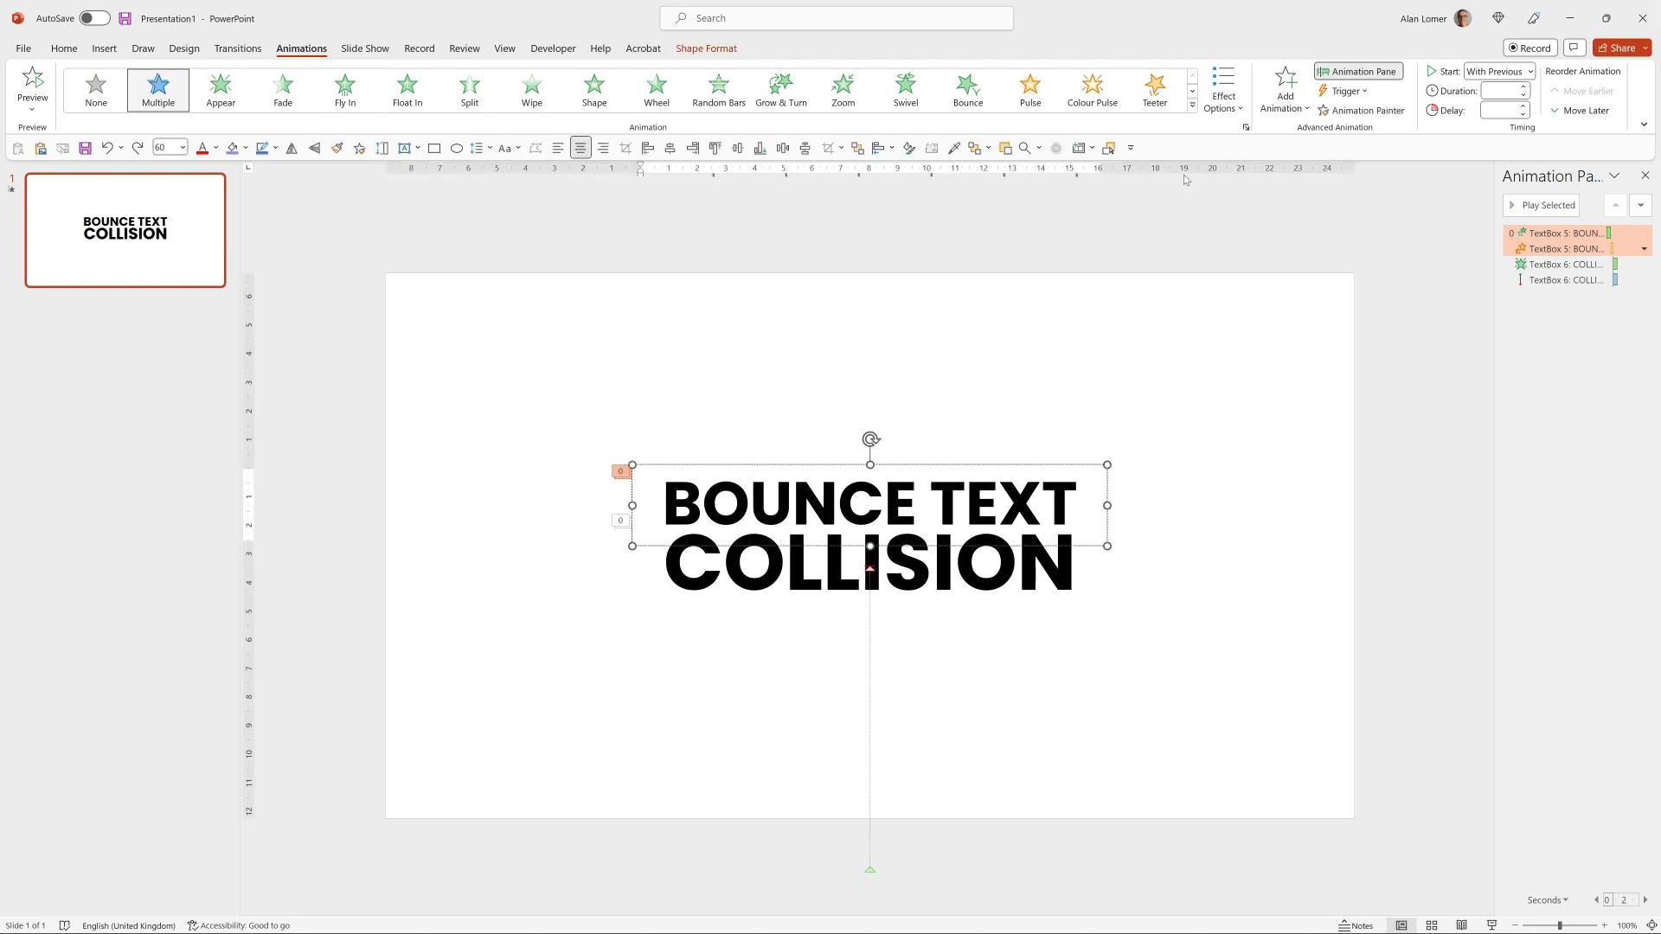
pyautogui.click(1284, 87)
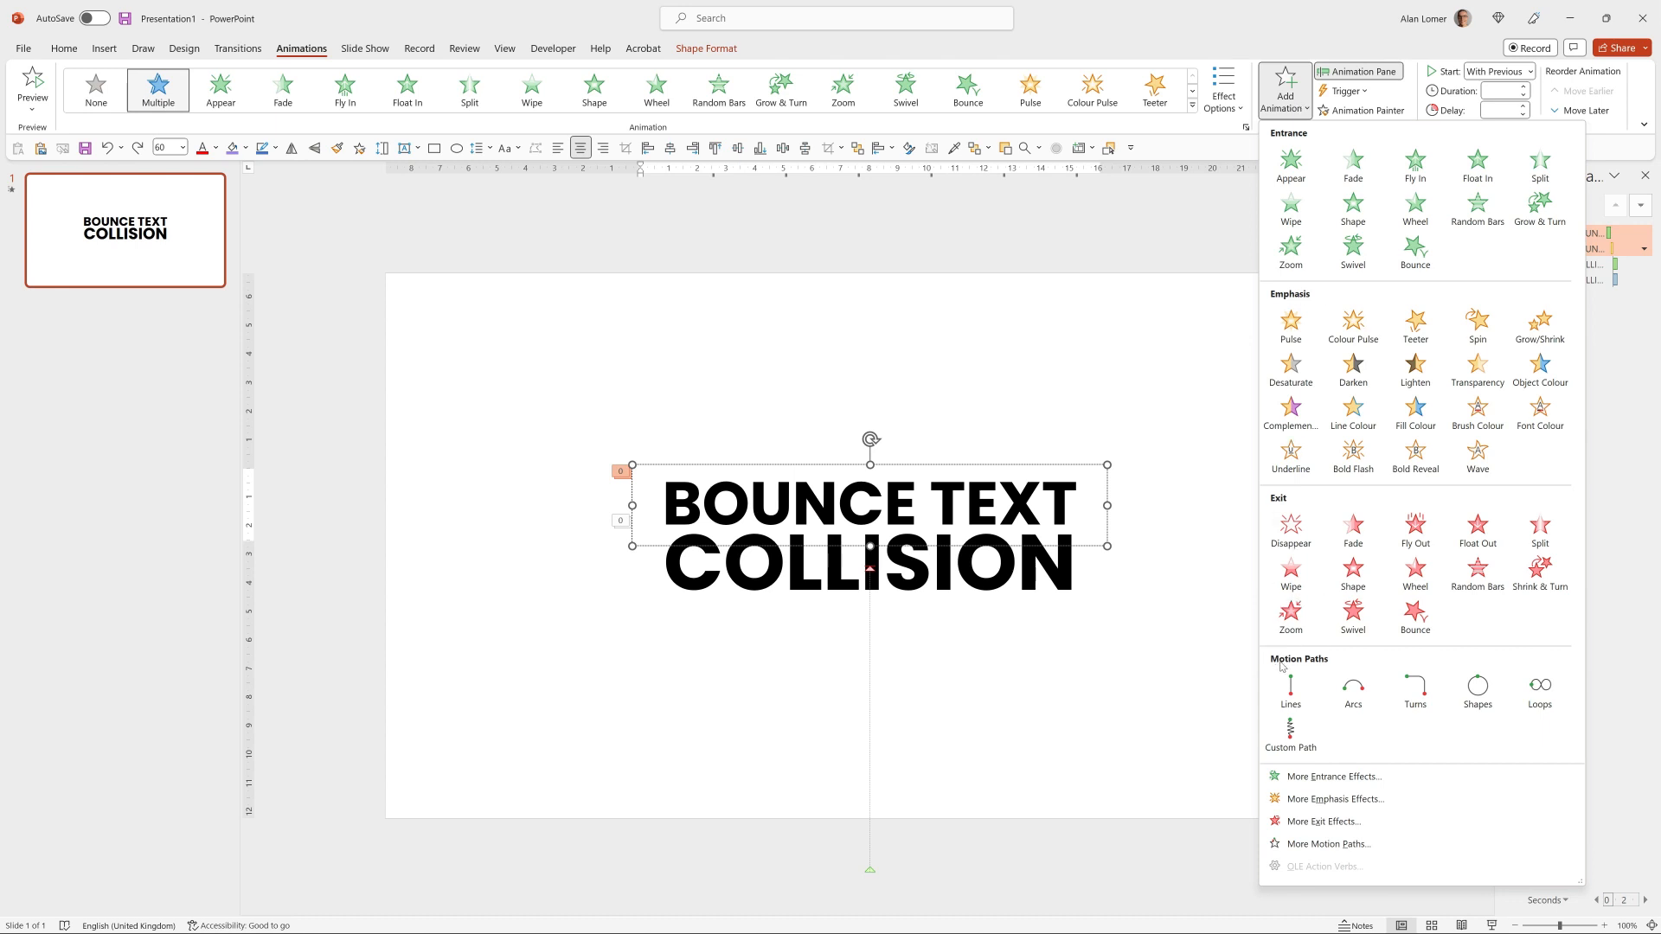
pyautogui.click(1290, 685)
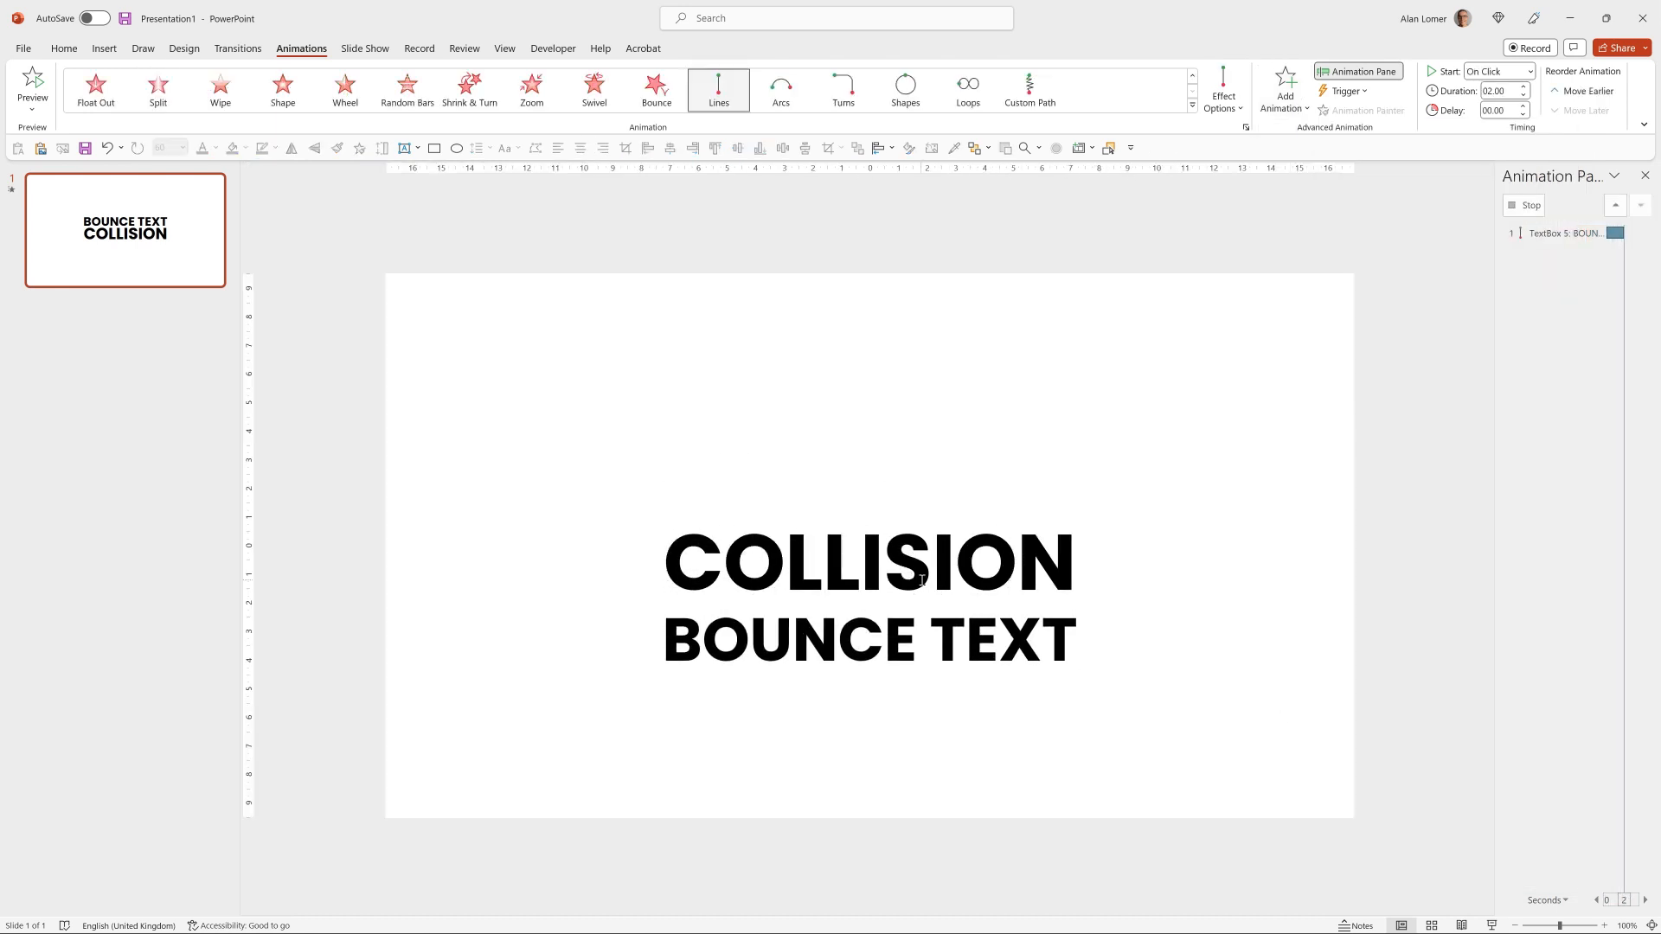
pyautogui.click(1223, 88)
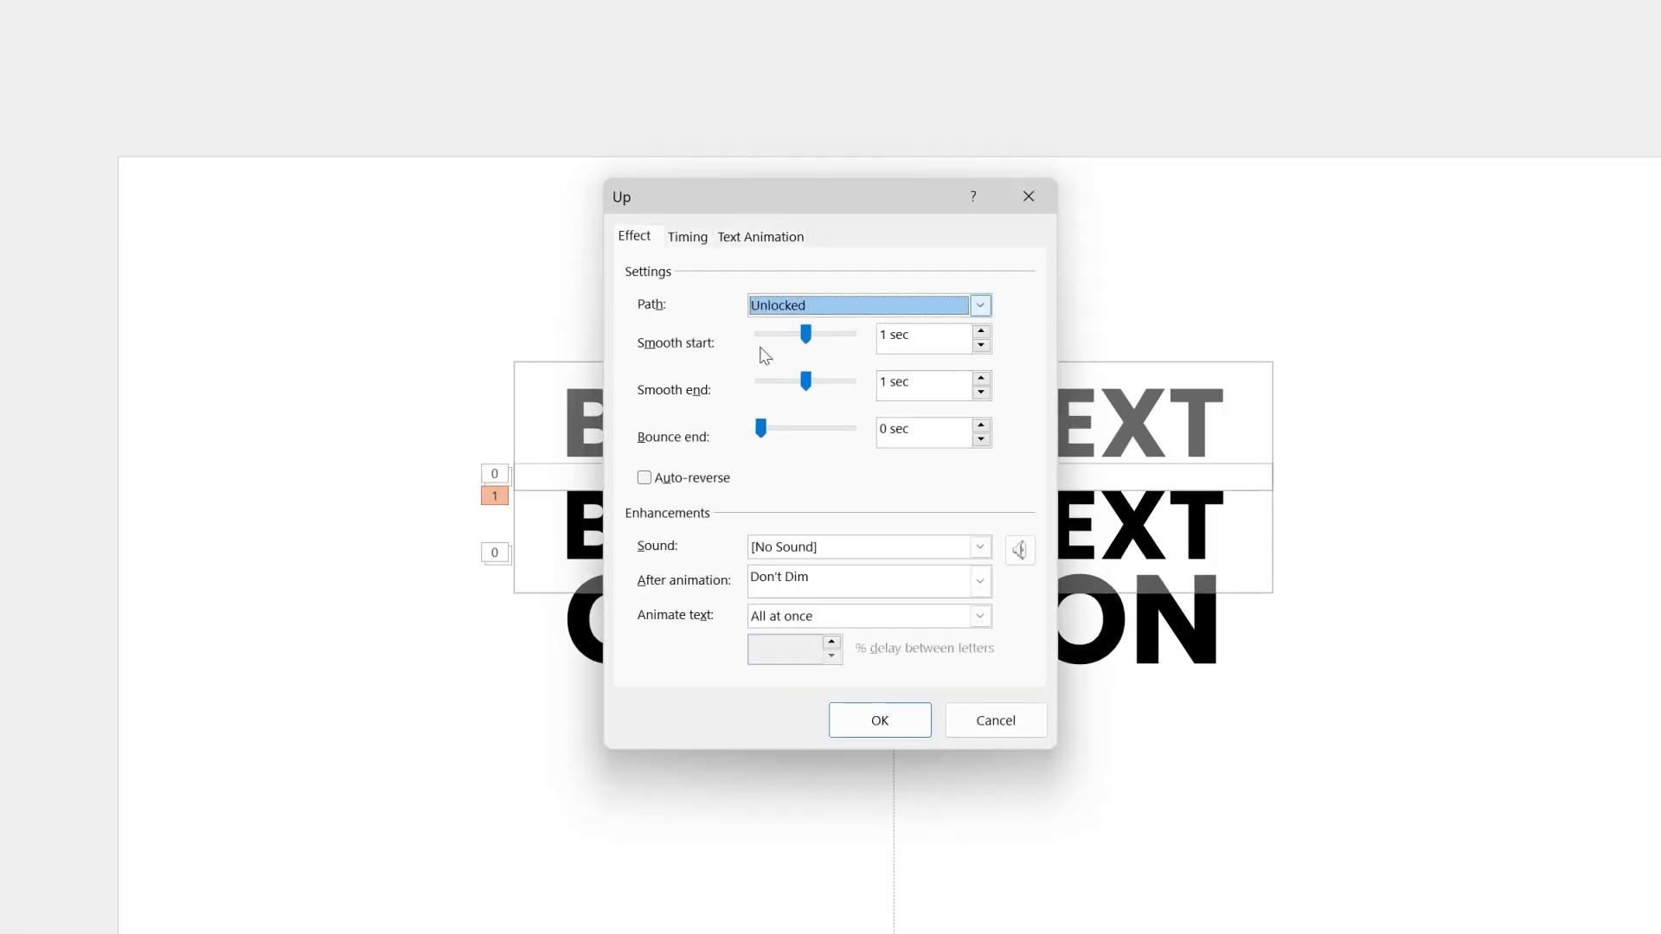
pyautogui.click(644, 477)
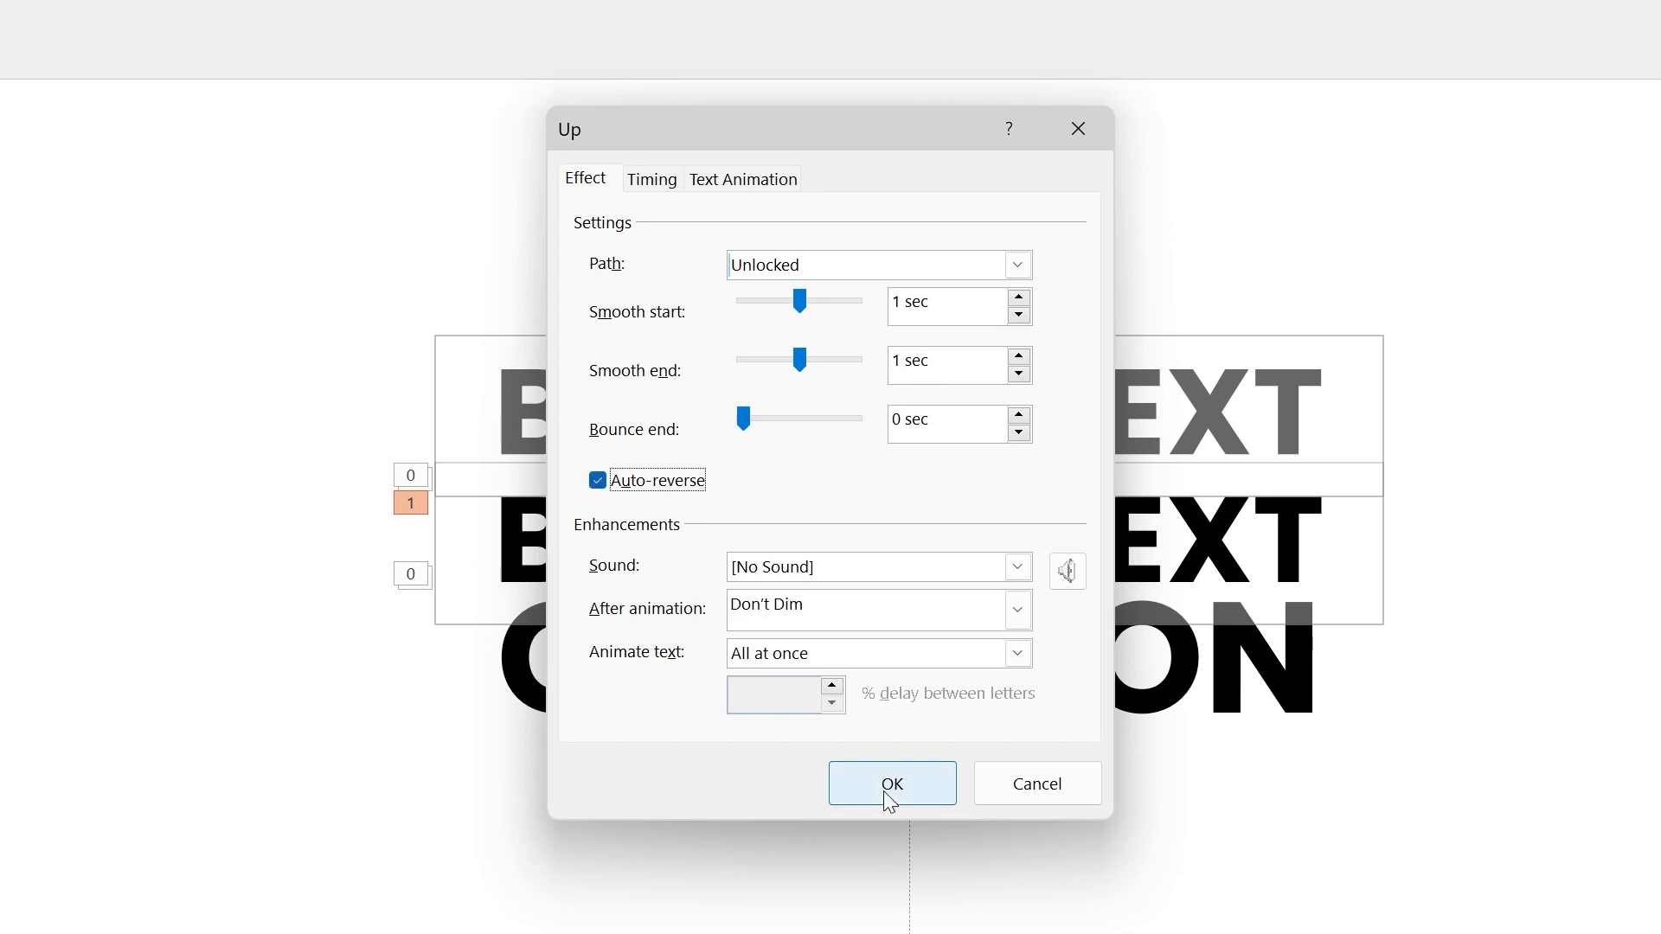
pyautogui.click(889, 784)
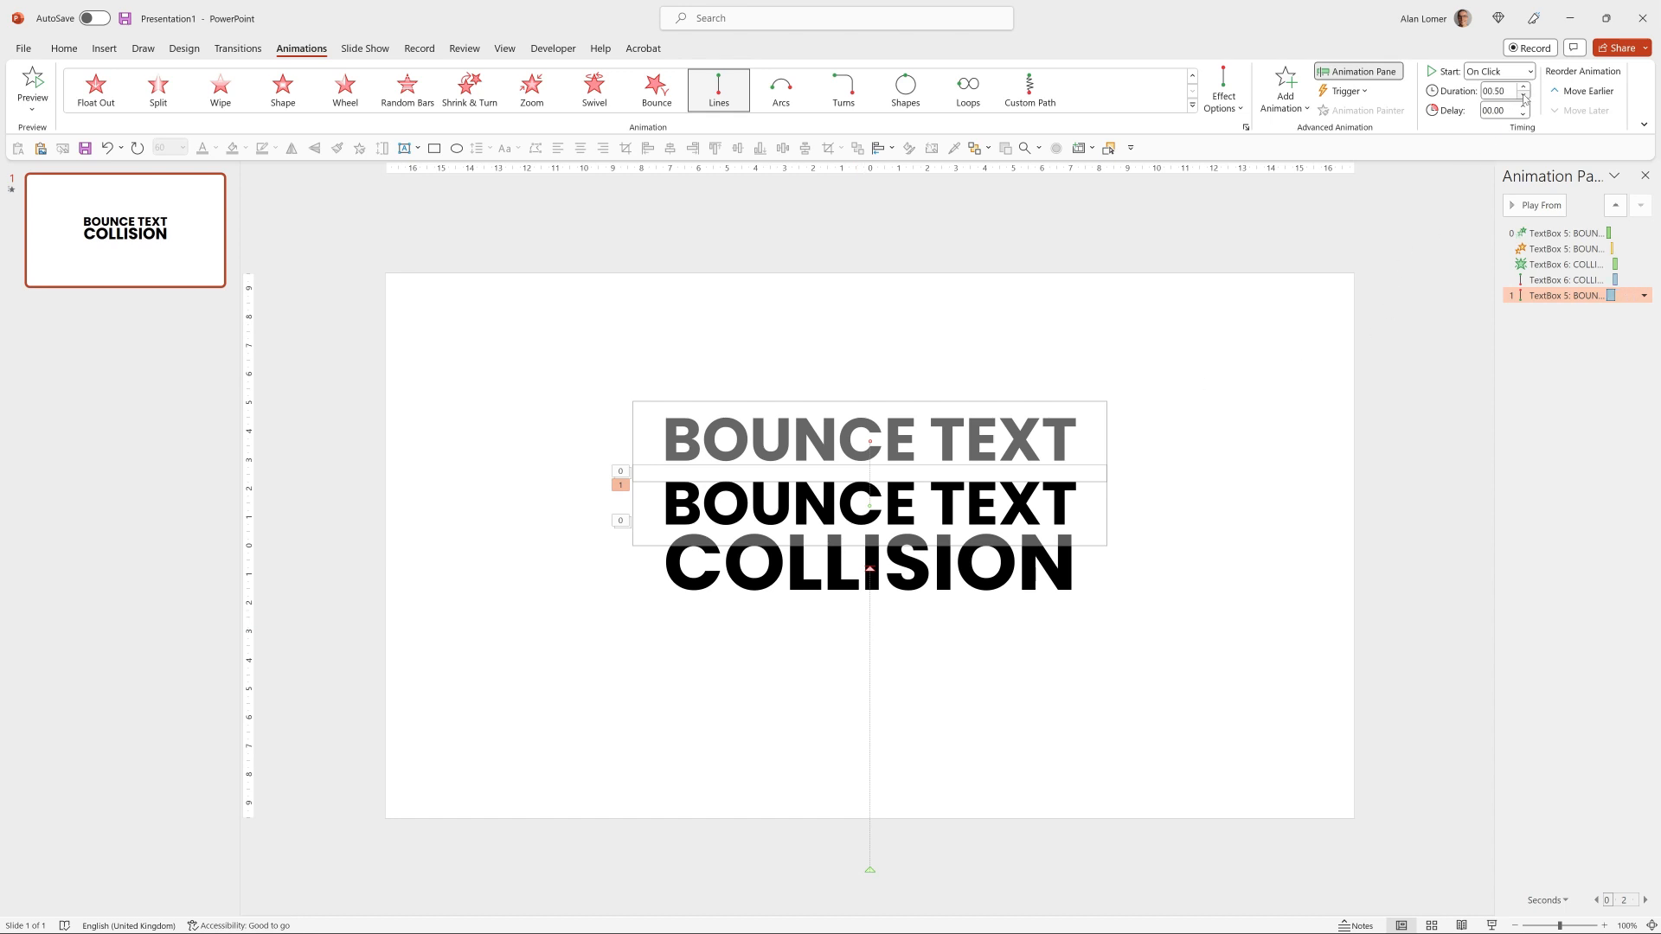
# Set the upward path to 0.25 s, With Previous, with a 00.40-second delay.
pyautogui.click(1521, 115)
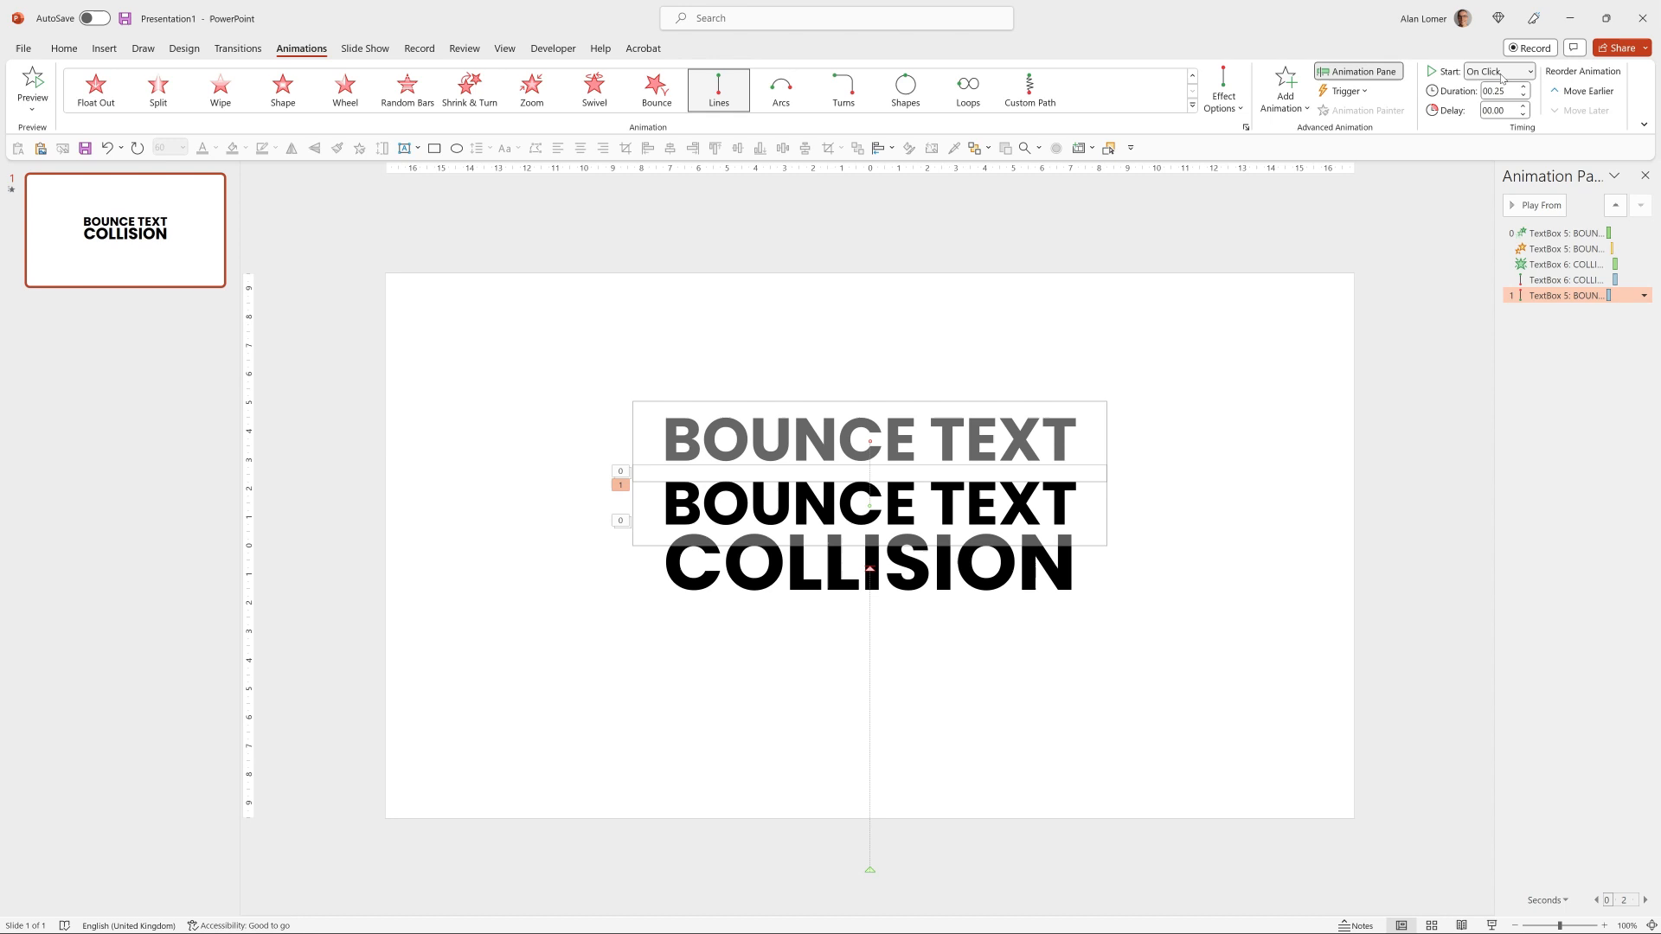
pyautogui.moveTo(1495, 71)
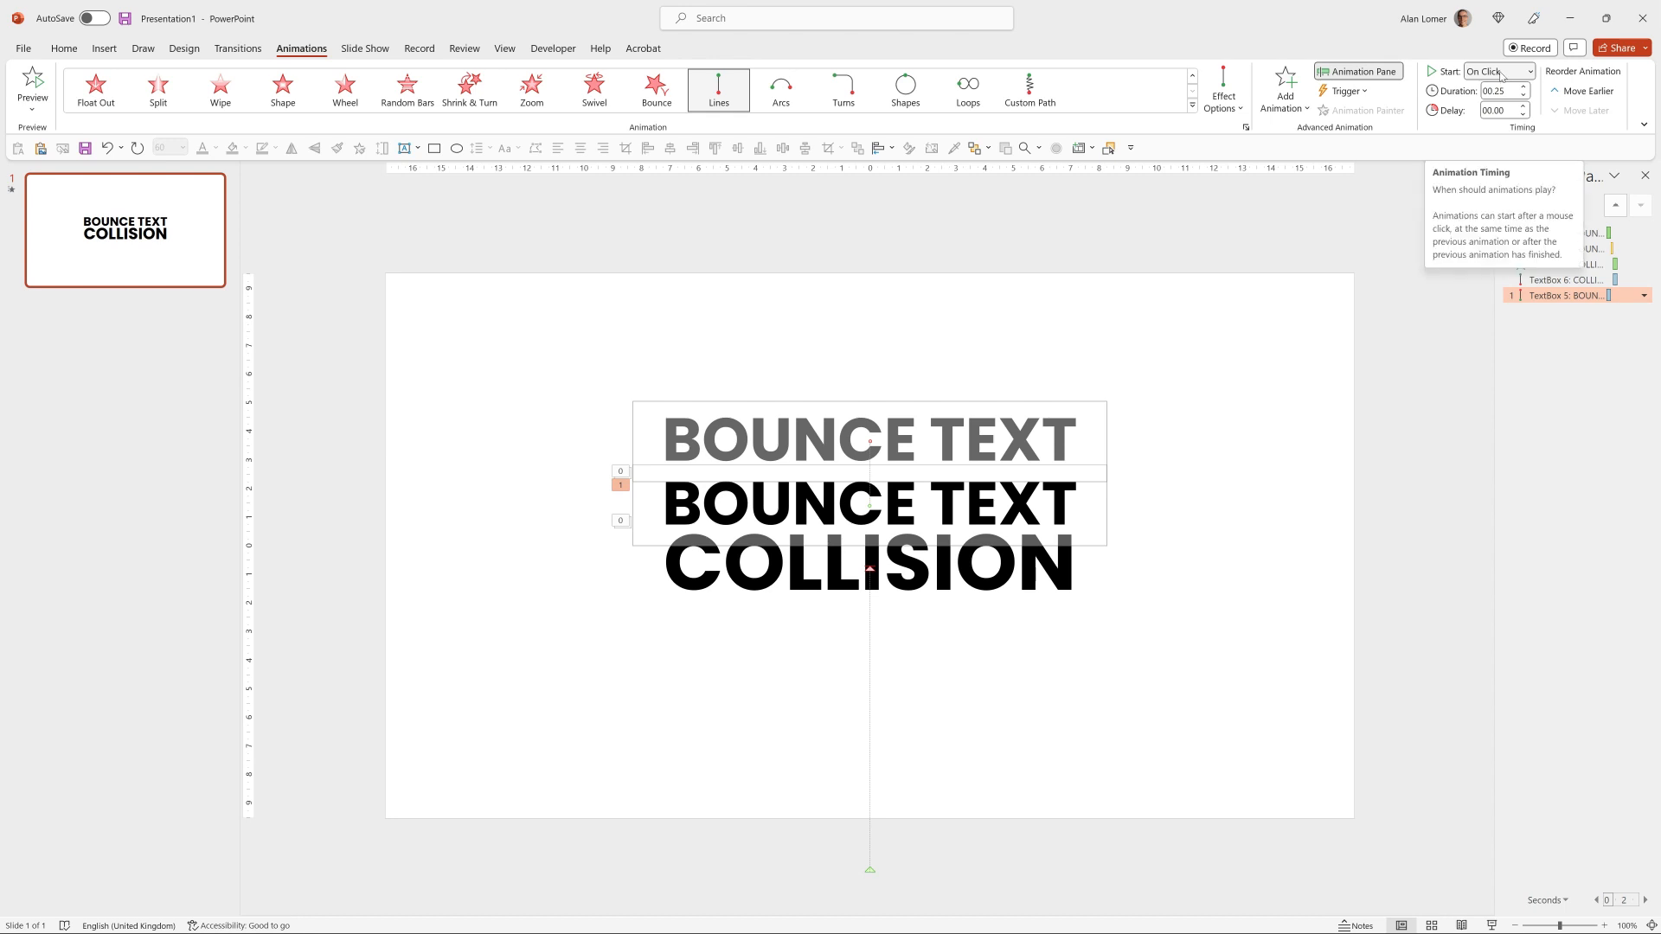
pyautogui.click(1495, 71)
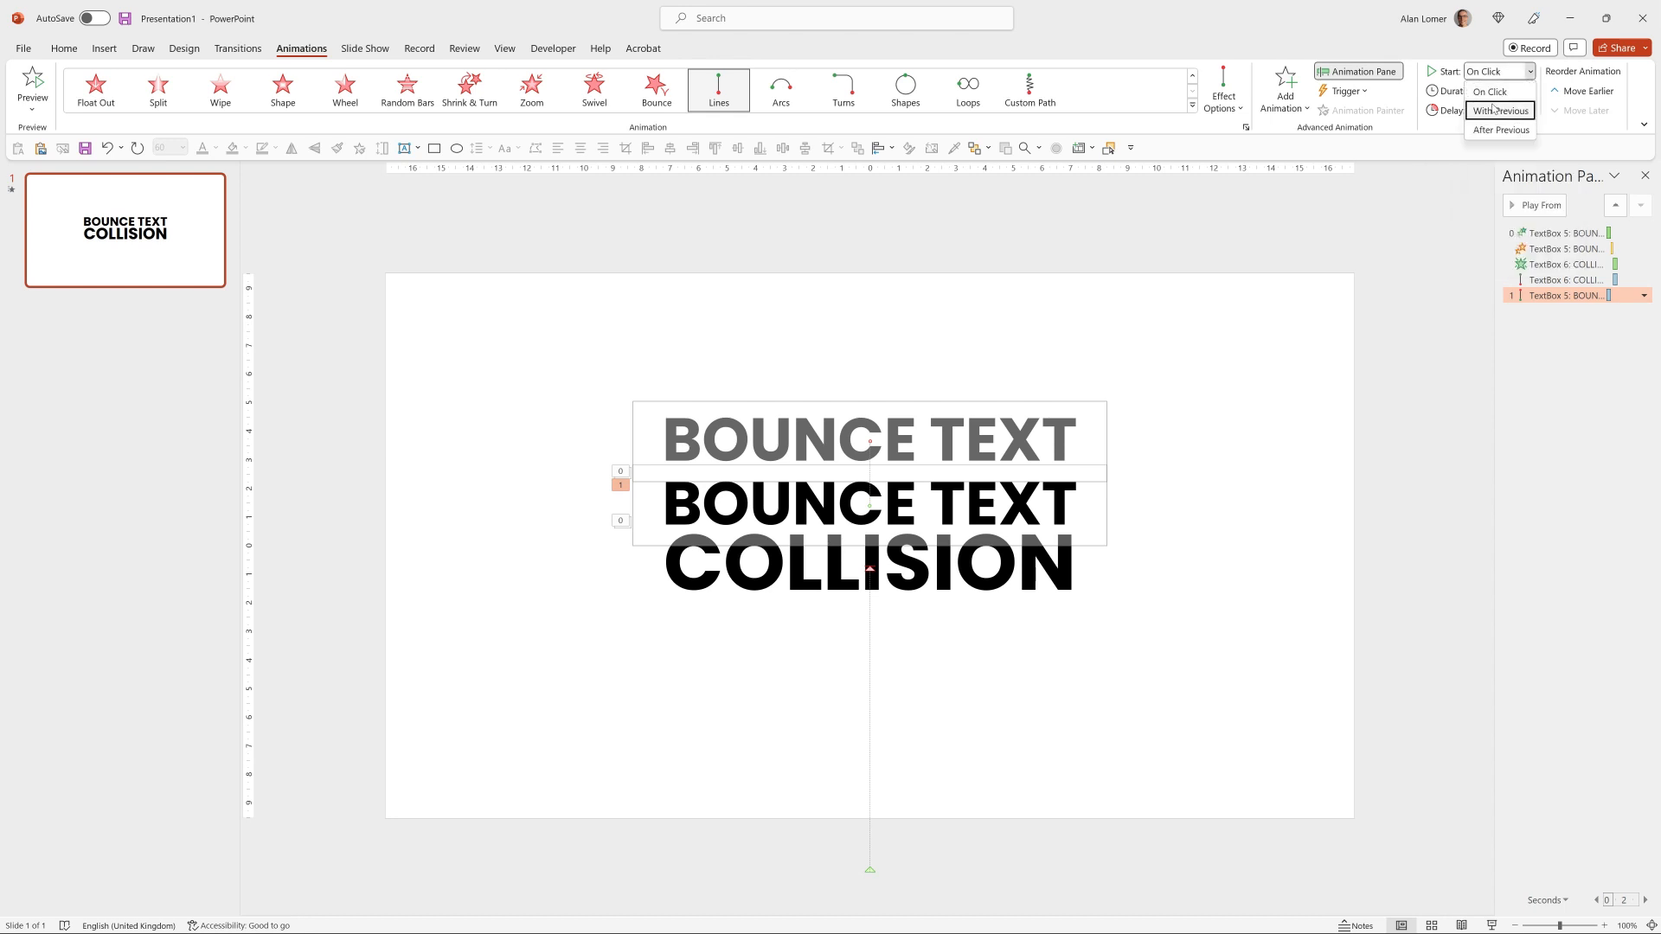
pyautogui.click(1500, 110)
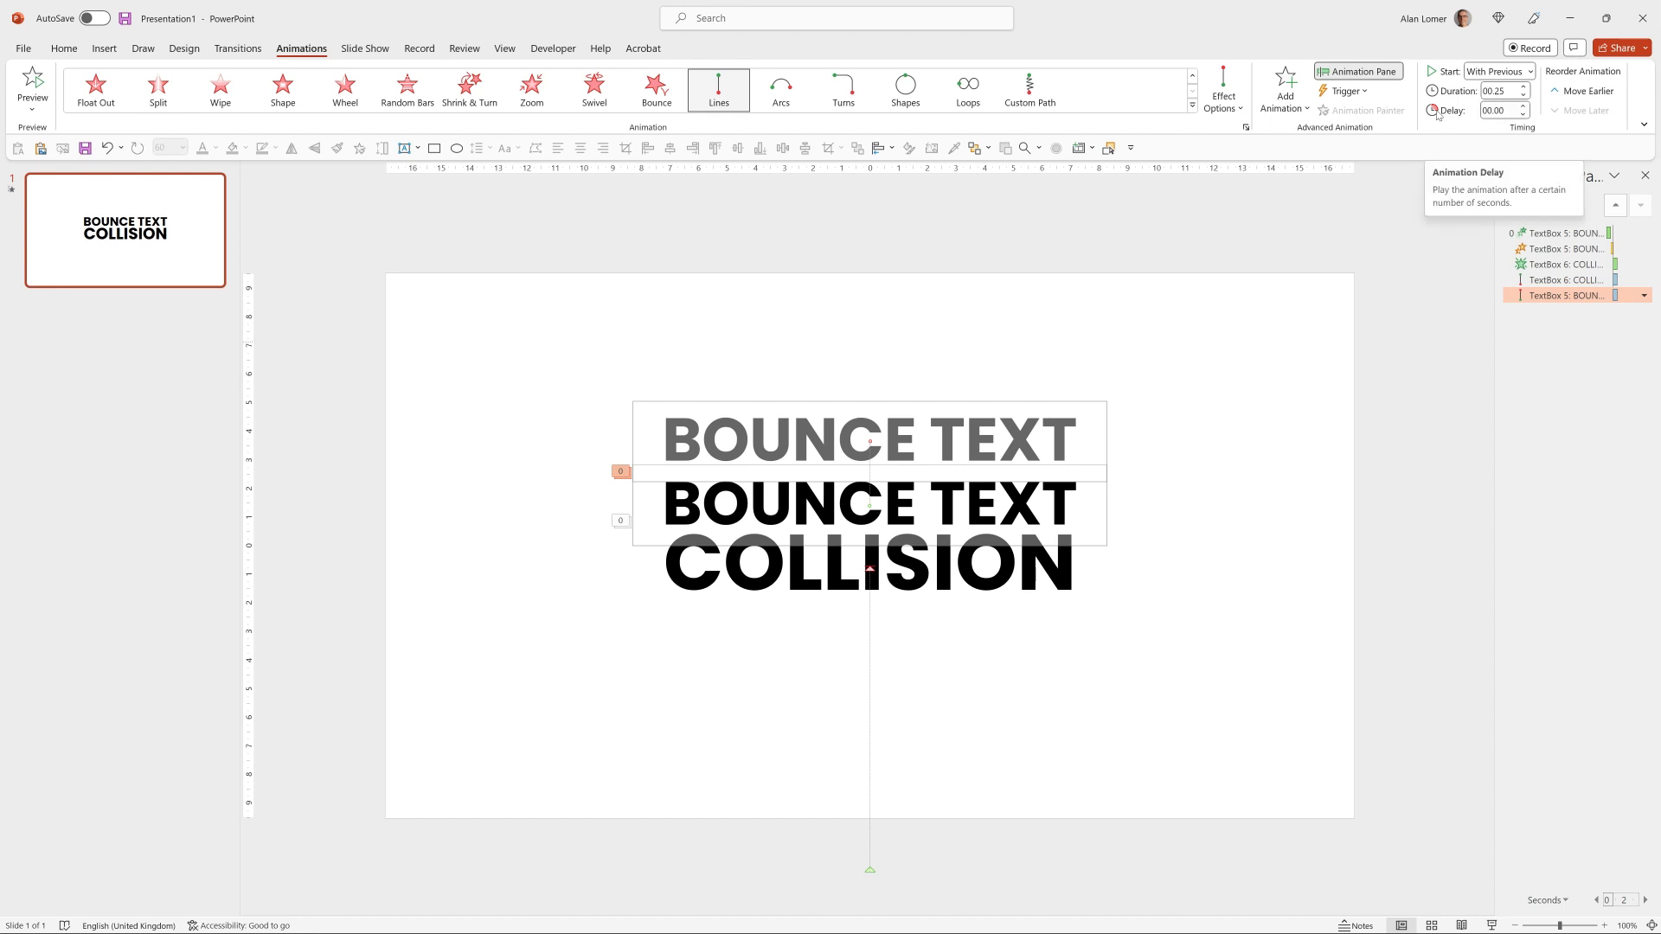
pyautogui.click(1499, 110)
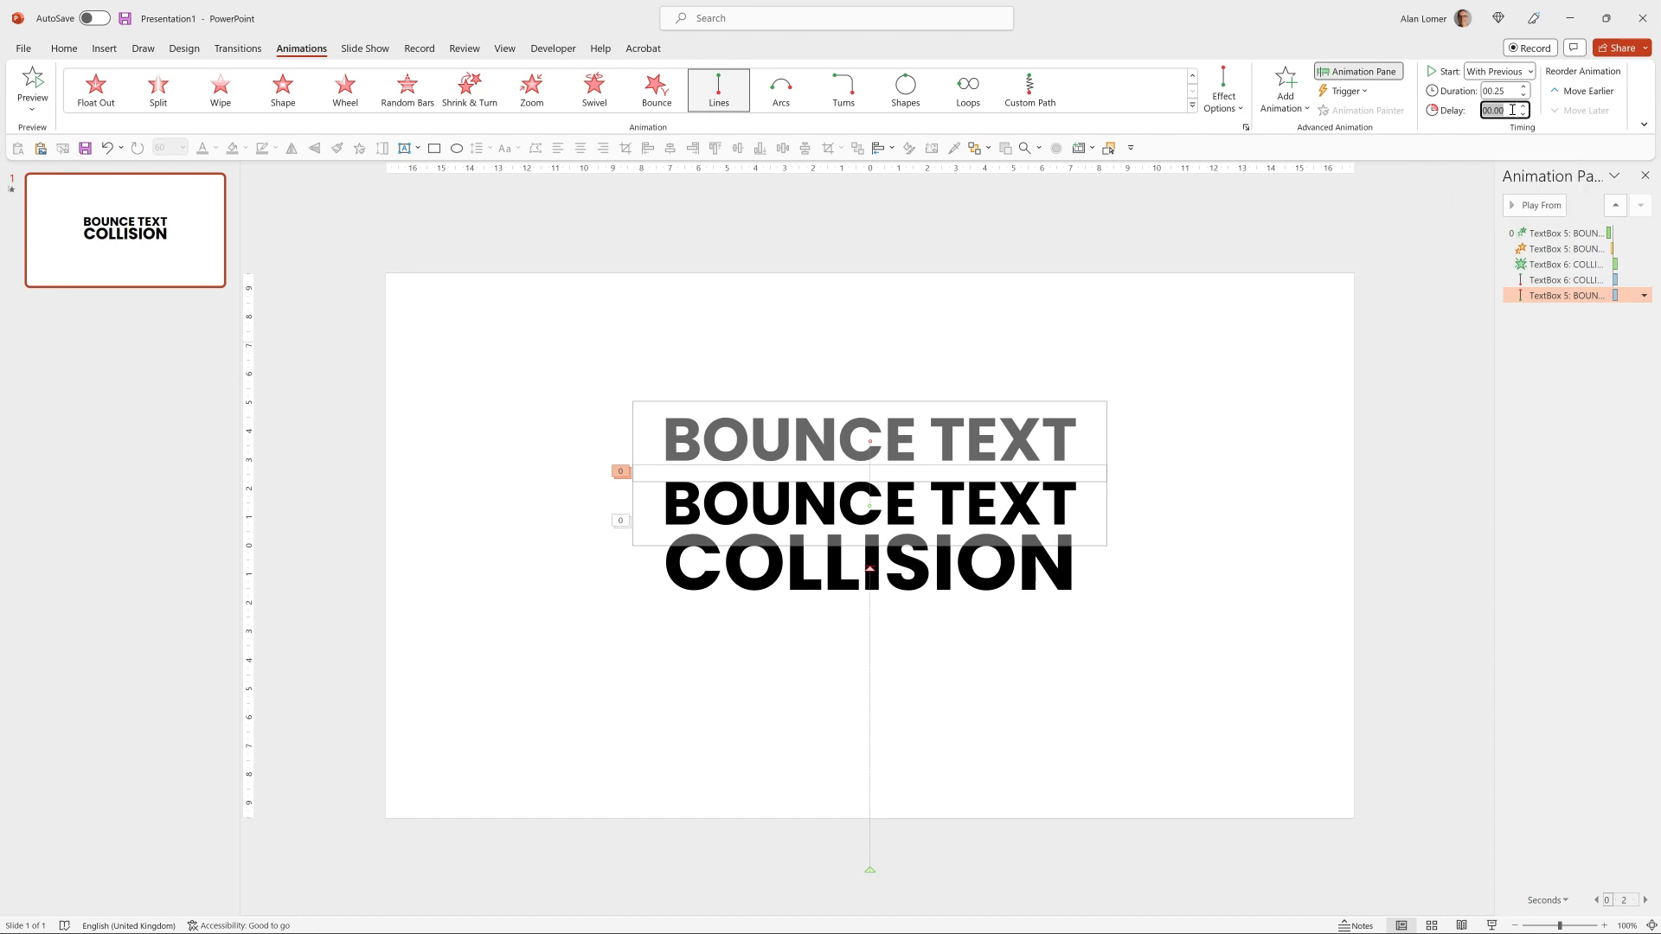
pyautogui.write('00.40')
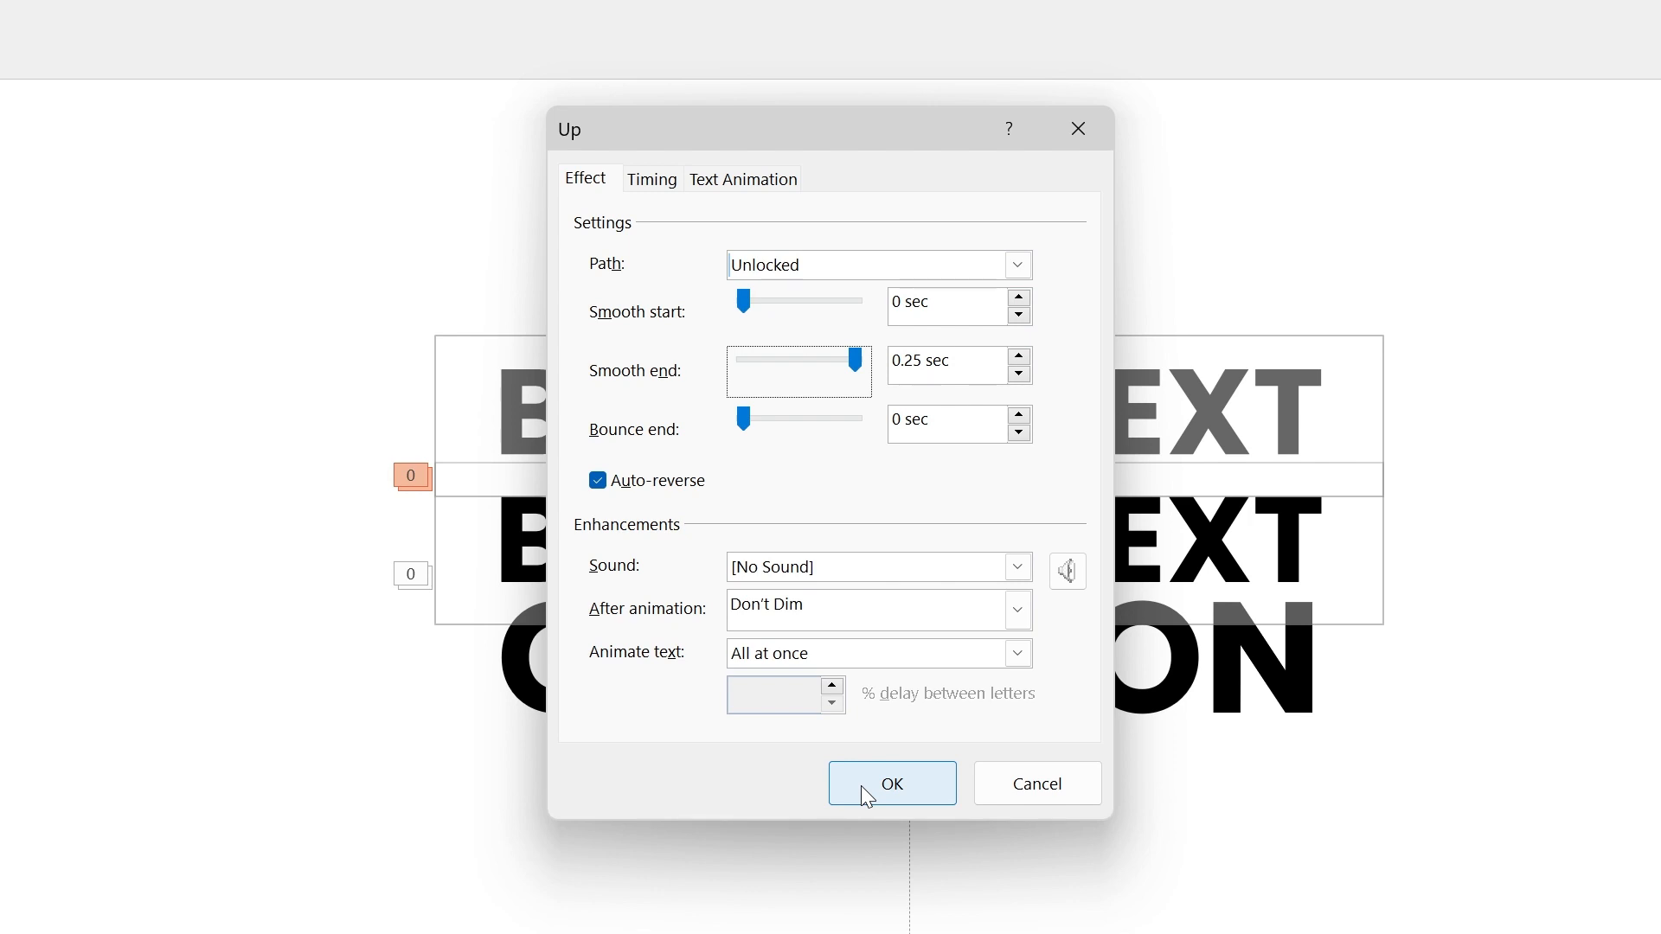
# Confirm the 0.25-second smooth-end, auto-reverse path settings and bring up slide background options.
pyautogui.click(891, 783)
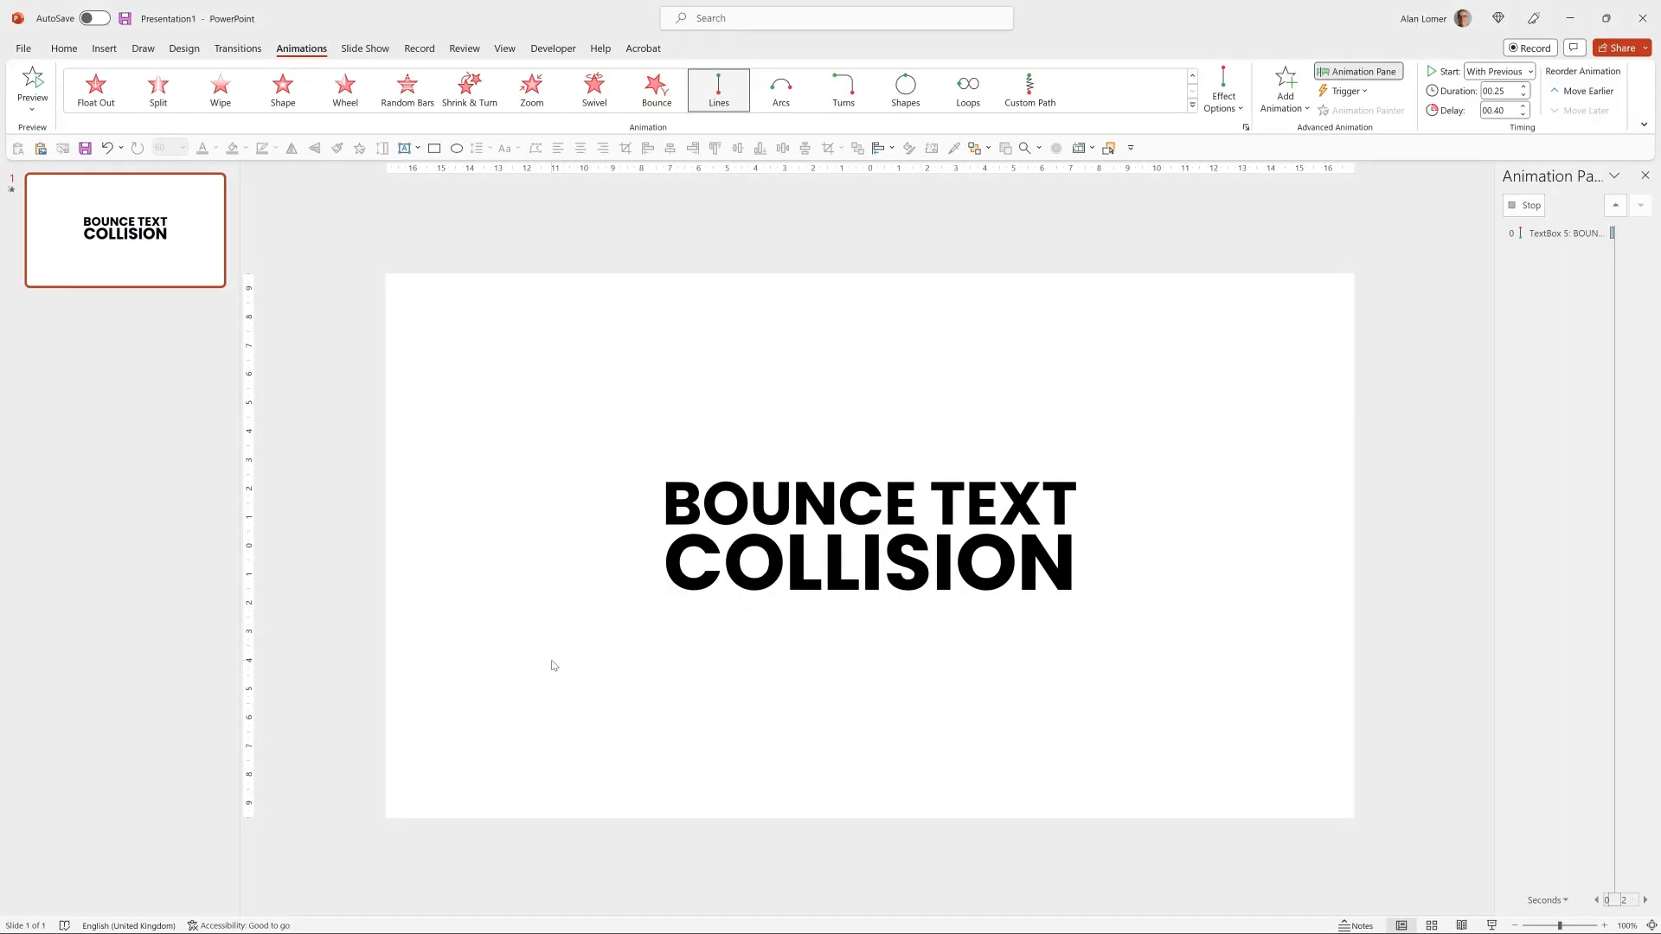
pyautogui.rightClick(550, 664)
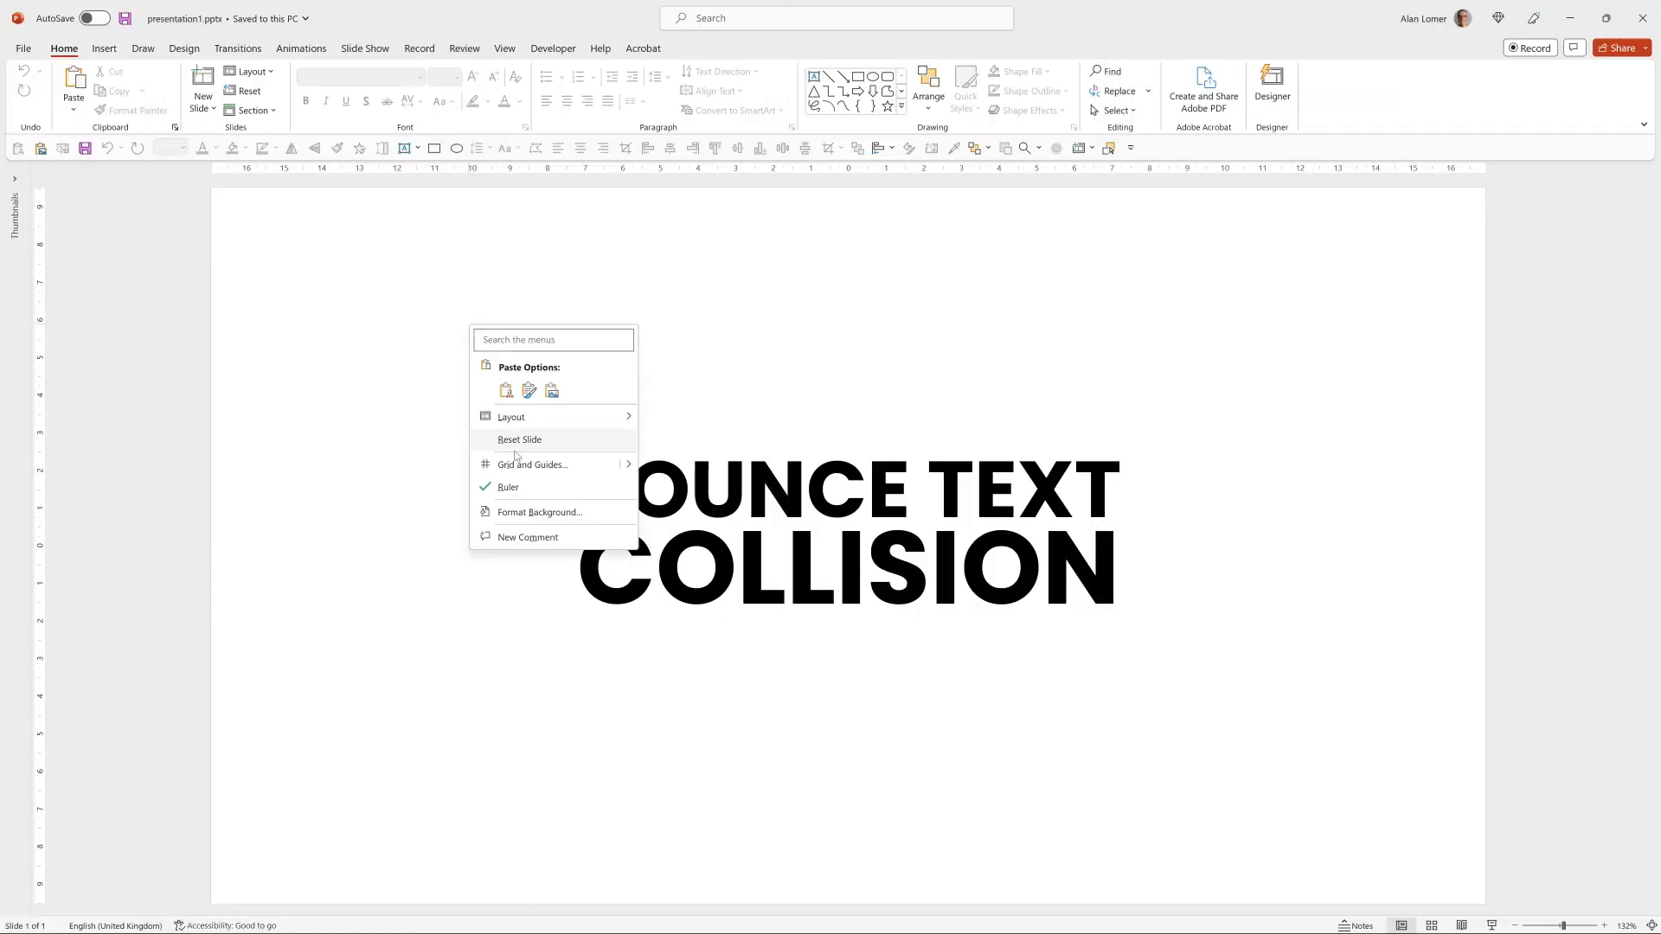
# Give slide 1 a picture background fill and browse Stock Images for it.
pyautogui.click(539, 512)
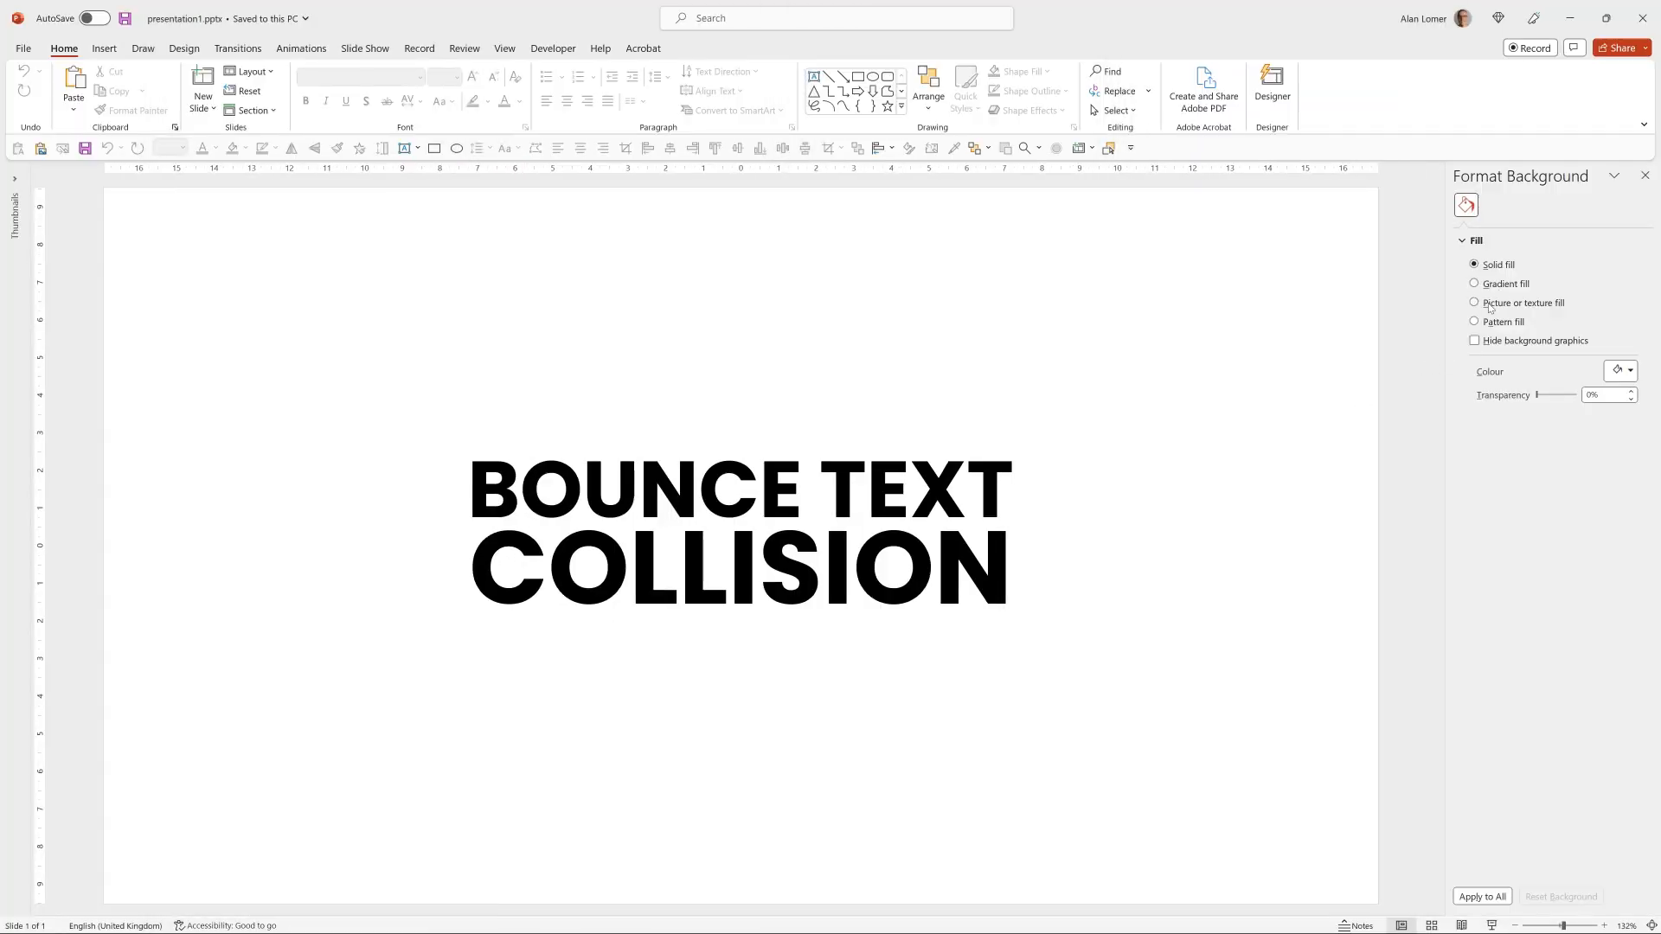
pyautogui.click(1474, 303)
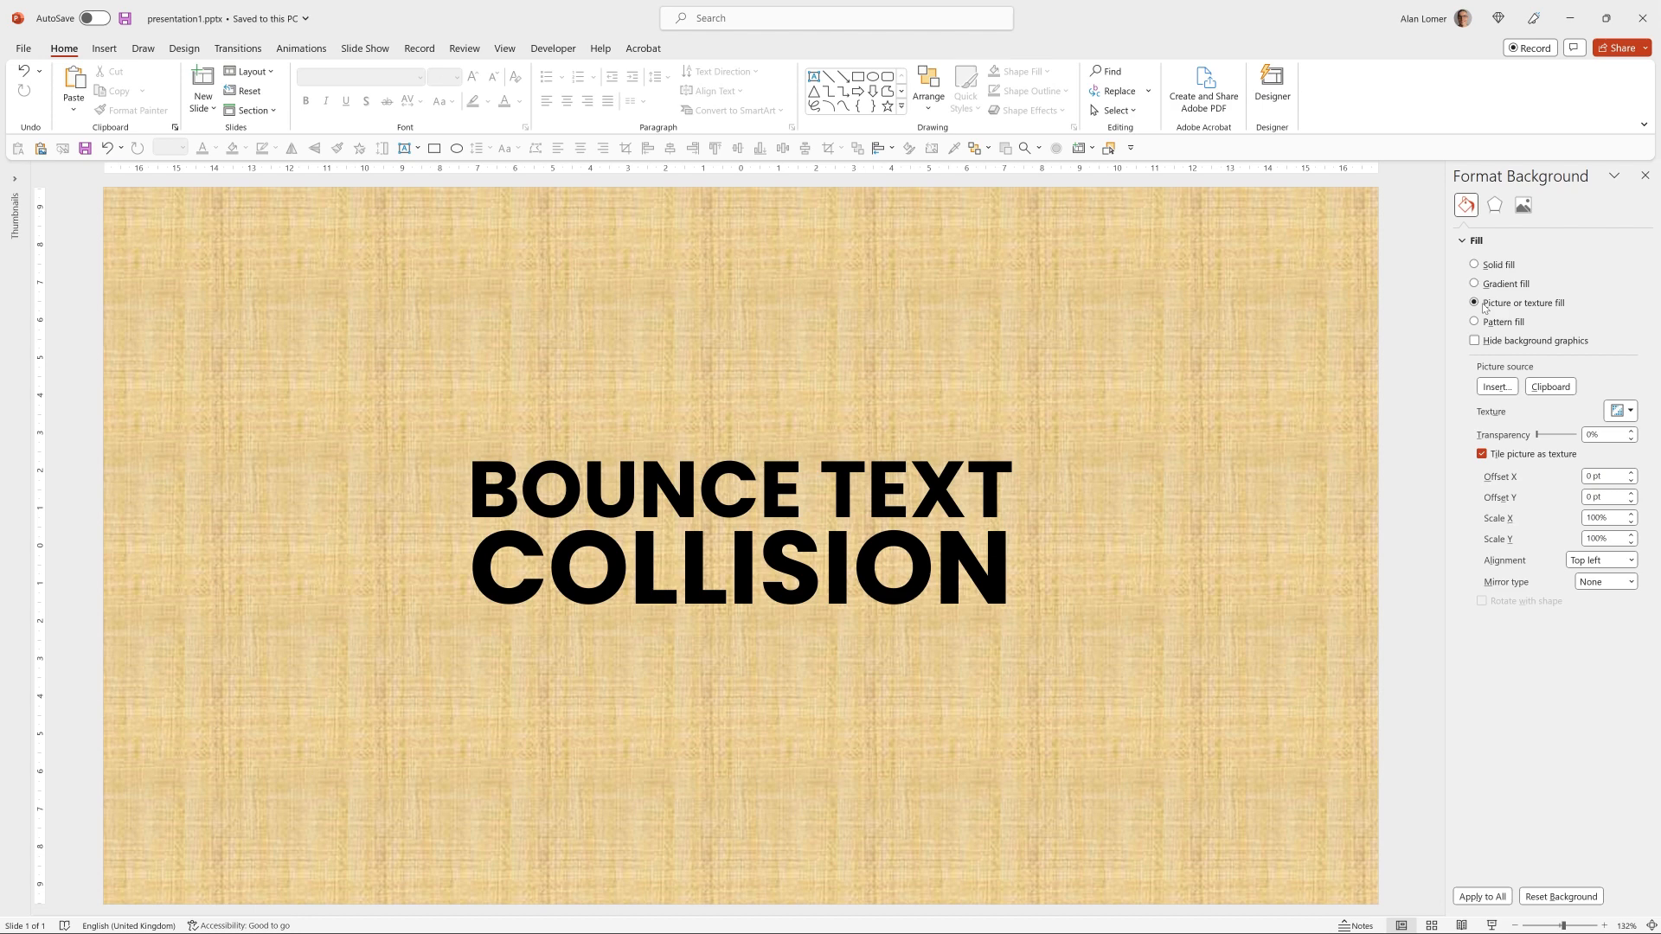
pyautogui.click(1495, 386)
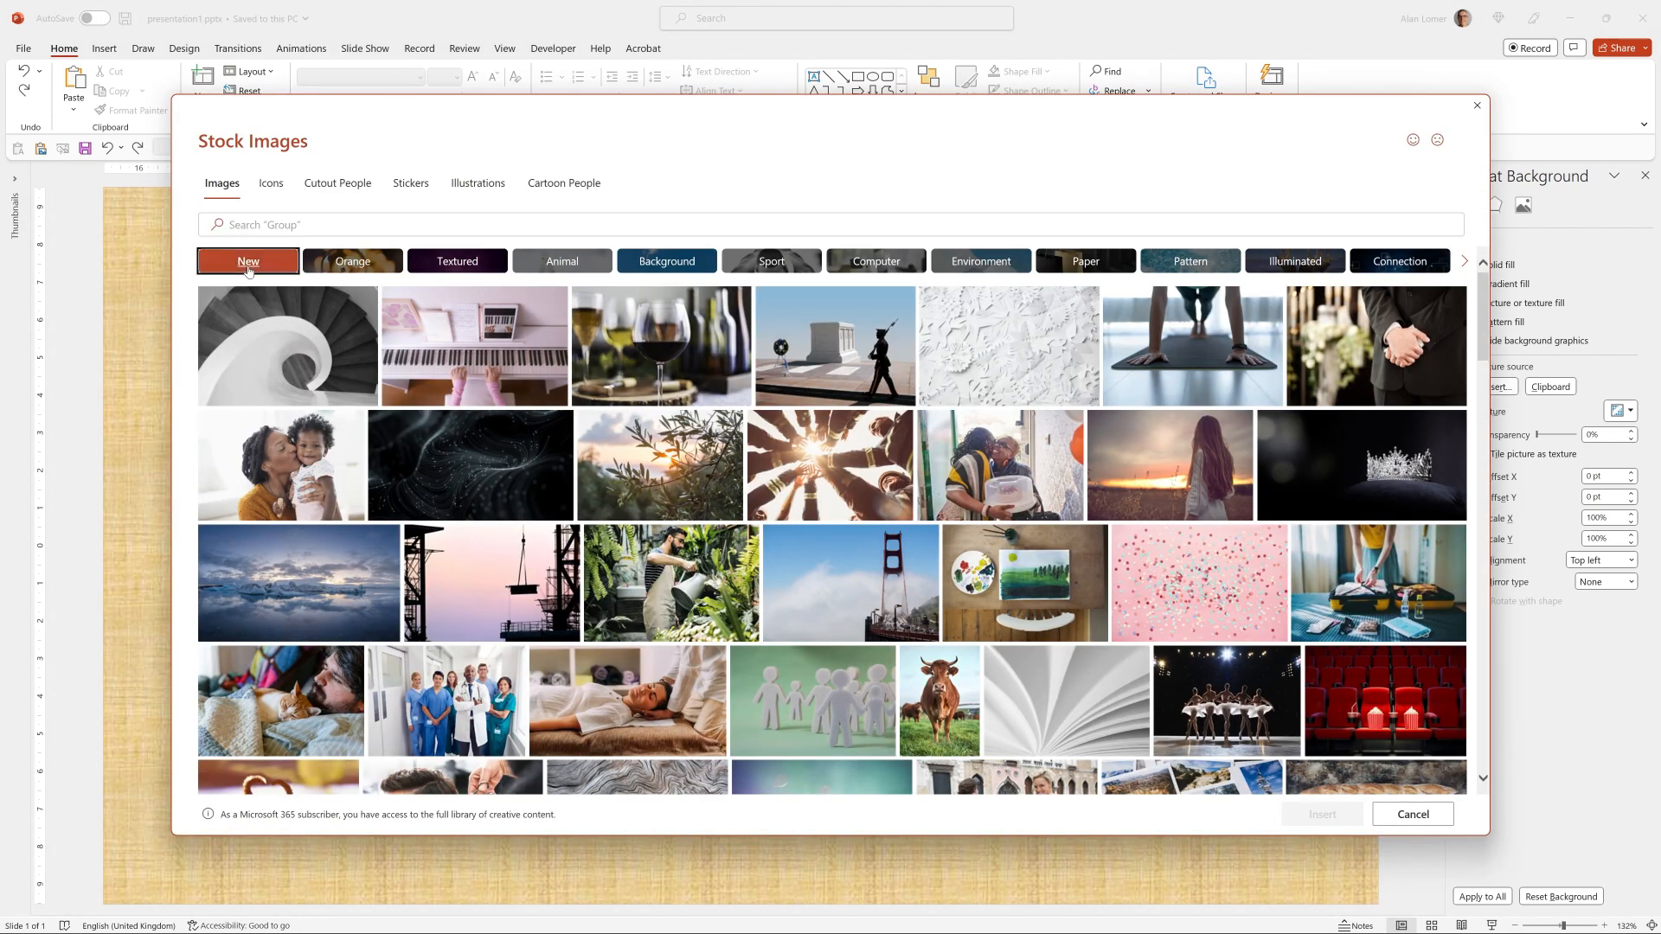
# Insert the purple-red wave image from New stock images and recolour text with the Eyedropper.
pyautogui.click(247, 261)
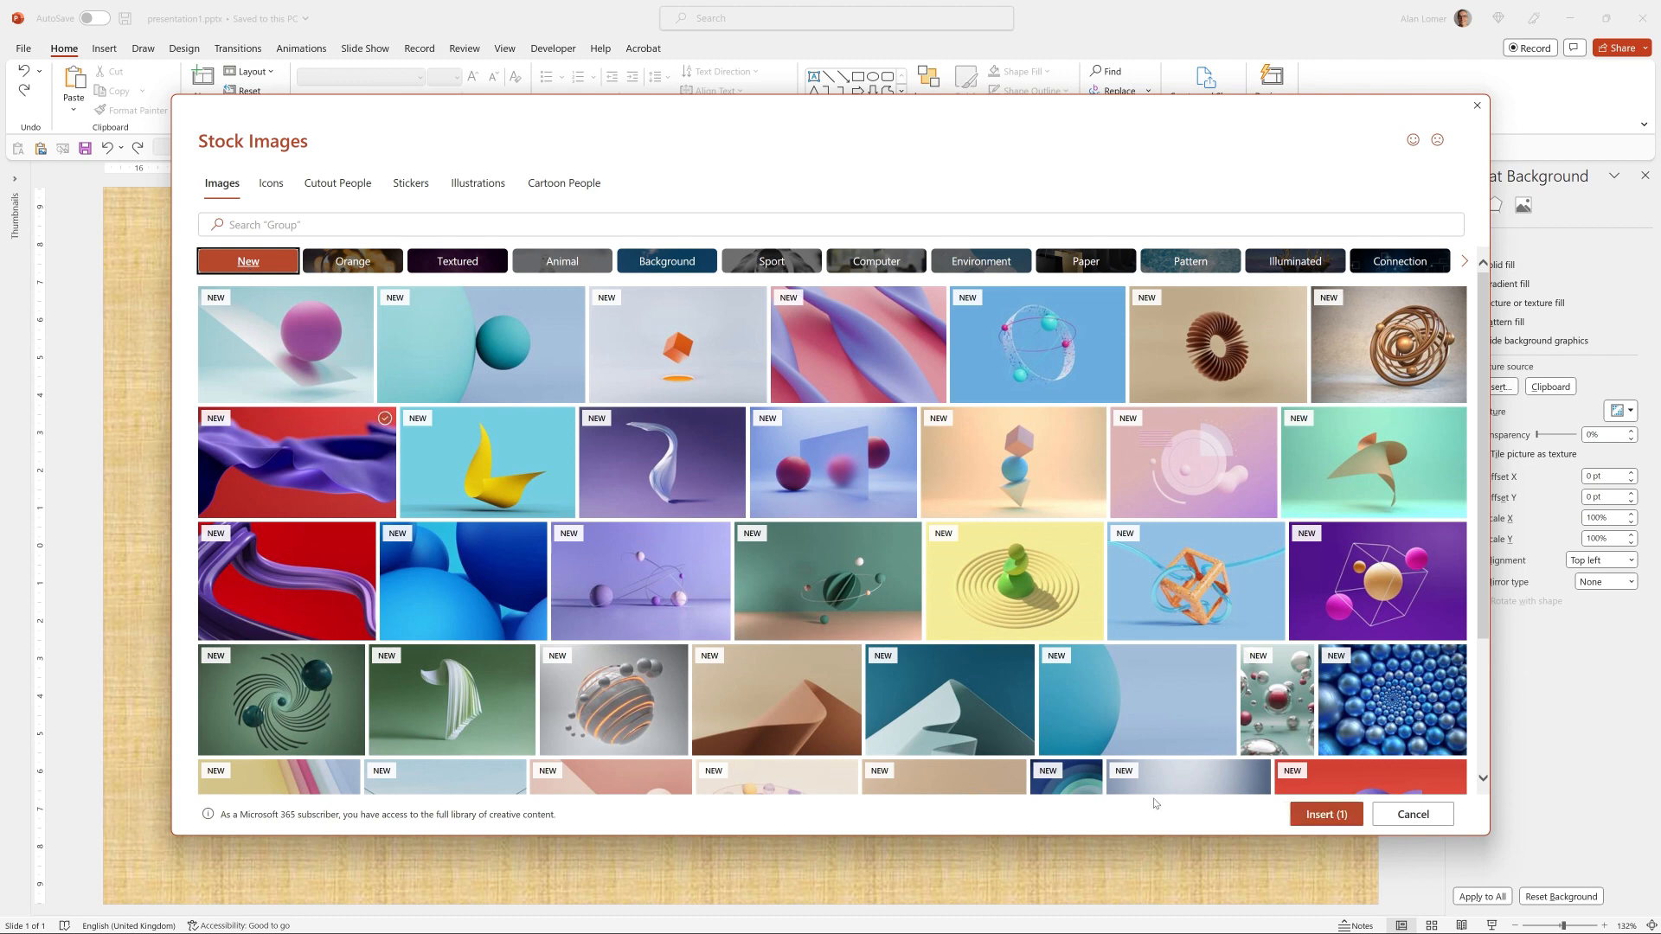
pyautogui.click(1323, 813)
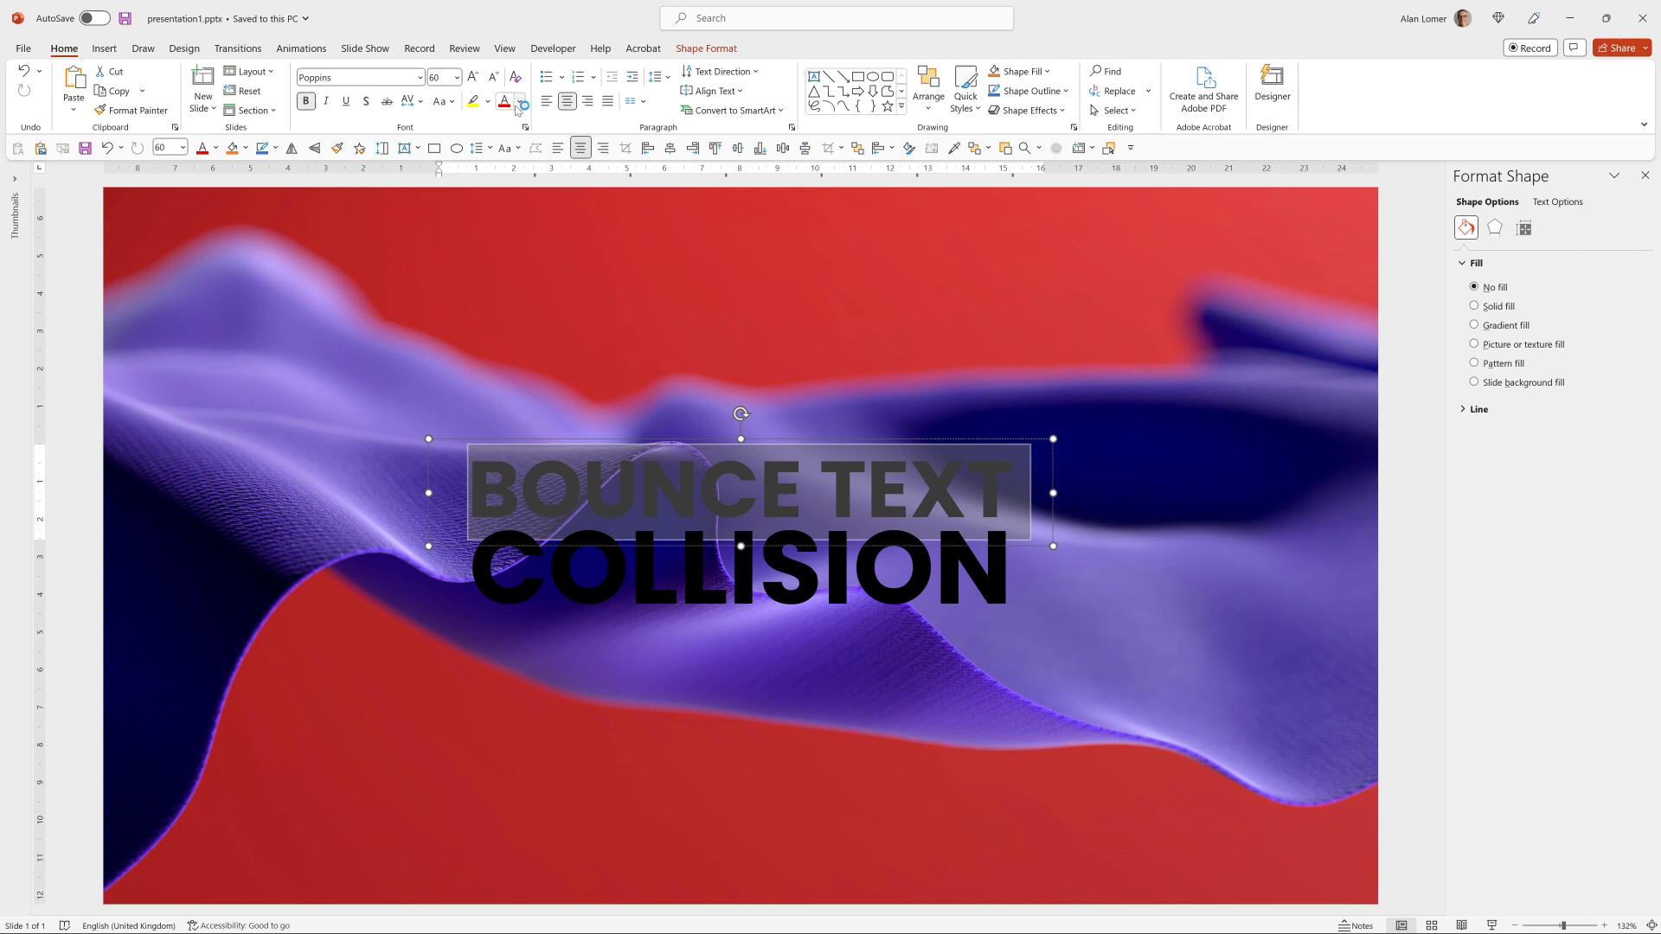
pyautogui.click(521, 102)
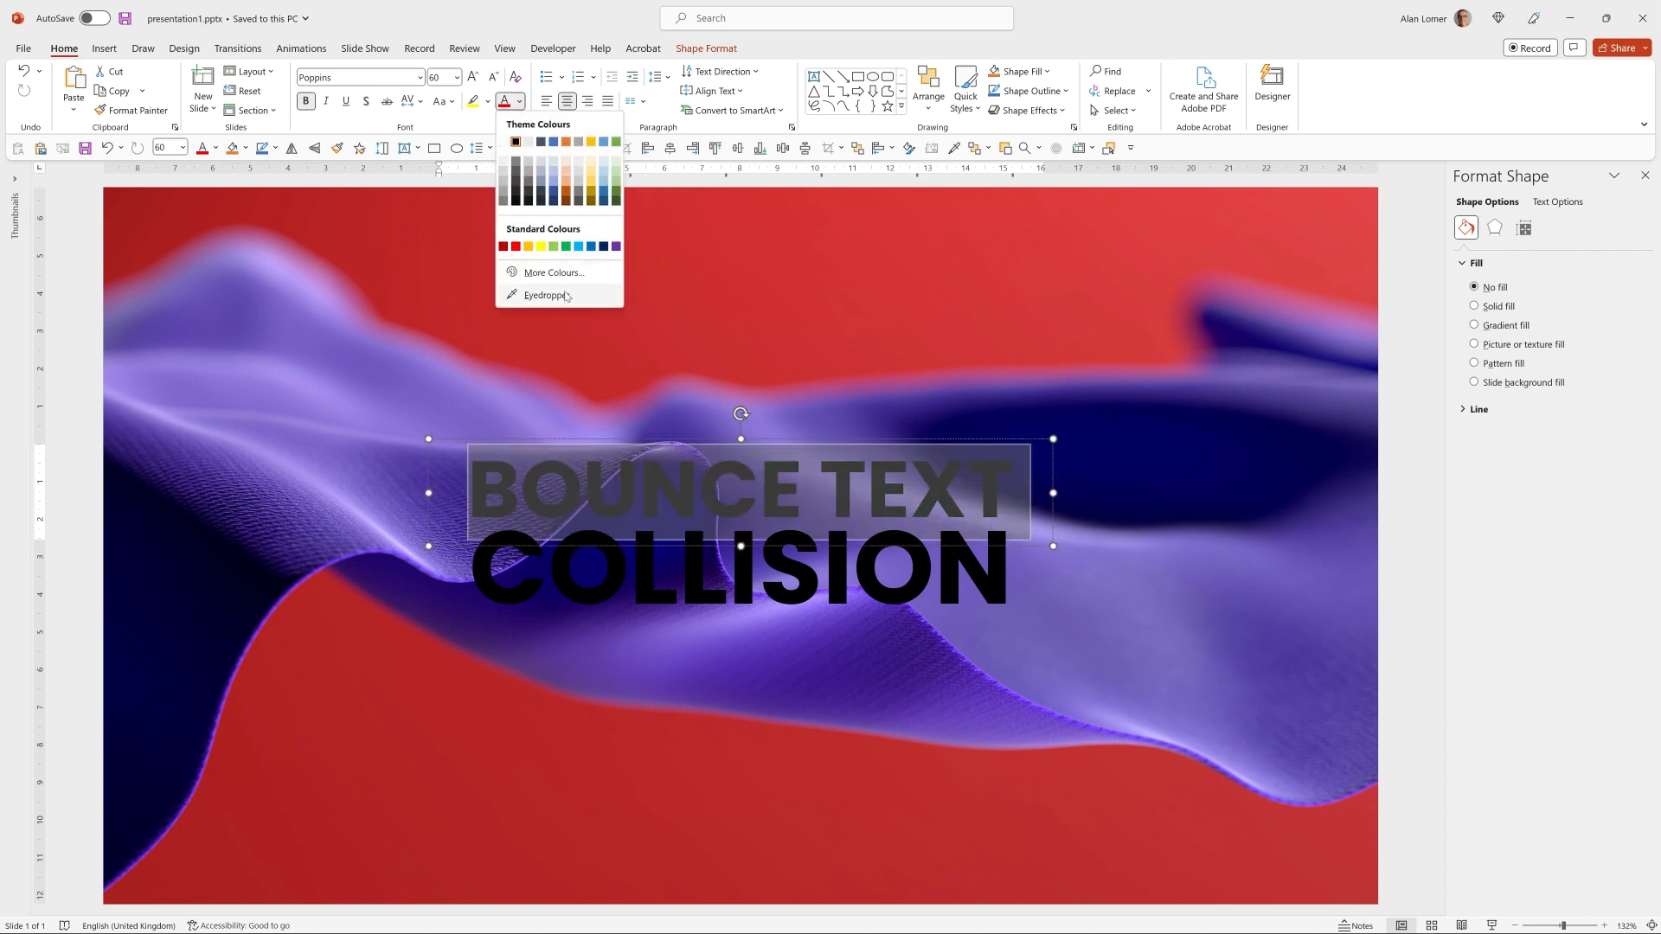
pyautogui.click(549, 296)
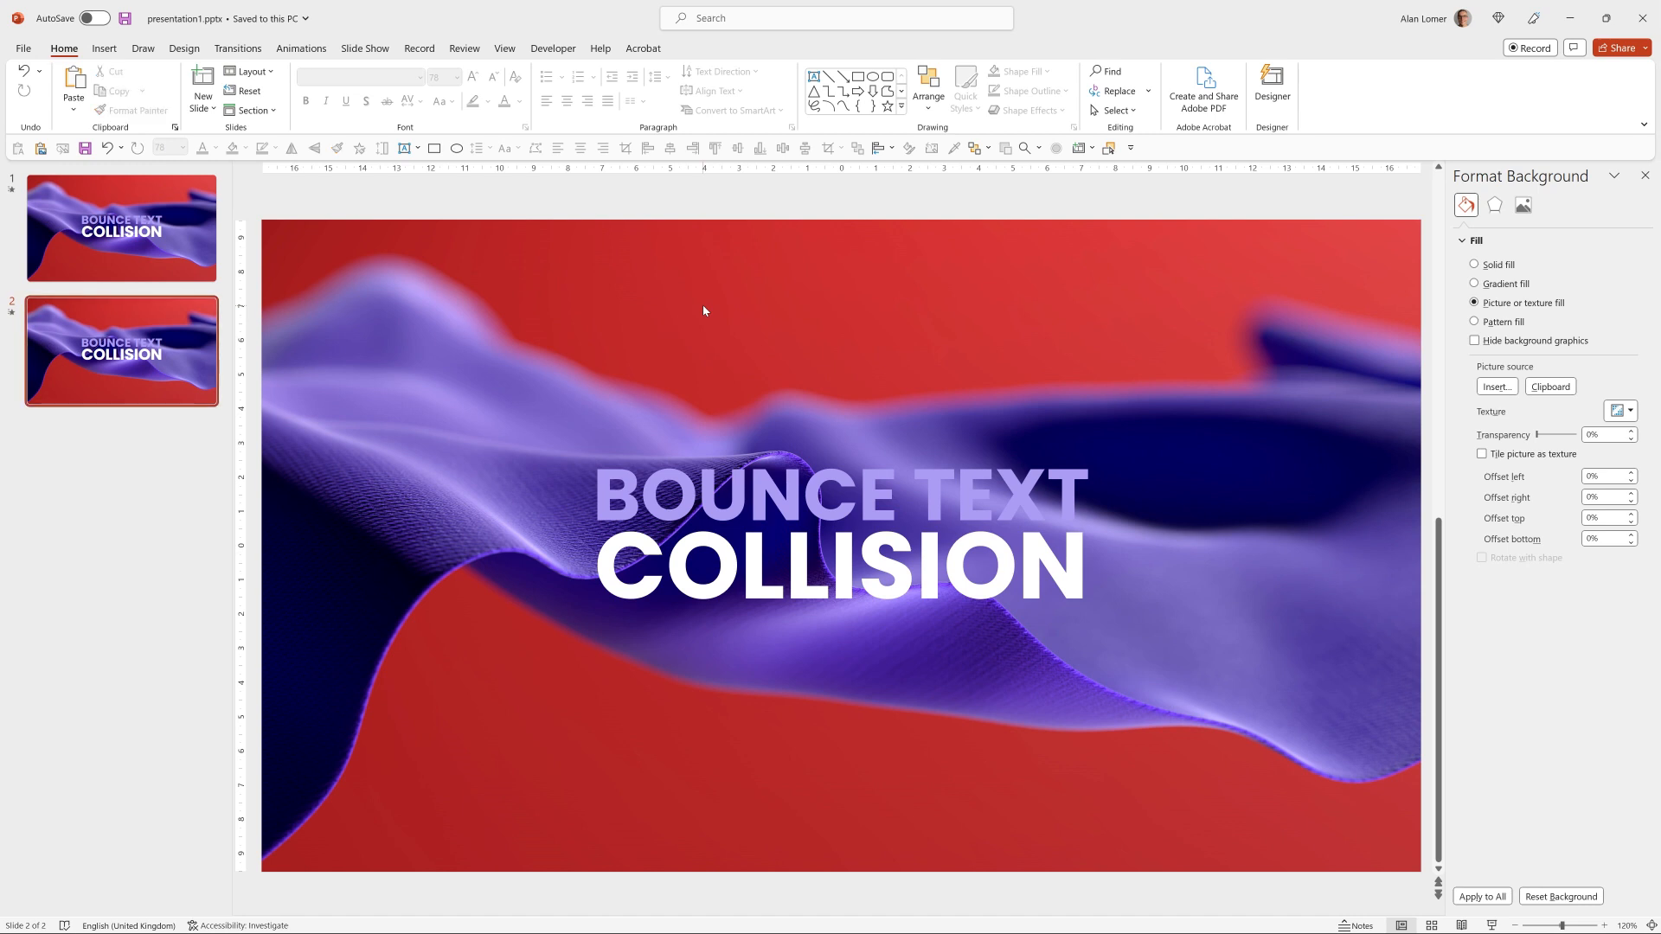
# Reset slide 2 to a solid fill and search stock videos for 'purple'.
pyautogui.click(1474, 264)
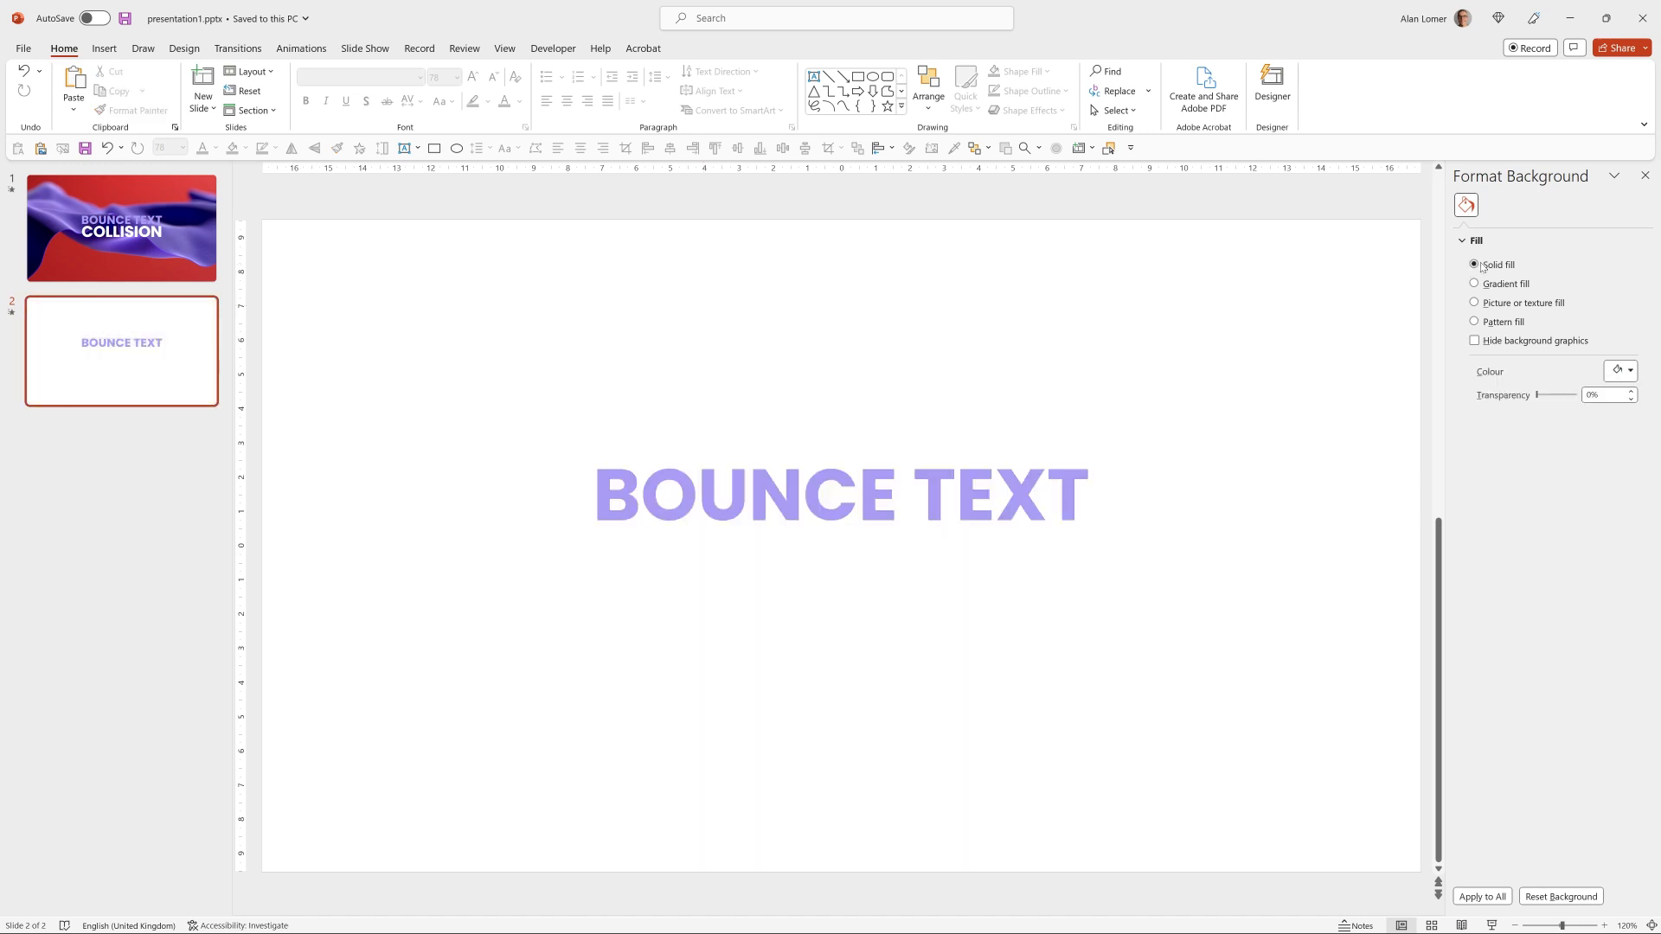
pyautogui.click(102, 49)
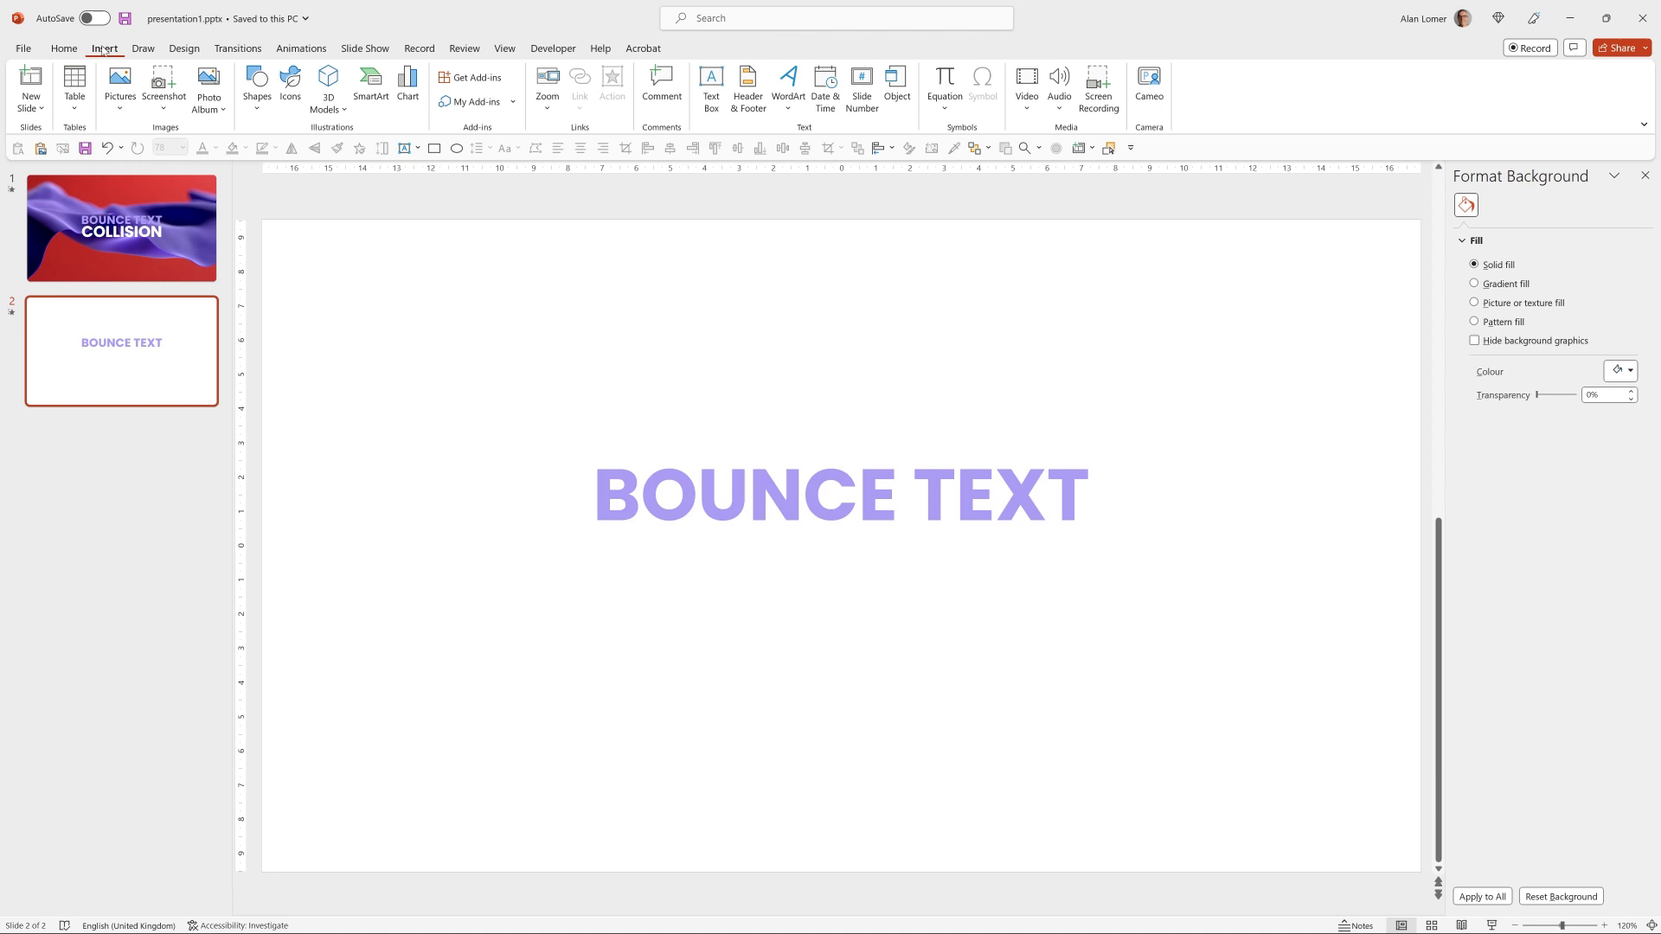
pyautogui.moveTo(1064, 180)
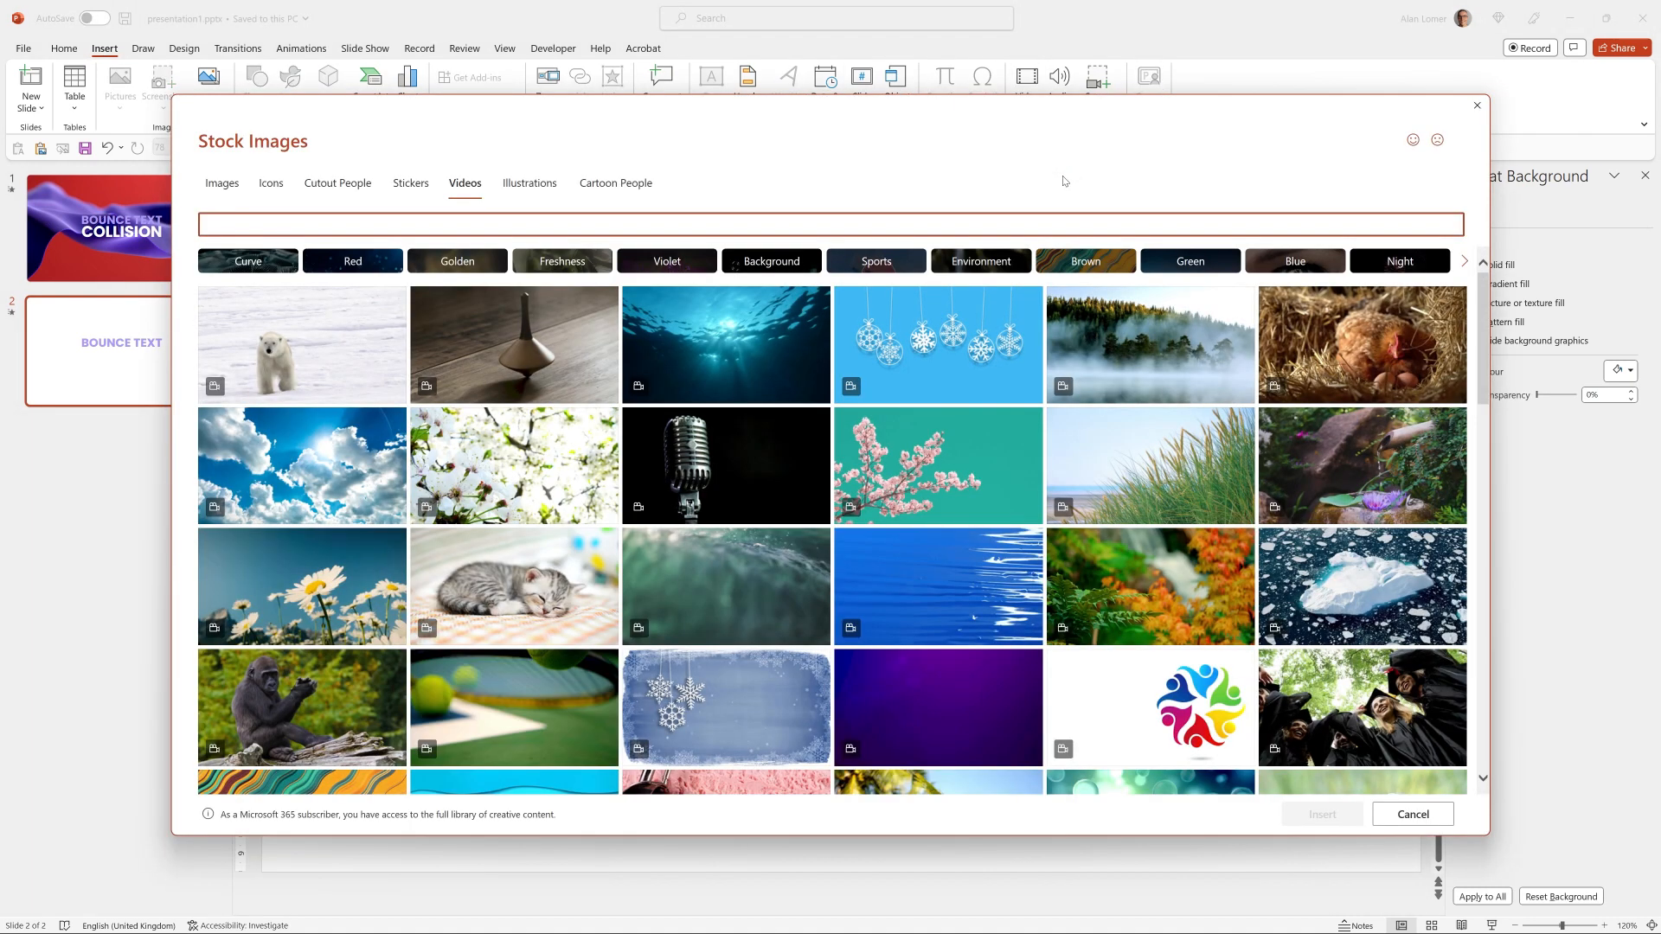
pyautogui.write('p')
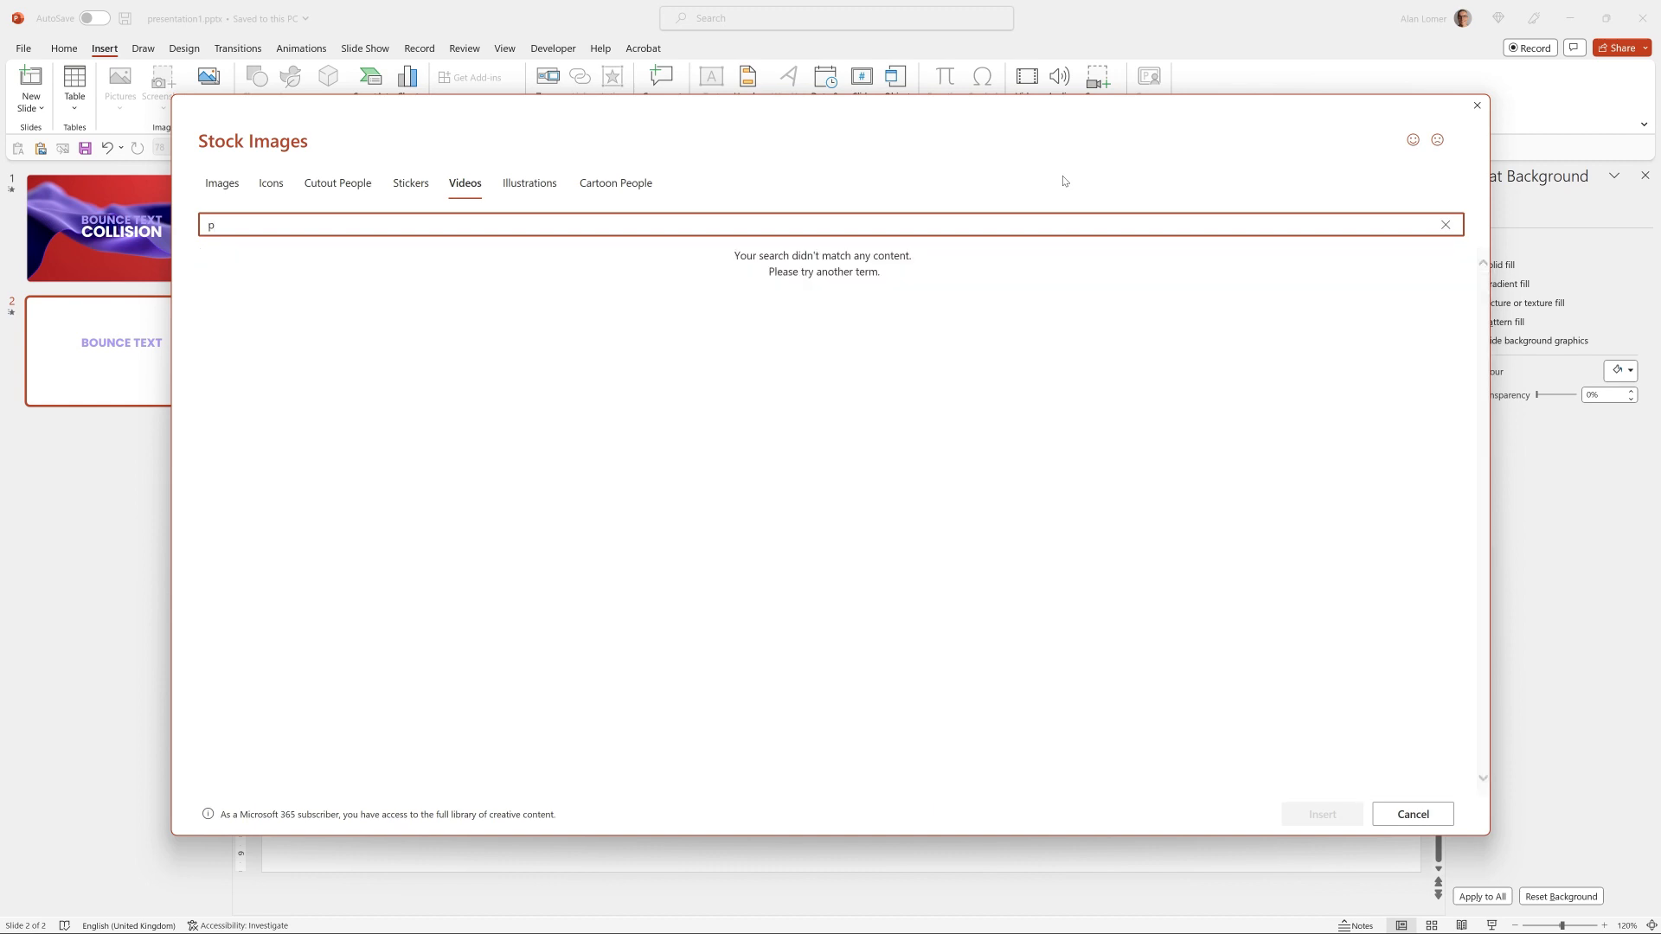
pyautogui.write('urple')
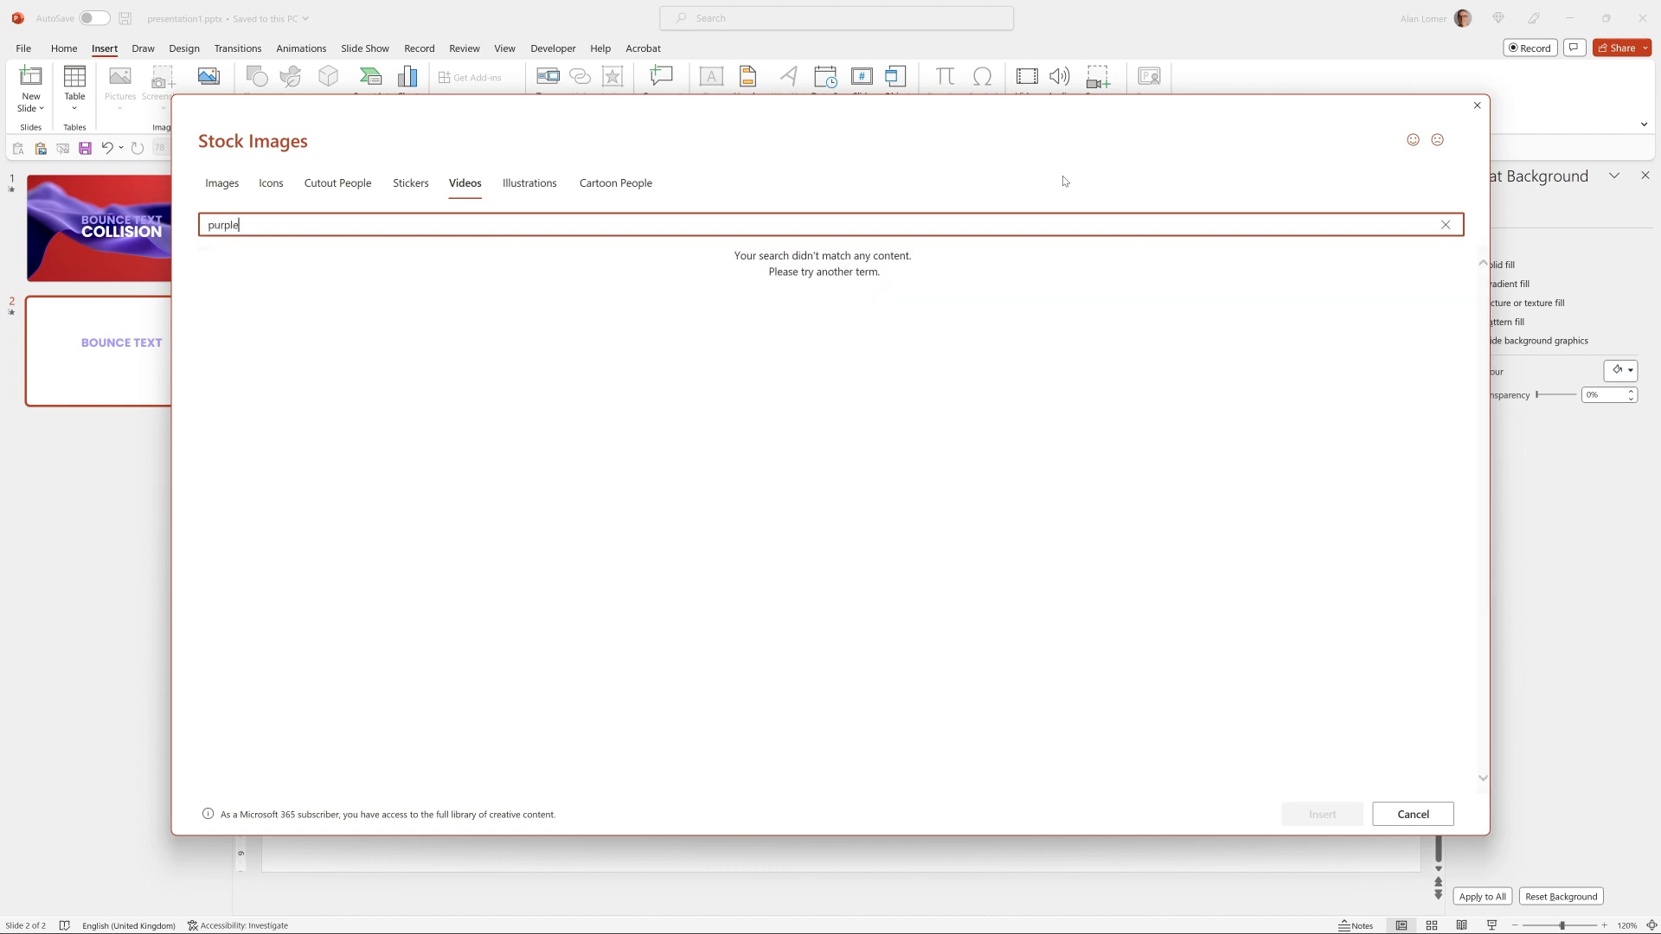
pyautogui.press('enter')
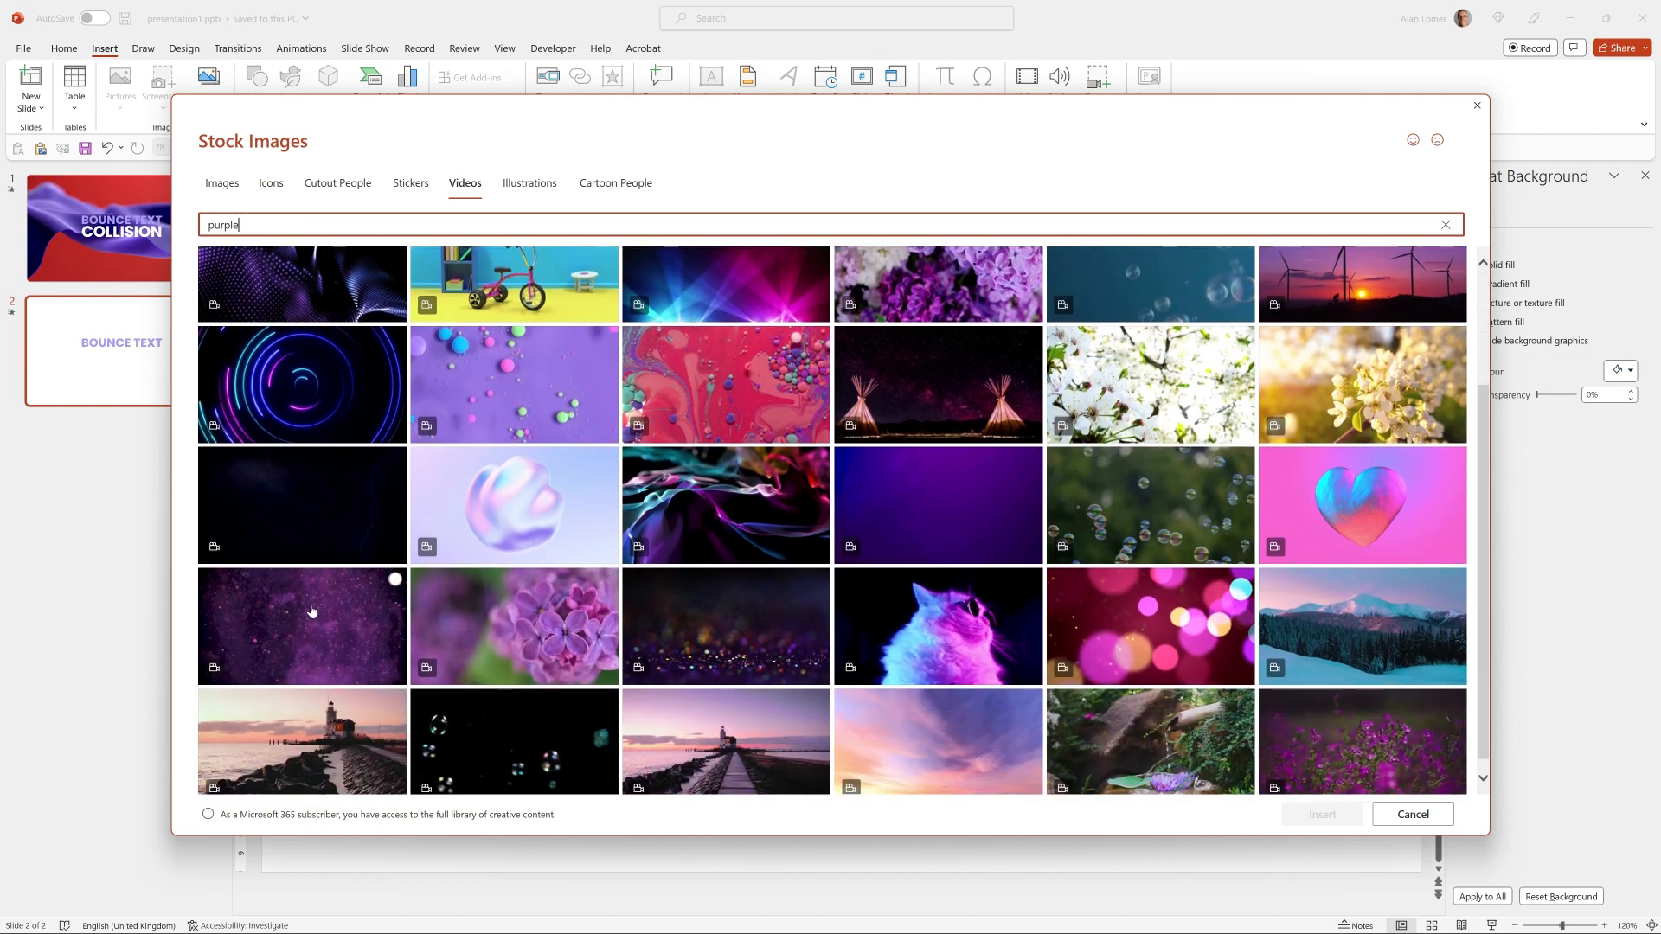
# Insert the purple particle video onto slide 2.
pyautogui.click(301, 626)
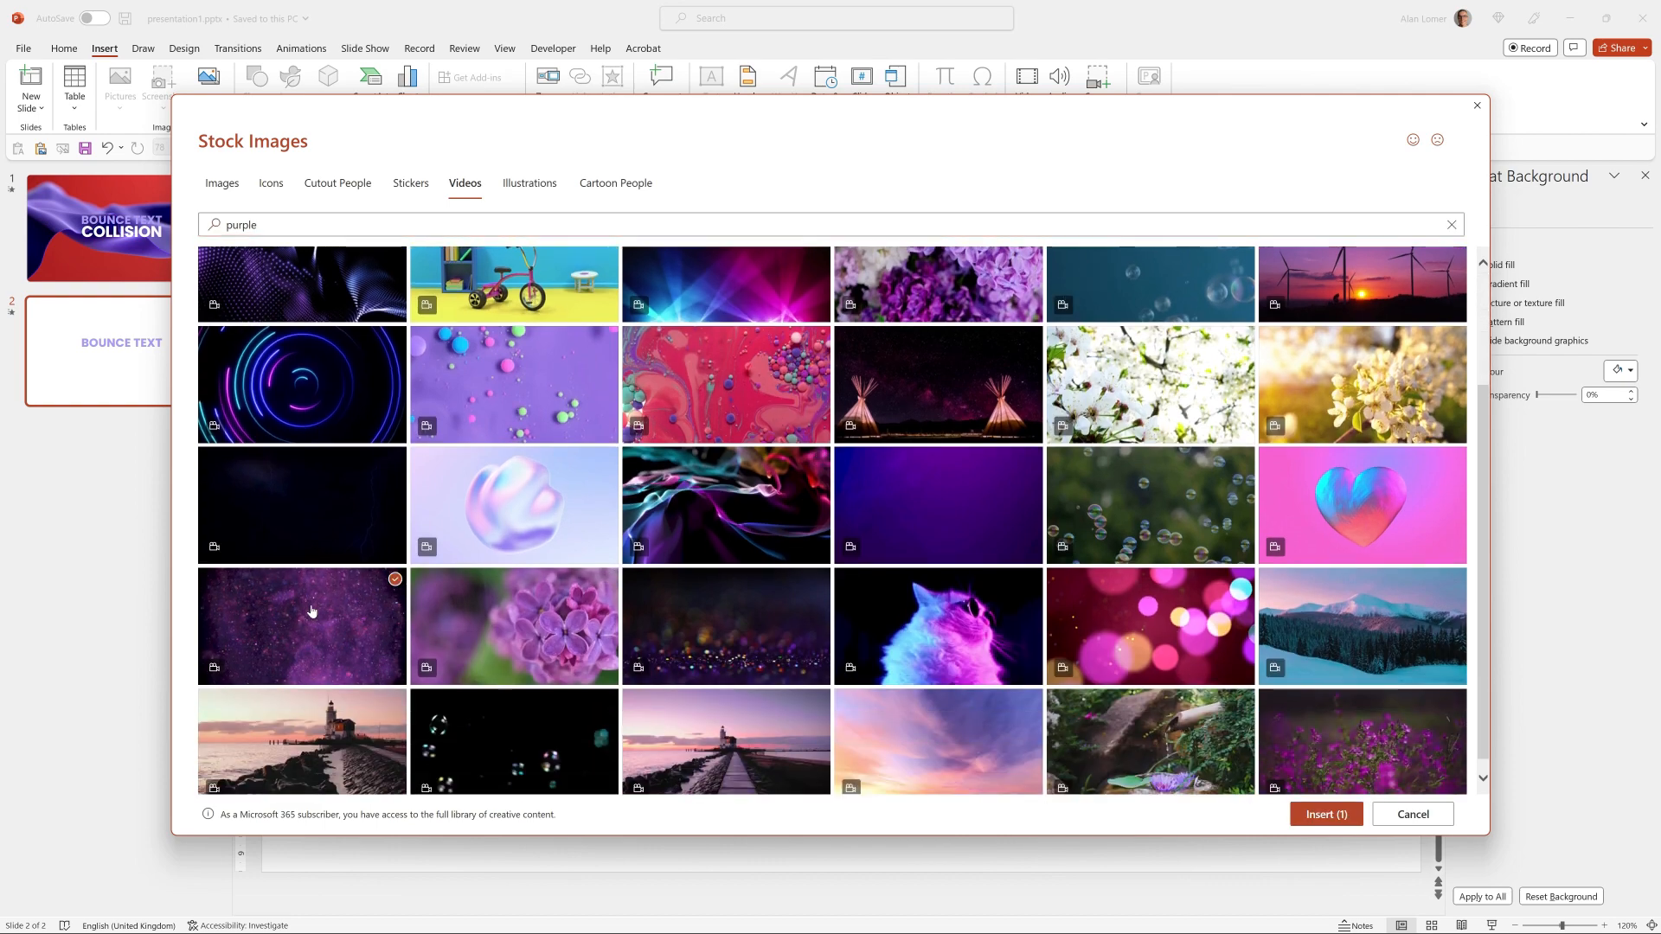
pyautogui.click(1413, 813)
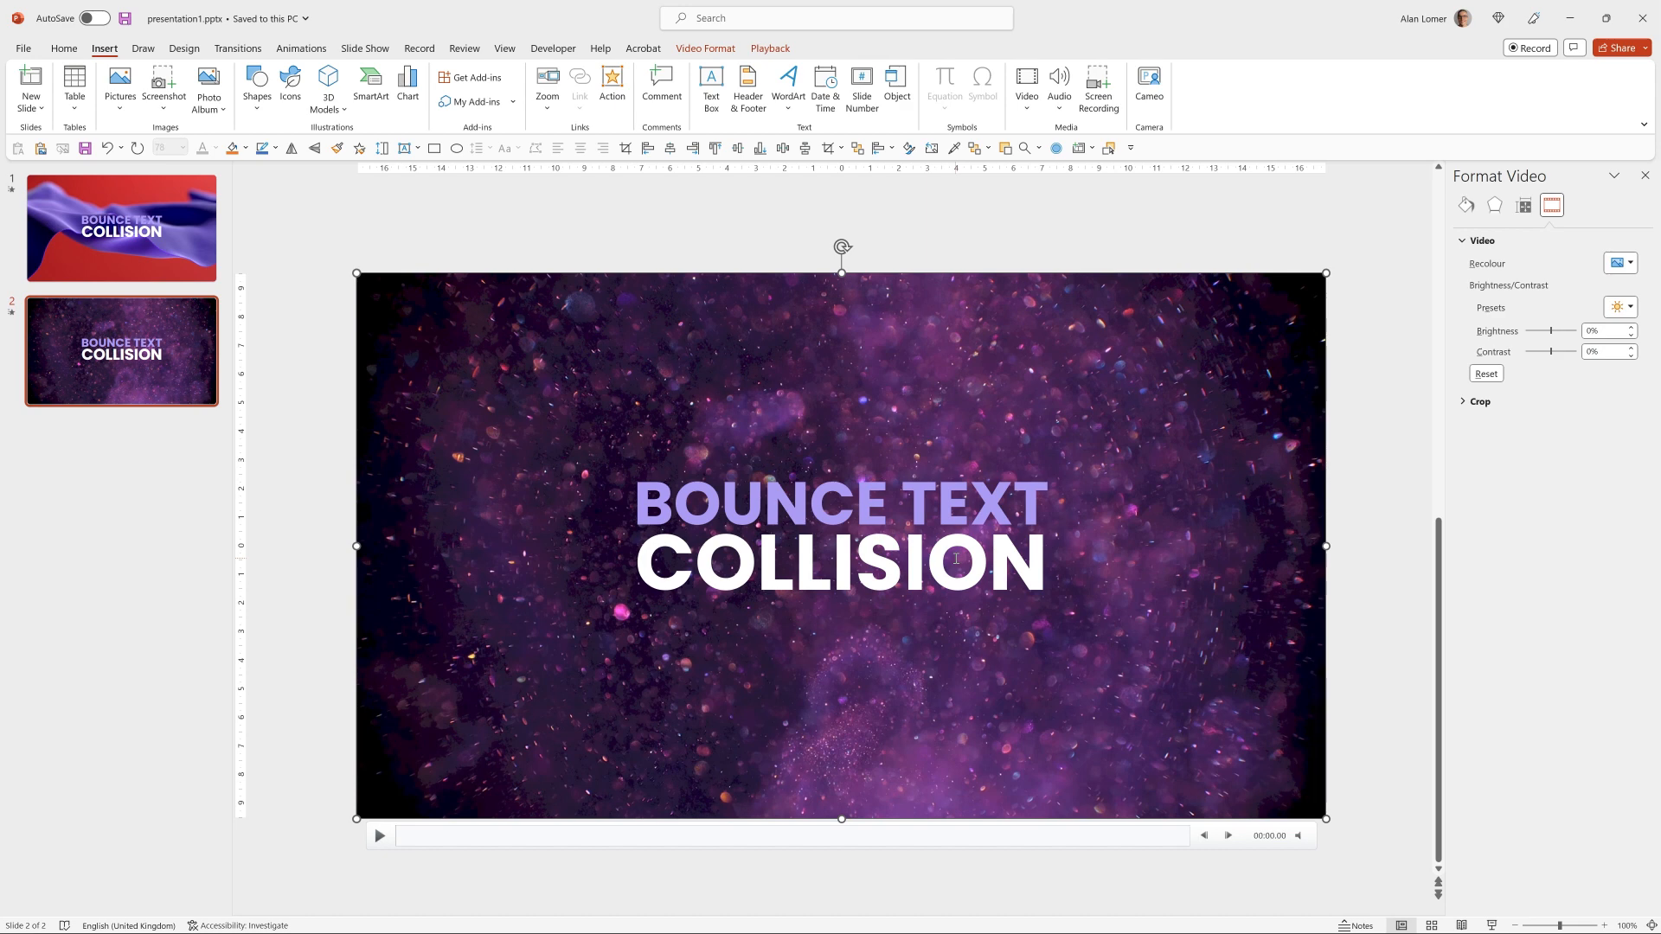
# Set the video to start automatically and loop until stopped.
pyautogui.click(768, 49)
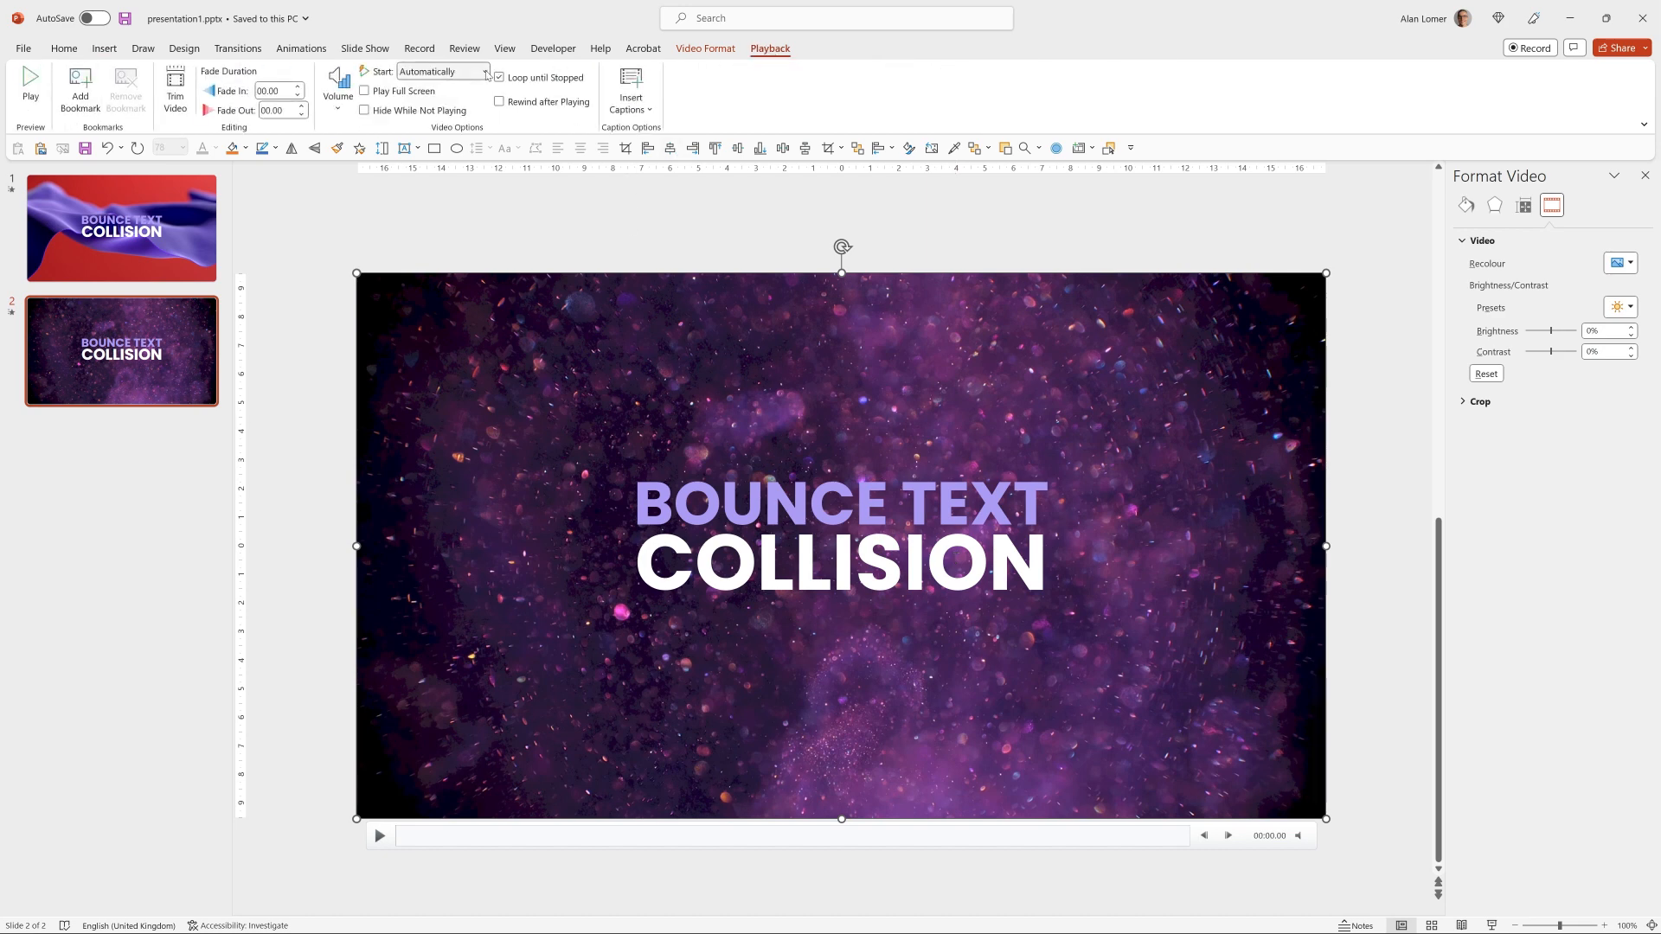
pyautogui.moveTo(474, 73)
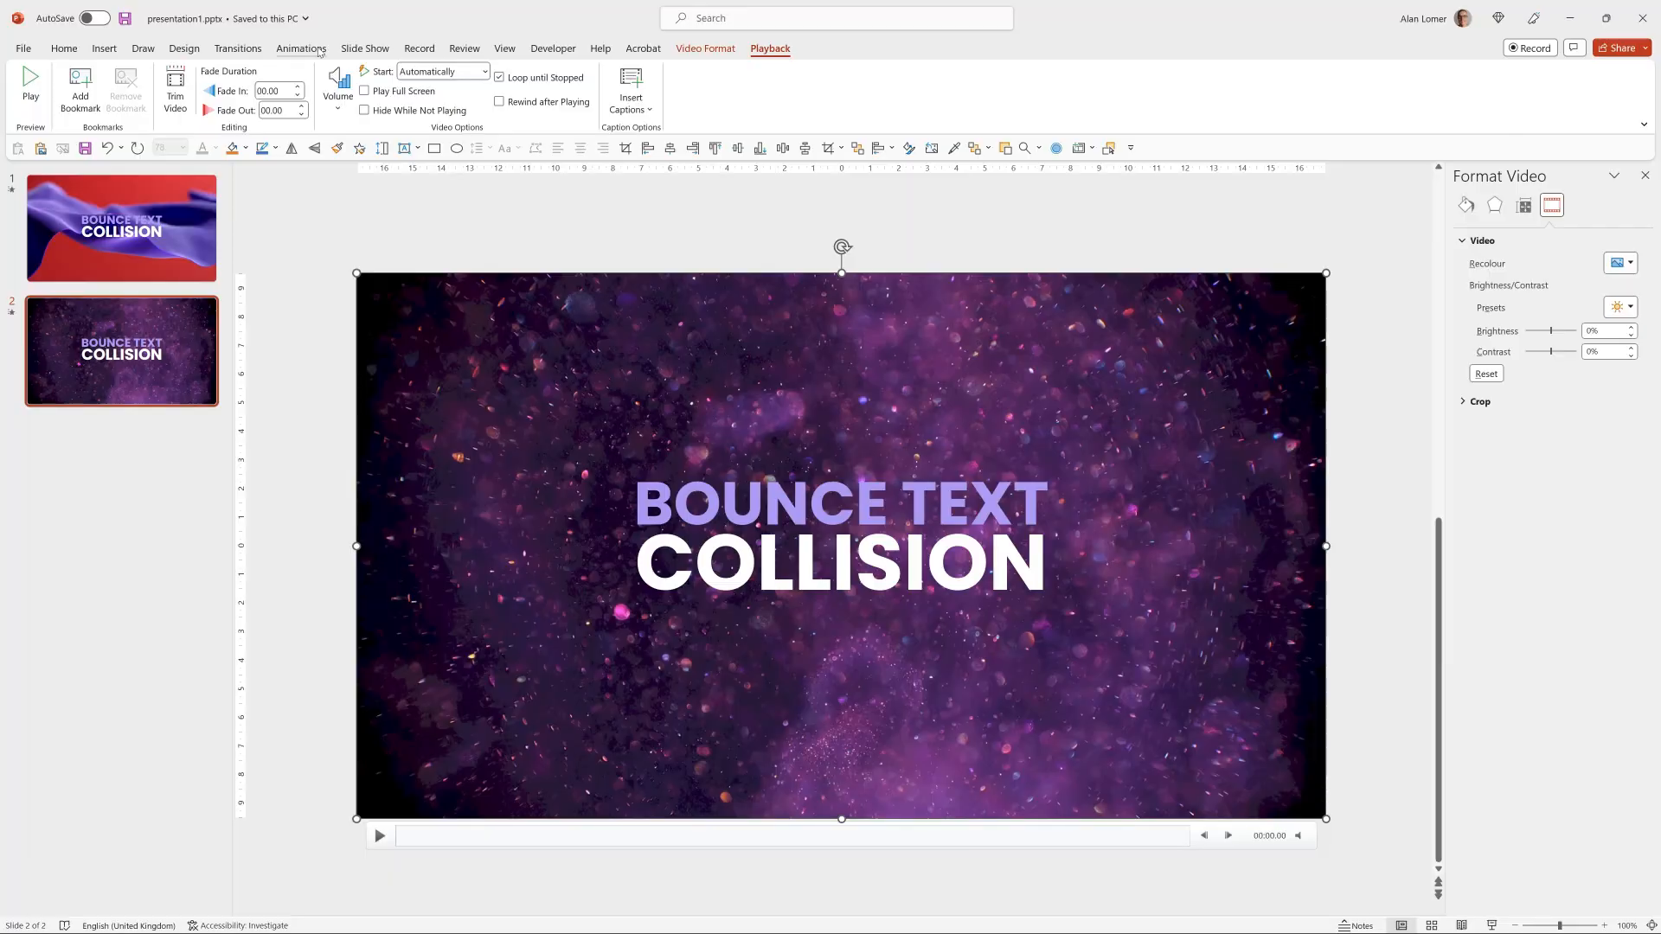
pyautogui.click(301, 48)
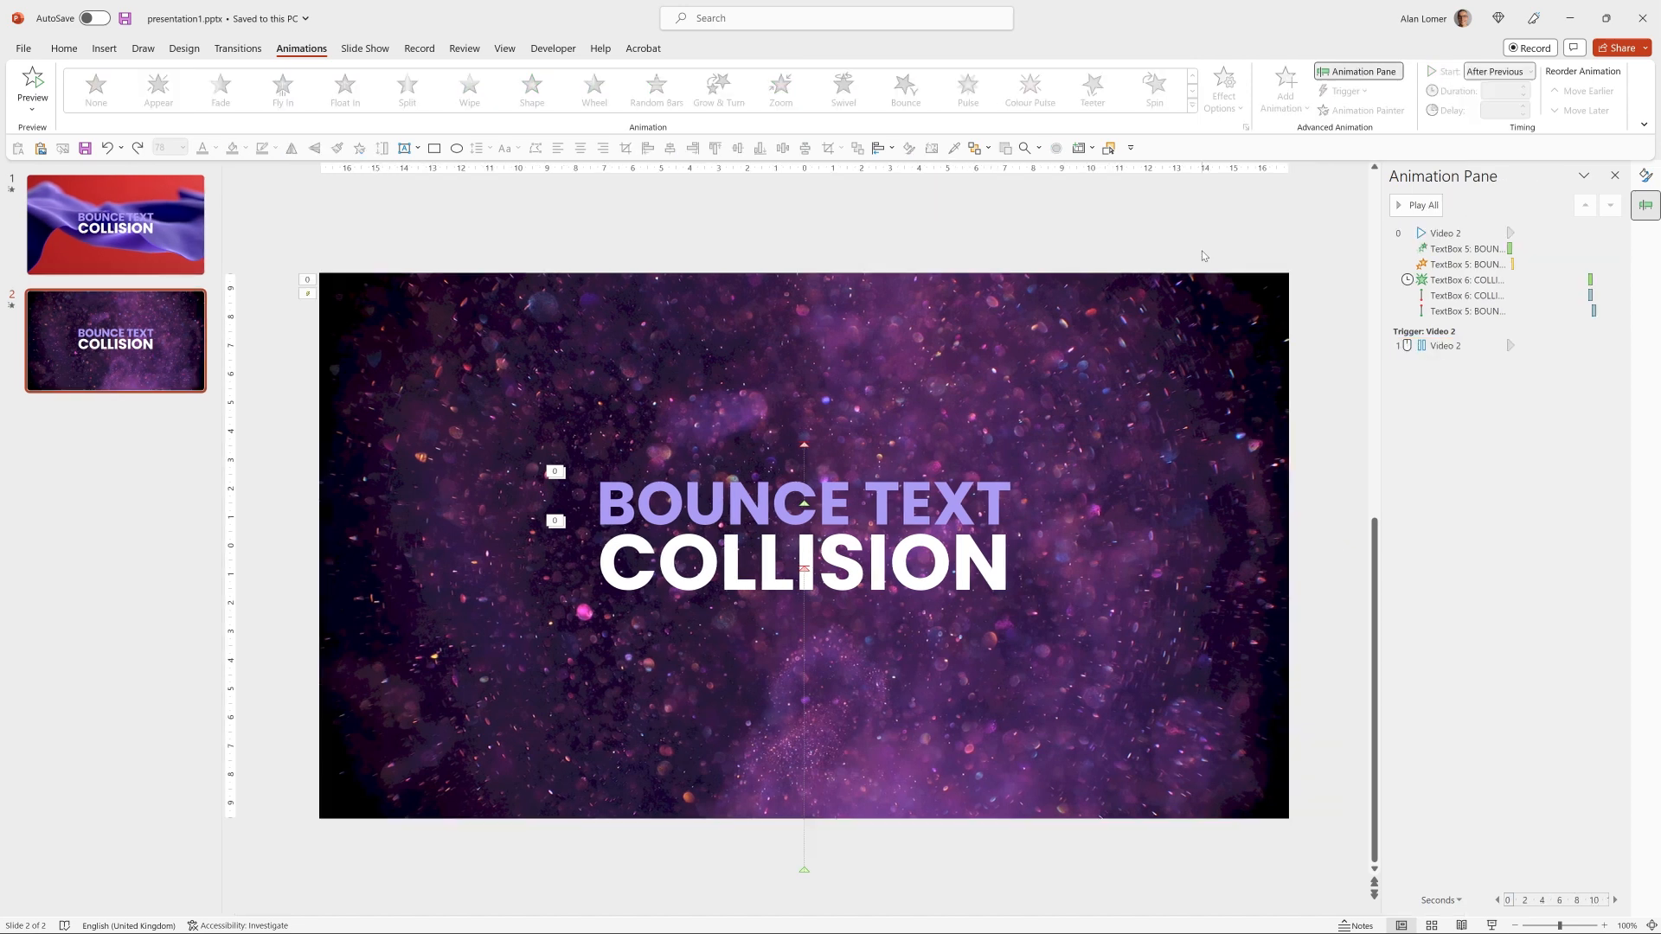
# Change the first BOUNCE TEXT animation's start from With Previous to On Click.
pyautogui.click(1467, 280)
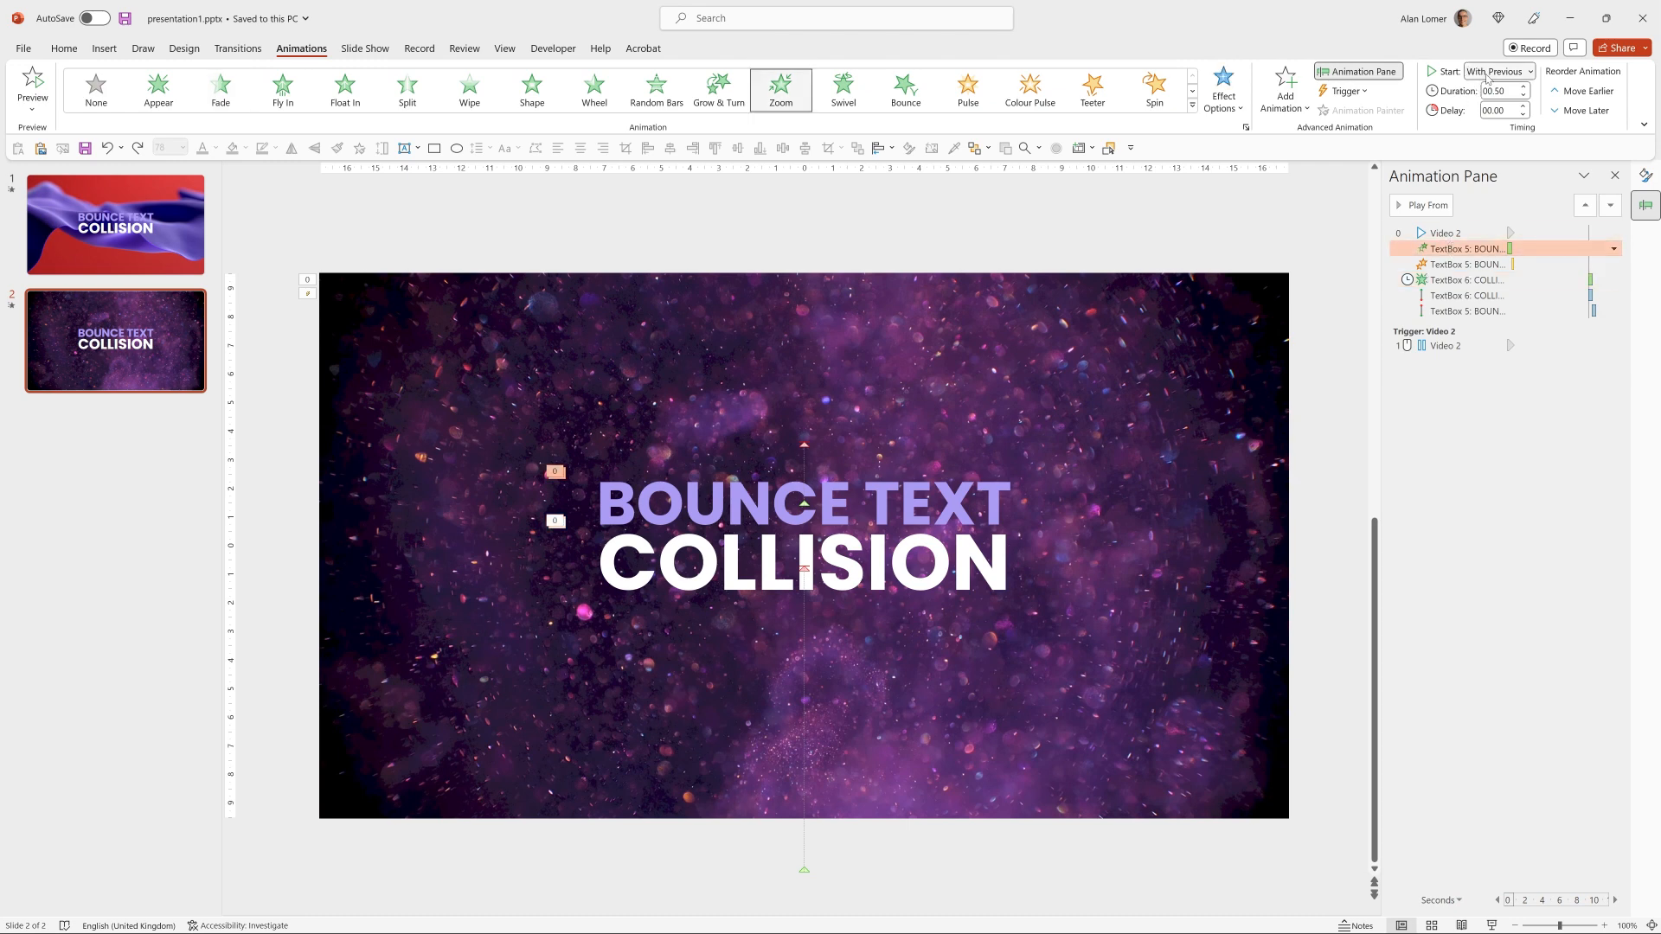
pyautogui.click(1526, 70)
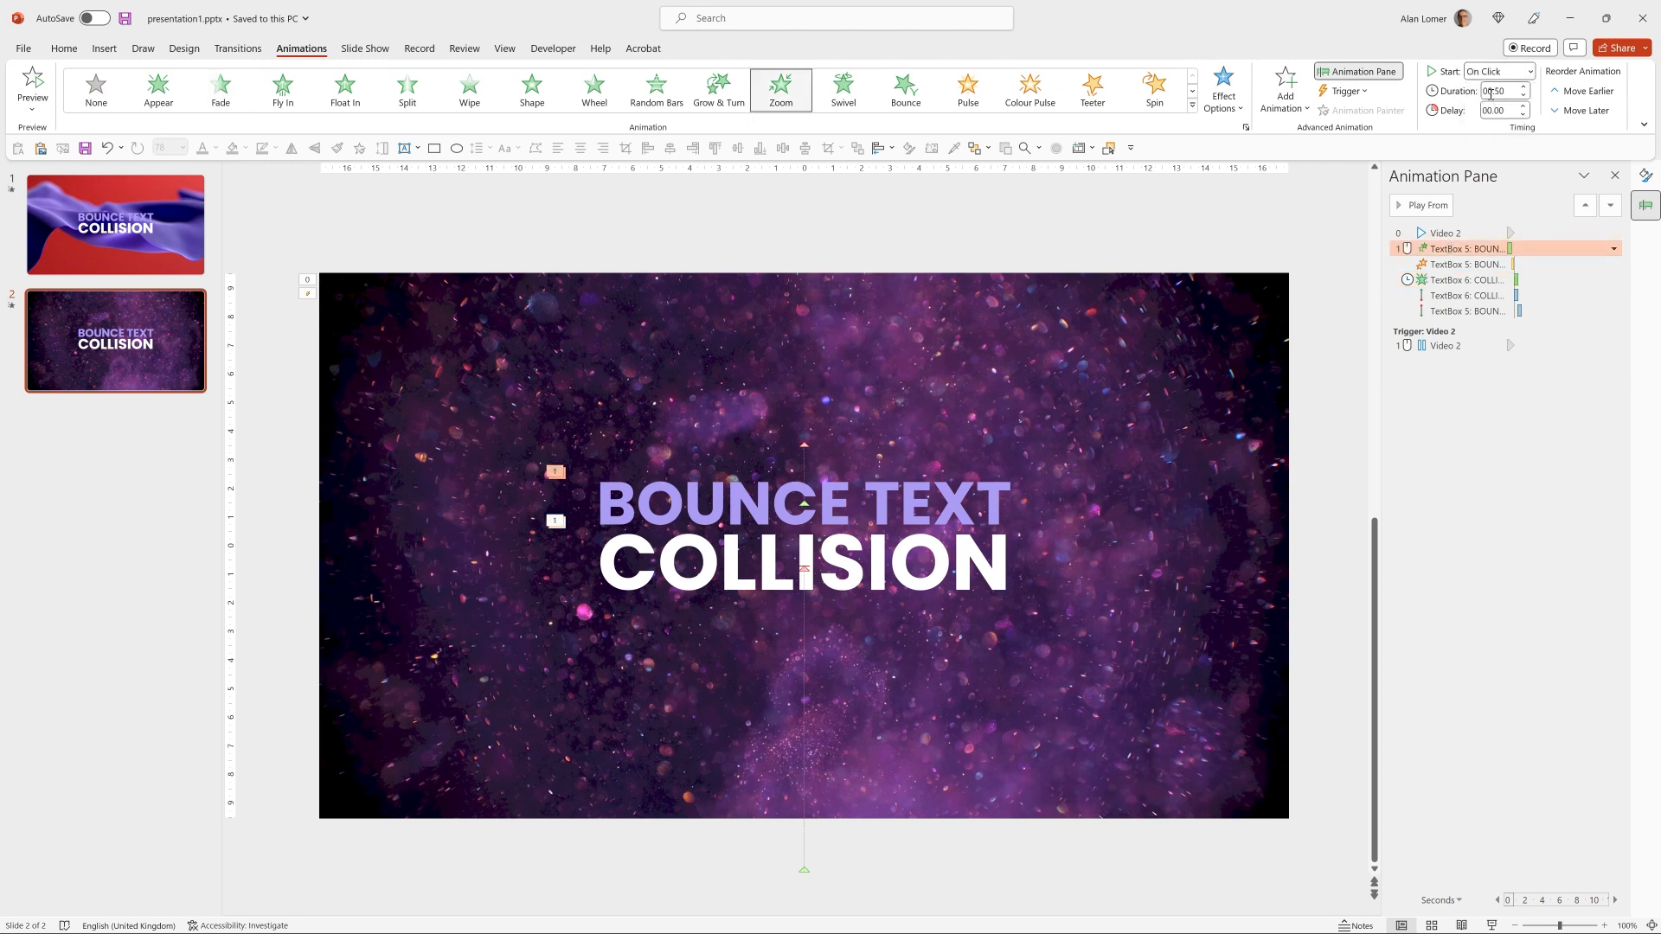